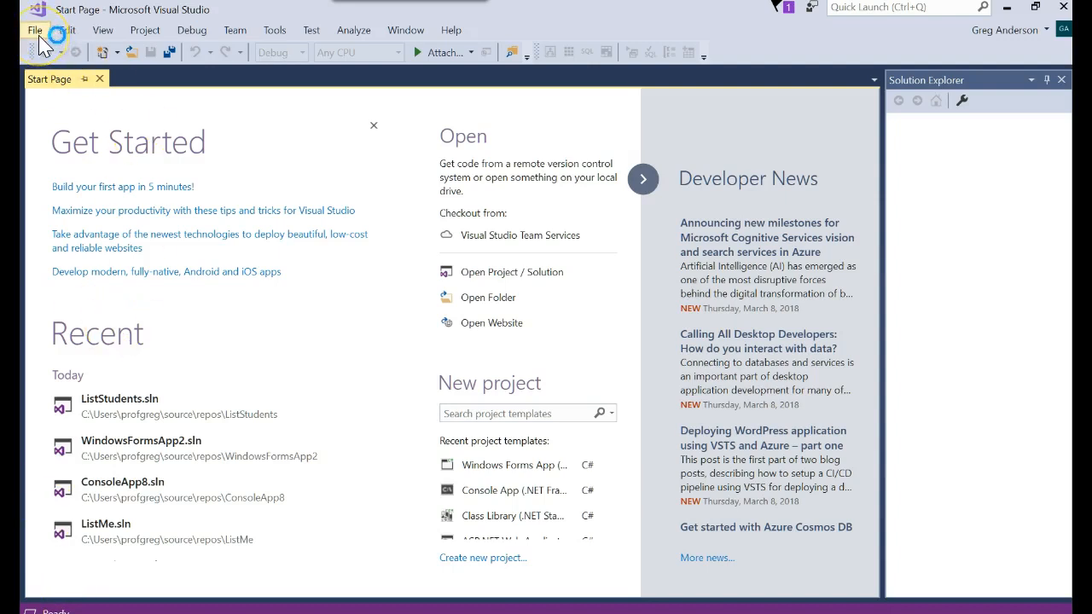
Create a Visual C# Console App (.NET Framework) project named SearchList
{"action": "left_click", "coordinate": [34, 30]}
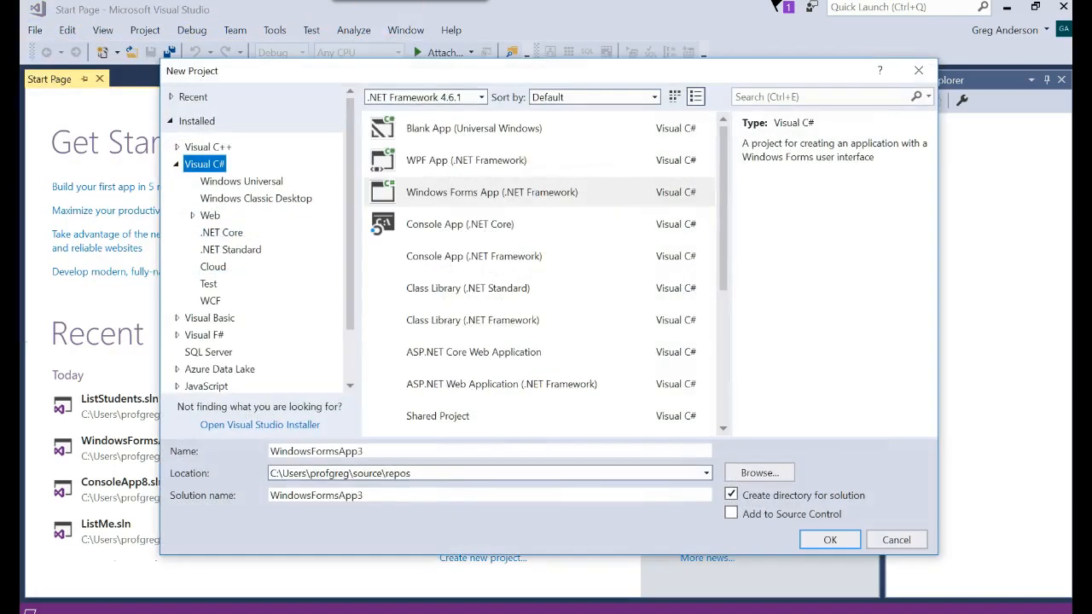
{"action": "left_click", "coordinate": [473, 256]}
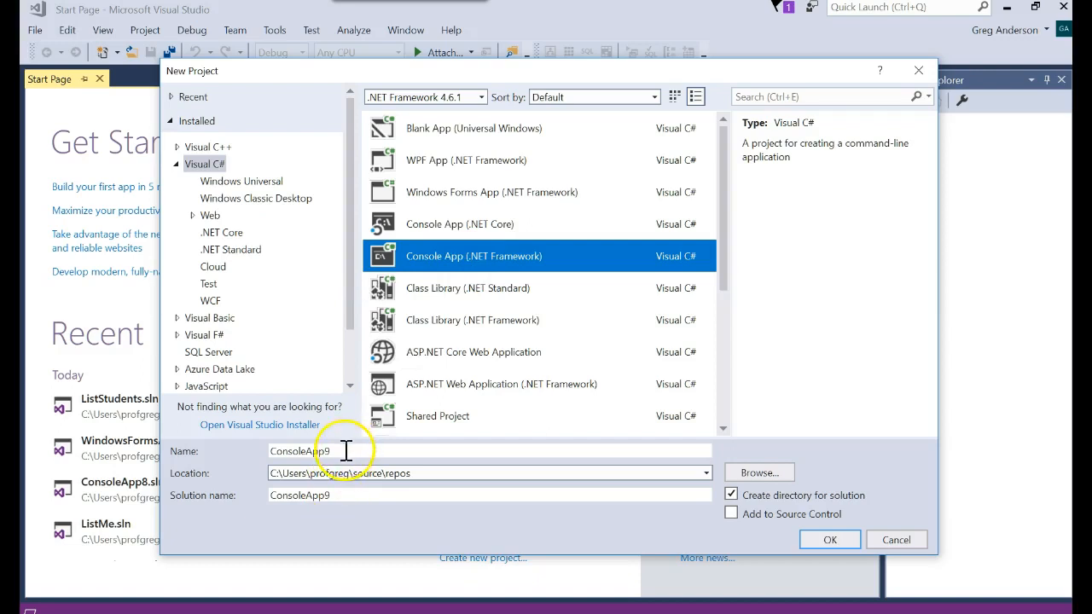
{"action": "type", "text": "Serach"}
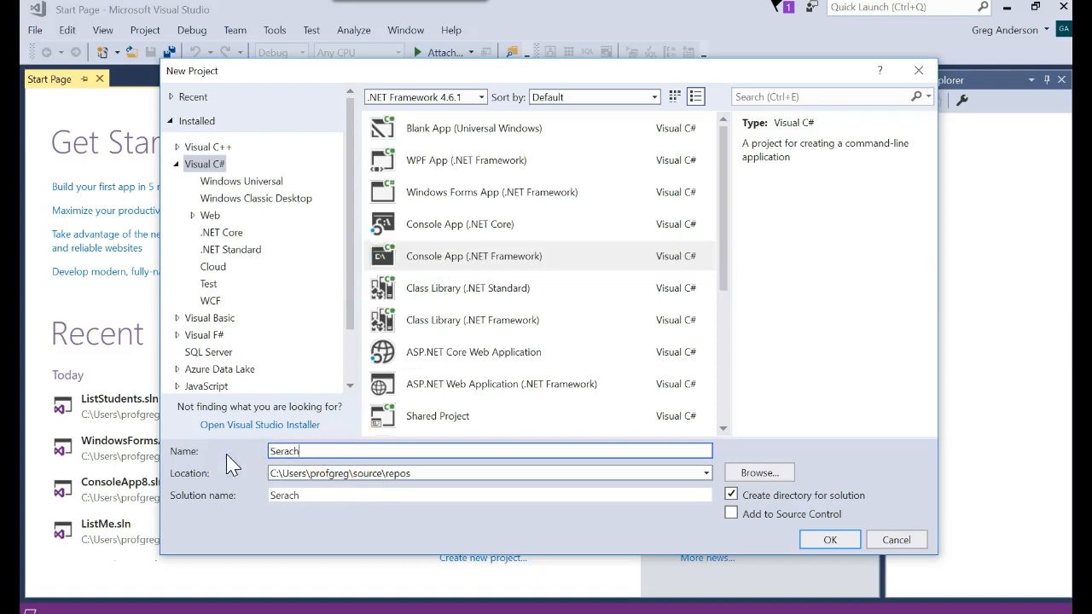
{"action": "type", "text": "SearchList"}
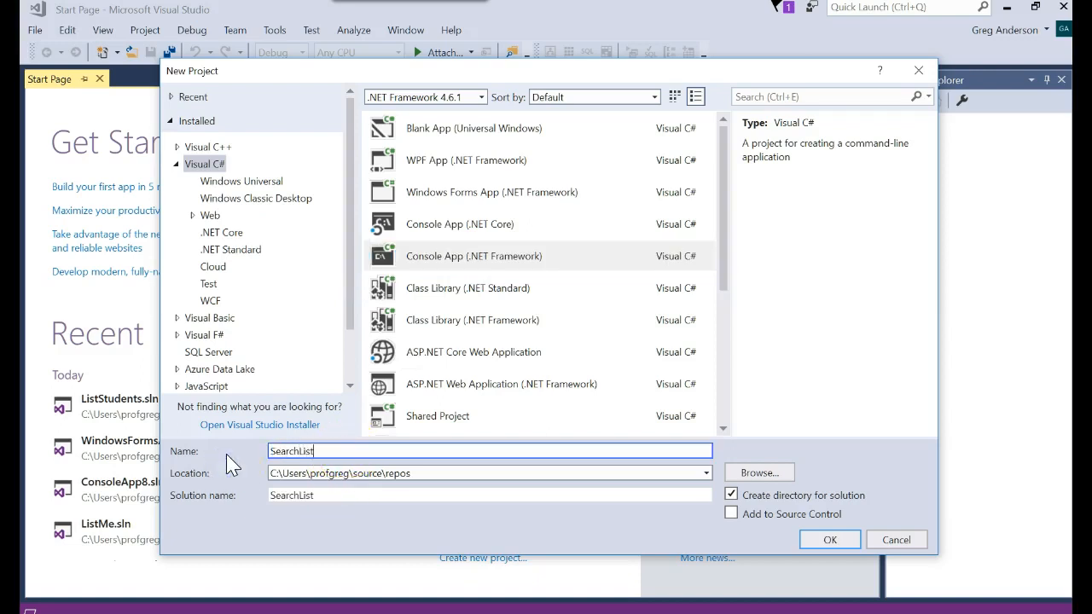
{"action": "left_click", "coordinate": [828, 539]}
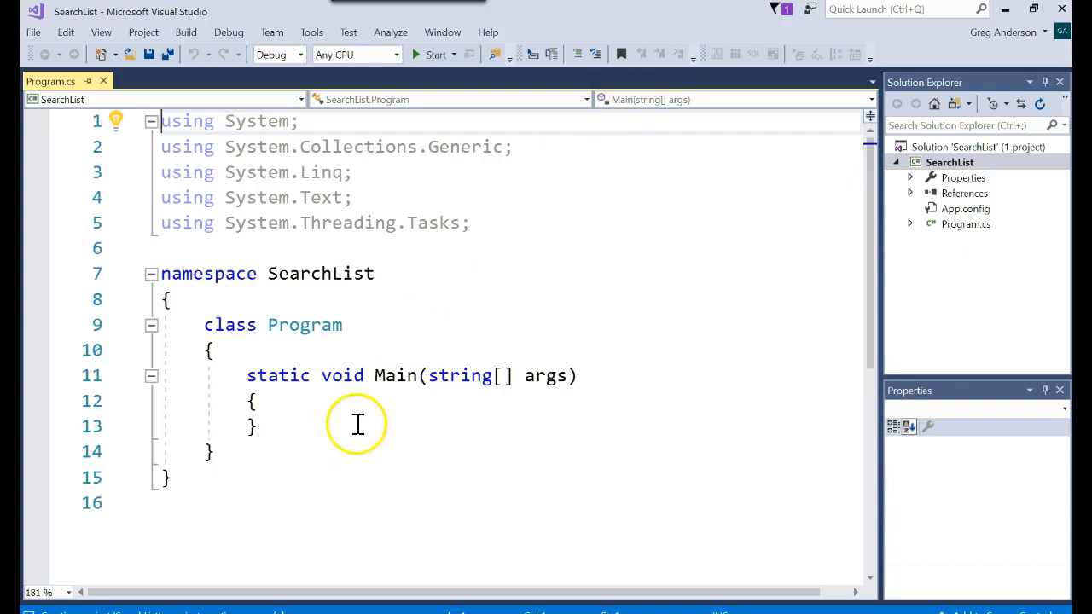
Start adding a new class named Student to the SearchList project
{"action": "left_click", "coordinate": [949, 162]}
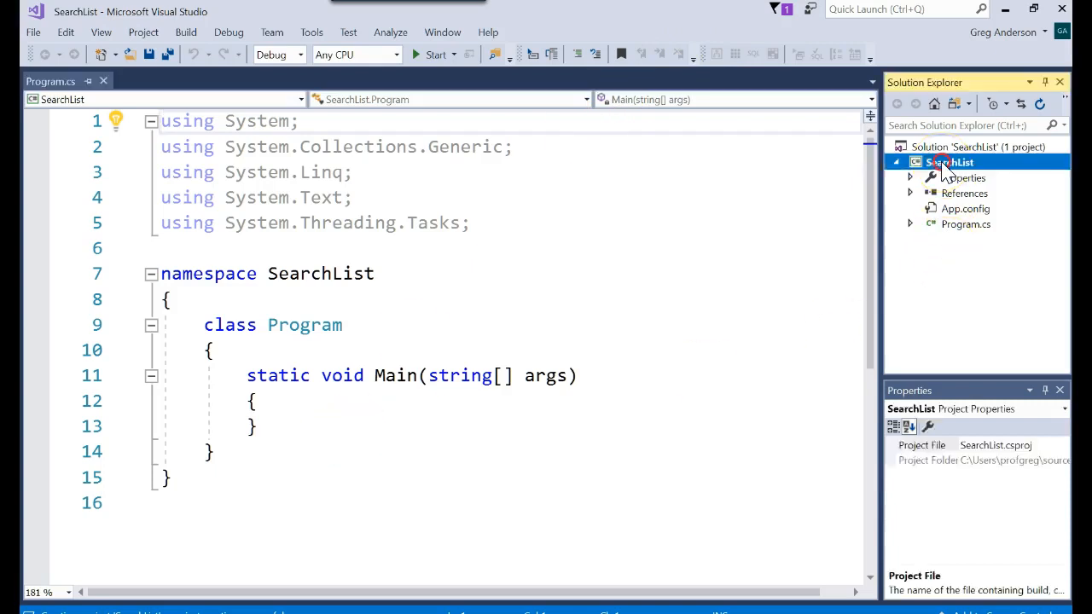
{"action": "right_click", "coordinate": [949, 162]}
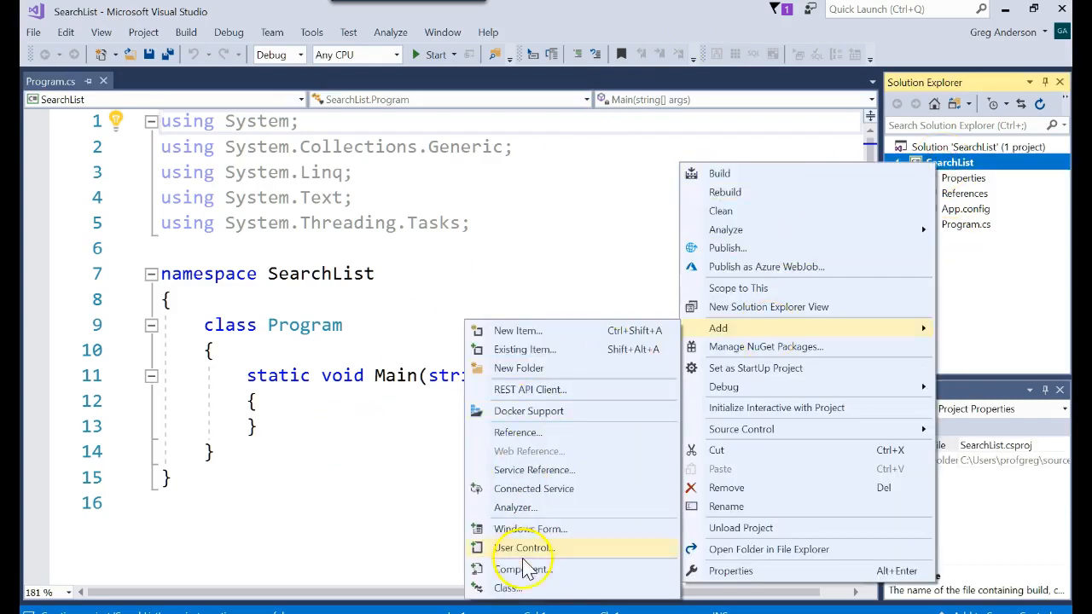
{"action": "mouse_move", "coordinate": [509, 588]}
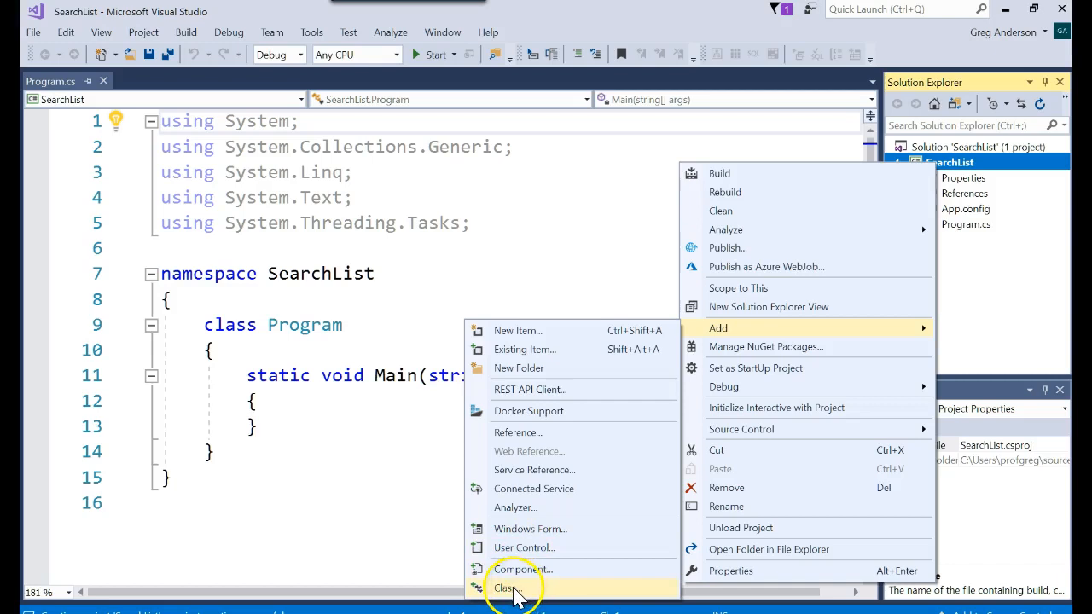
{"action": "left_click", "coordinate": [507, 589]}
{"action": "type", "text": "Student"}
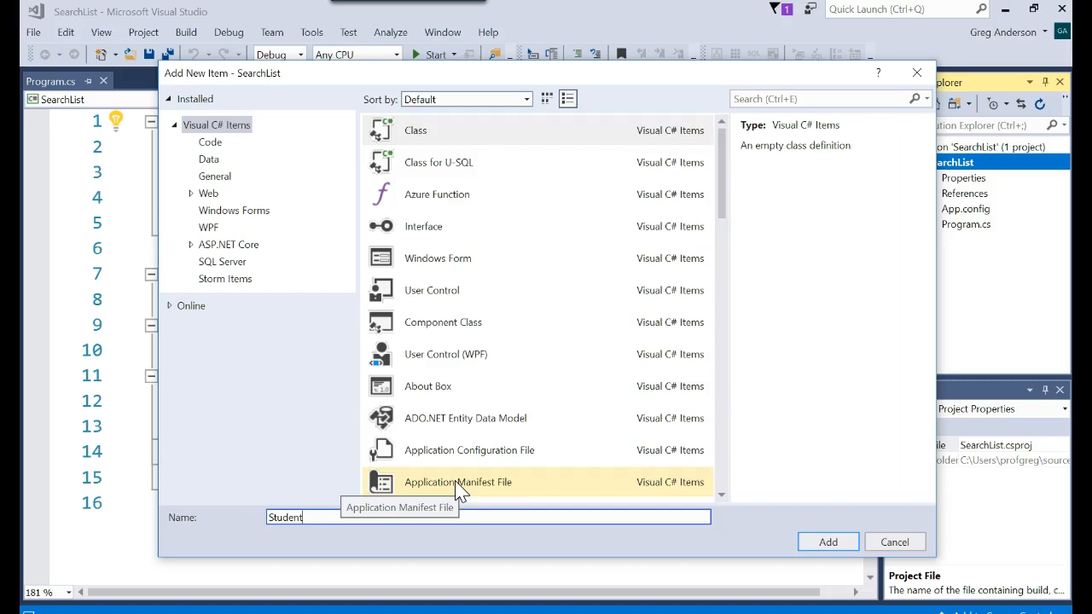
Write Student with public Name and GPA fields and getData() returning Name + ":" + GPA
{"action": "left_click", "coordinate": [827, 542]}
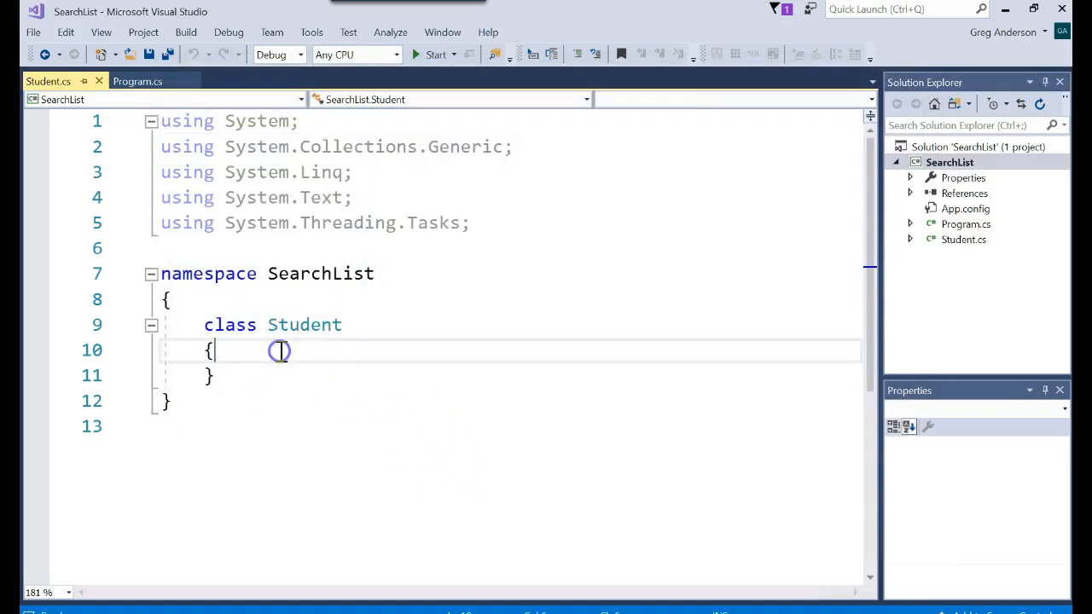
{"action": "type", "text": "public string Name"}
{"action": "type", "text": "public double GPA"}
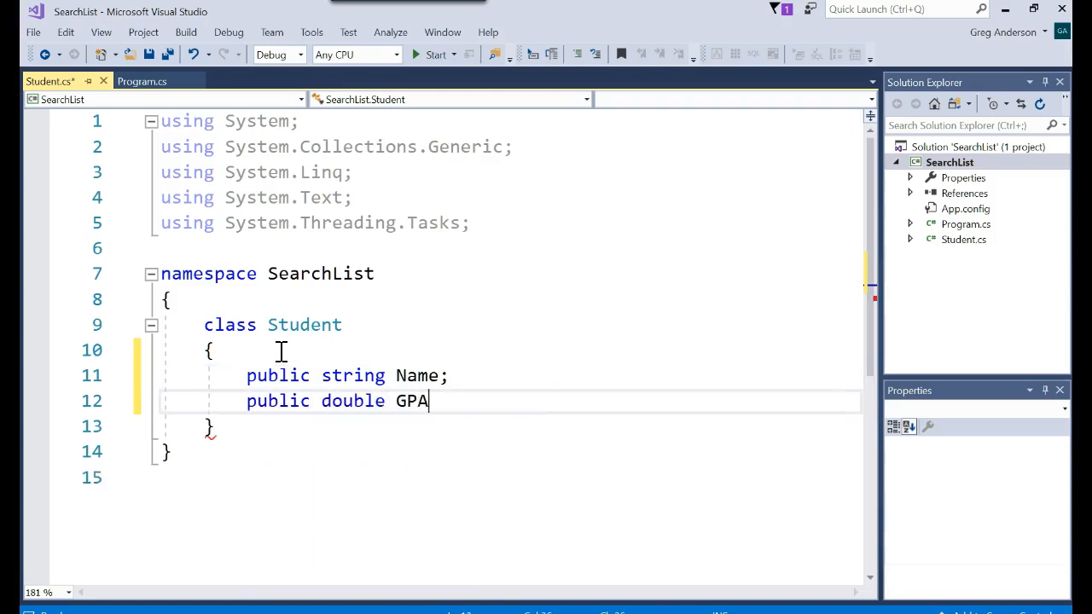
{"action": "type", "text": ";"}
{"action": "type", "text": "public string get"}
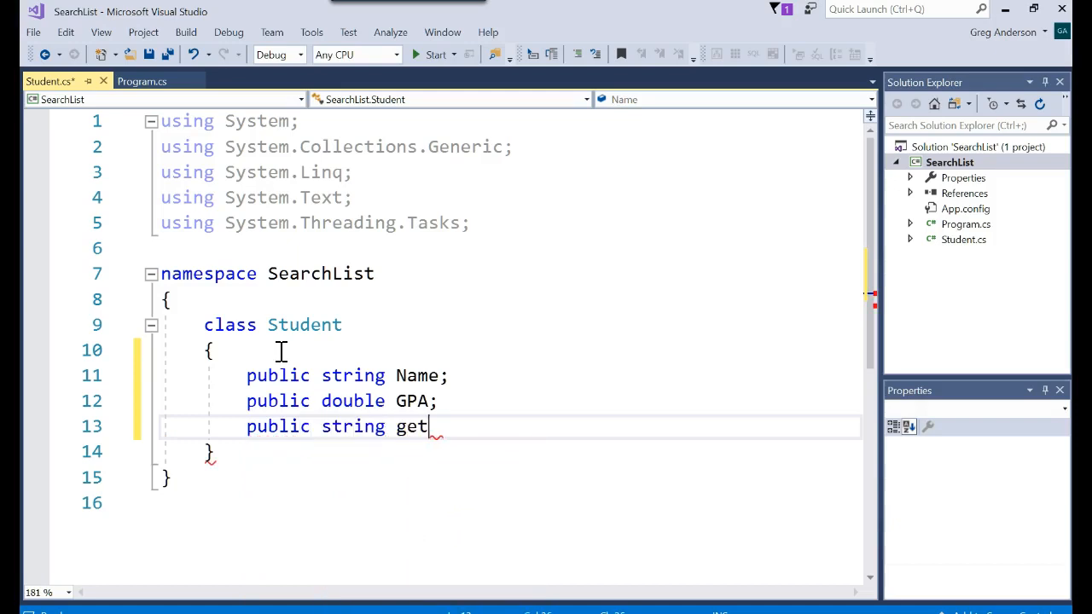
{"action": "type", "text": "Data()"}
{"action": "type", "text": "ert"}
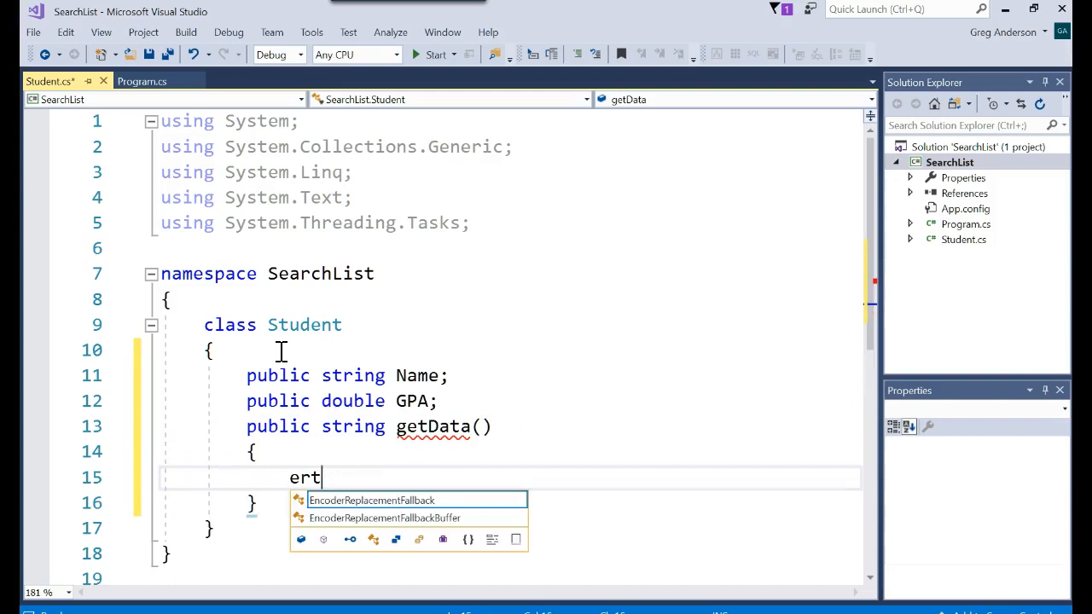
{"action": "type", "text": "retun"}
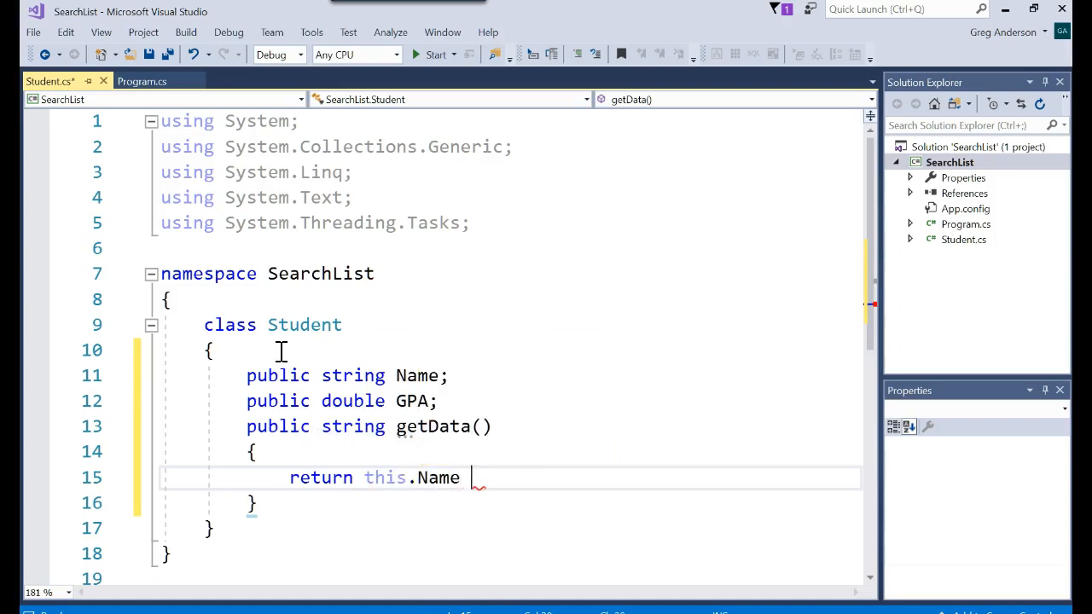
{"action": "type", "text": "+ \"\""}
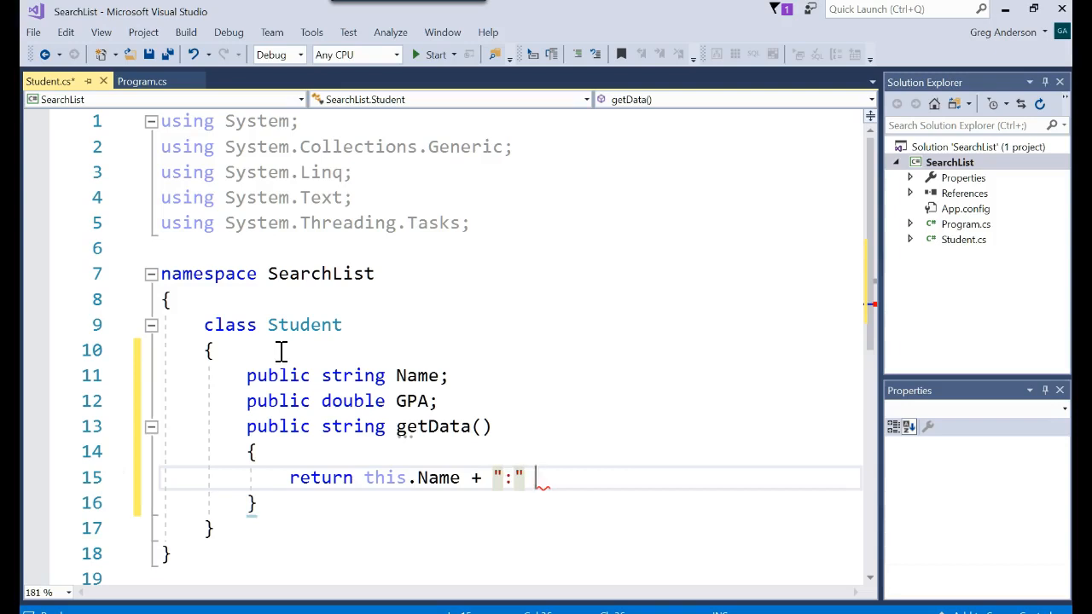
{"action": "type", "text": "+ this."}
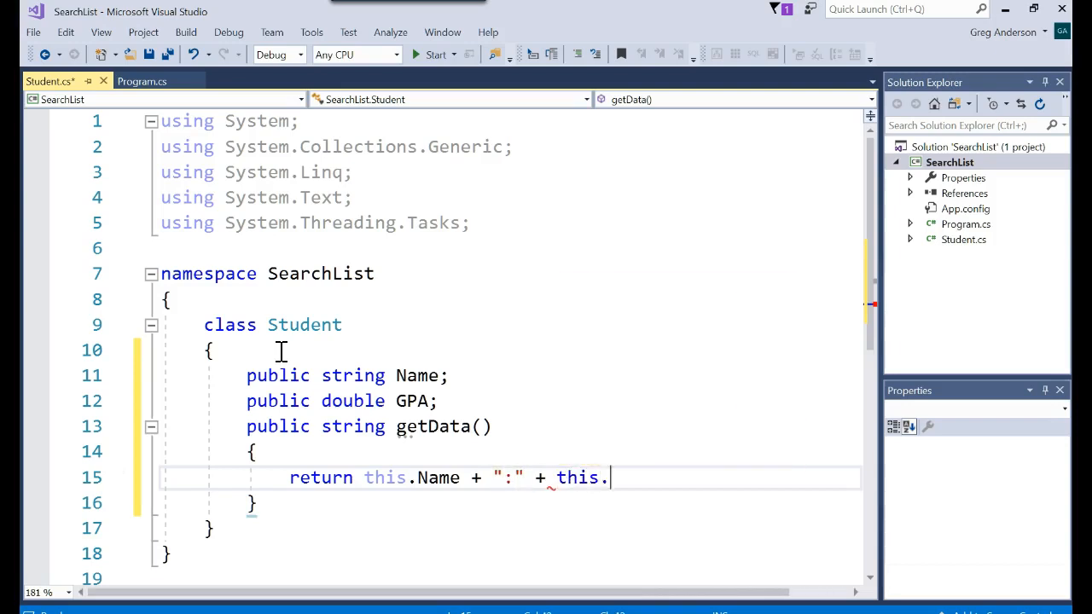
{"action": "type", "text": "GPA;"}
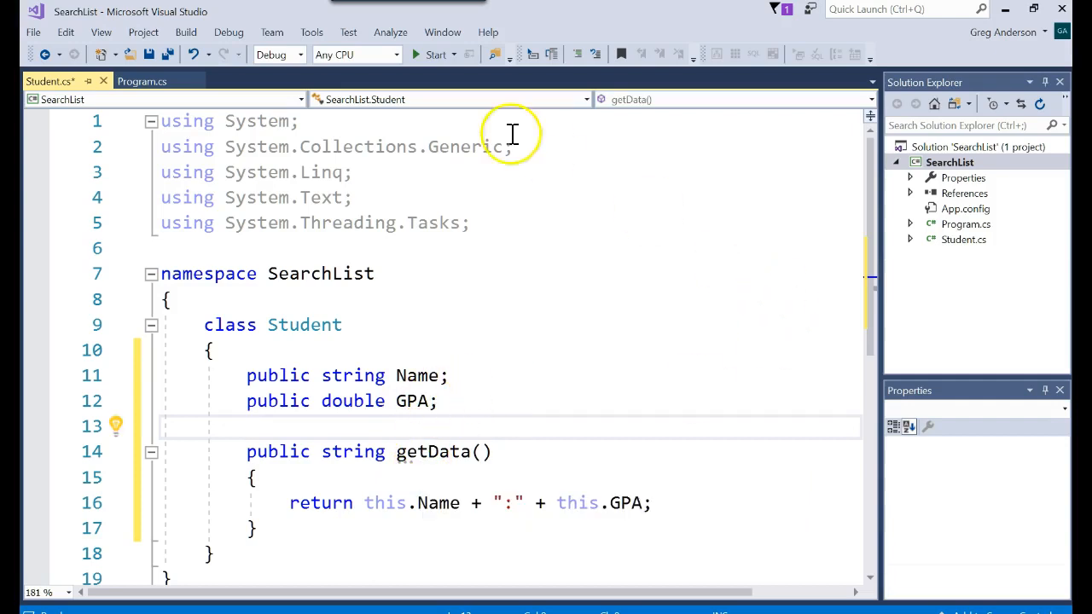
{"action": "left_click", "coordinate": [137, 81]}
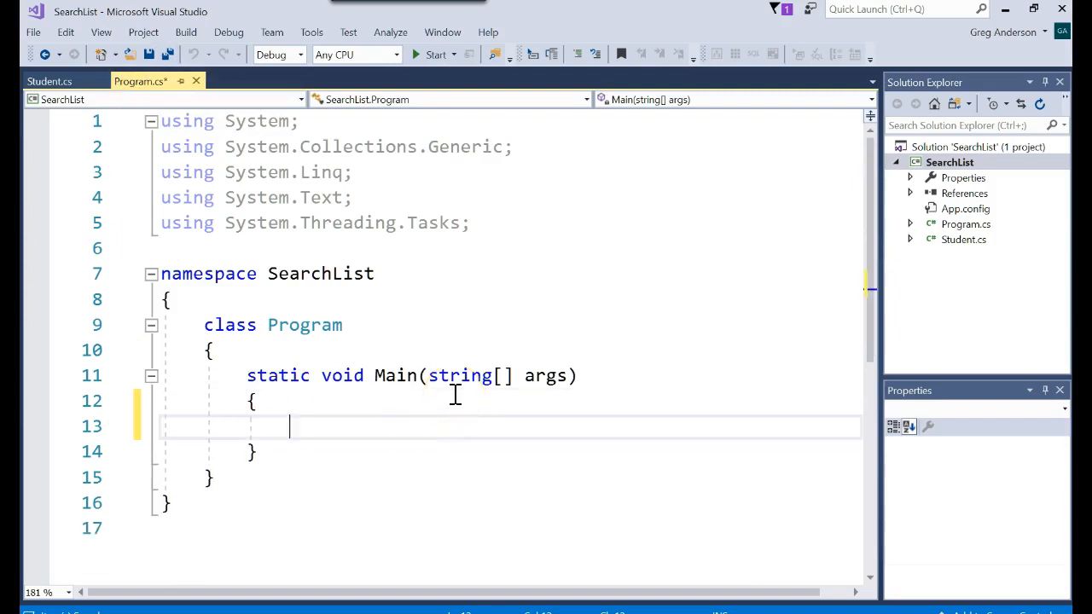
Type List<Student> listStudents = new List<Student>(); as Main's first statement
{"action": "type", "text": "List<>"}
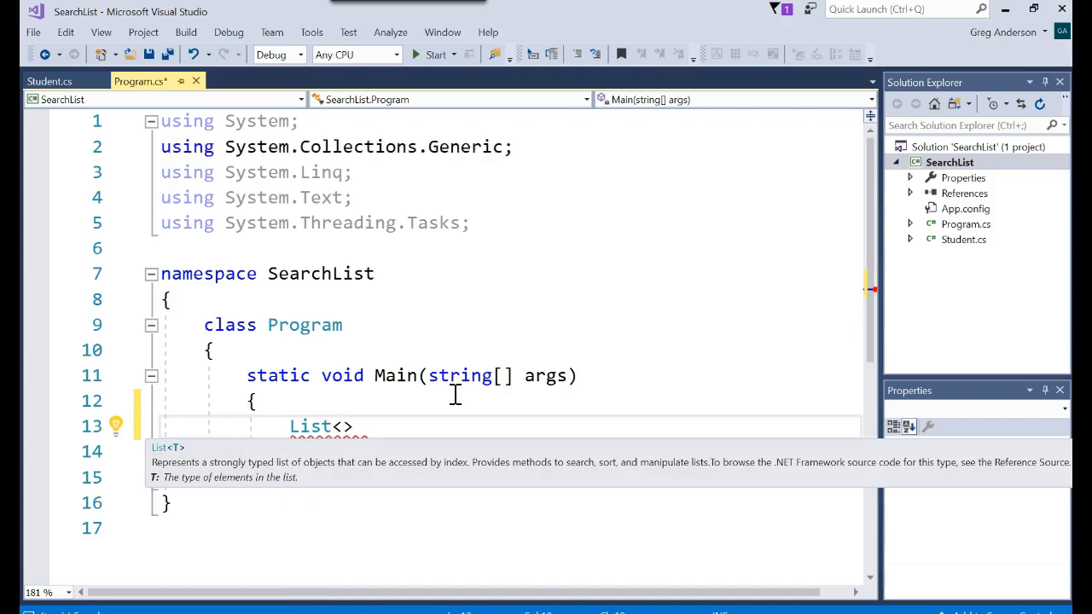
{"action": "type", "text": "Student"}
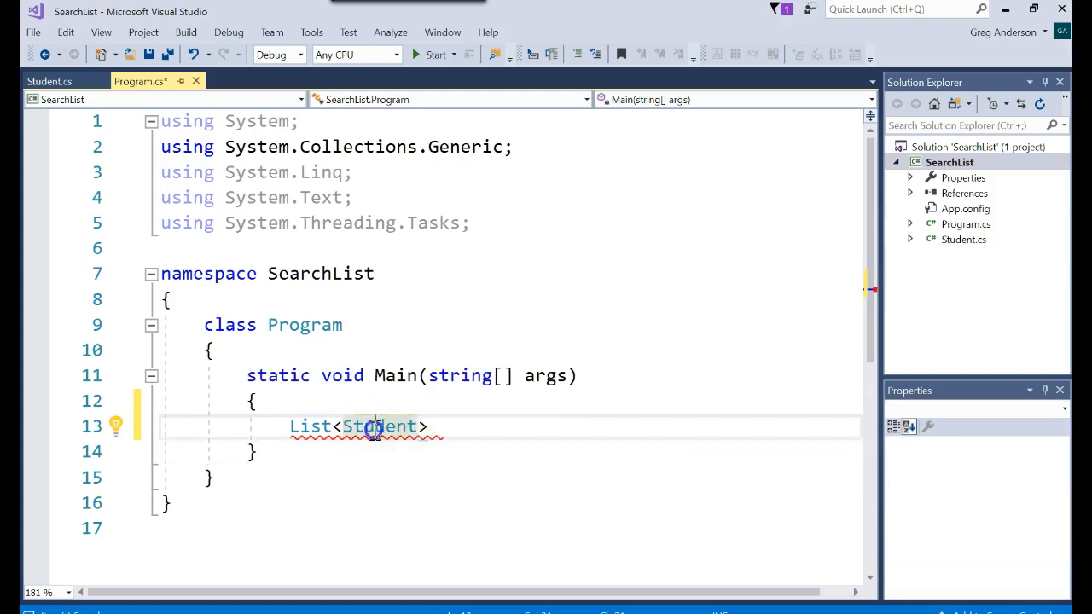
{"action": "double_click", "coordinate": [378, 425]}
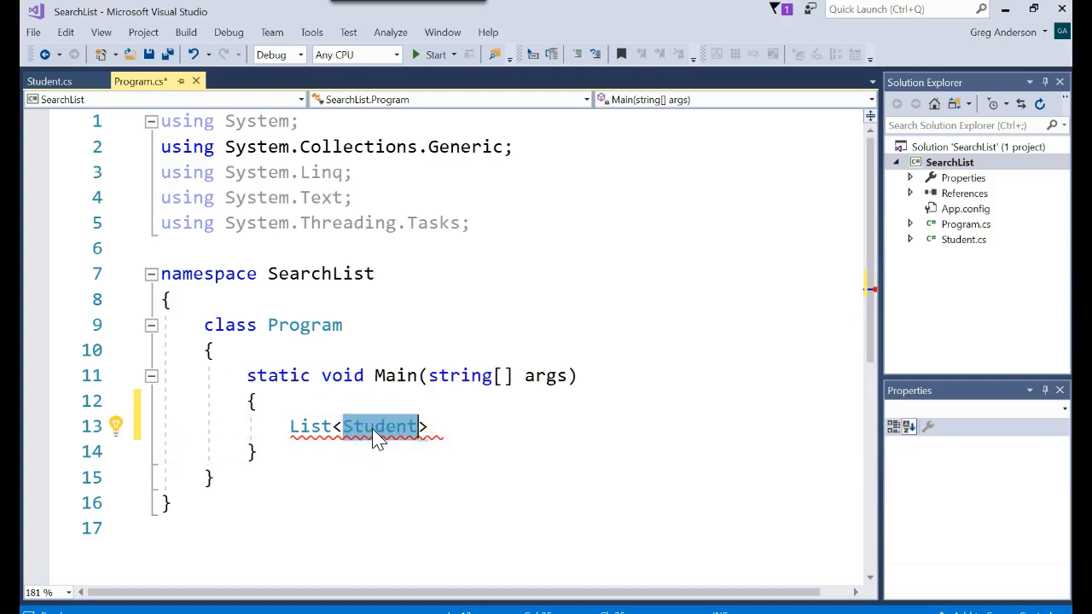
{"action": "left_click", "coordinate": [455, 423]}
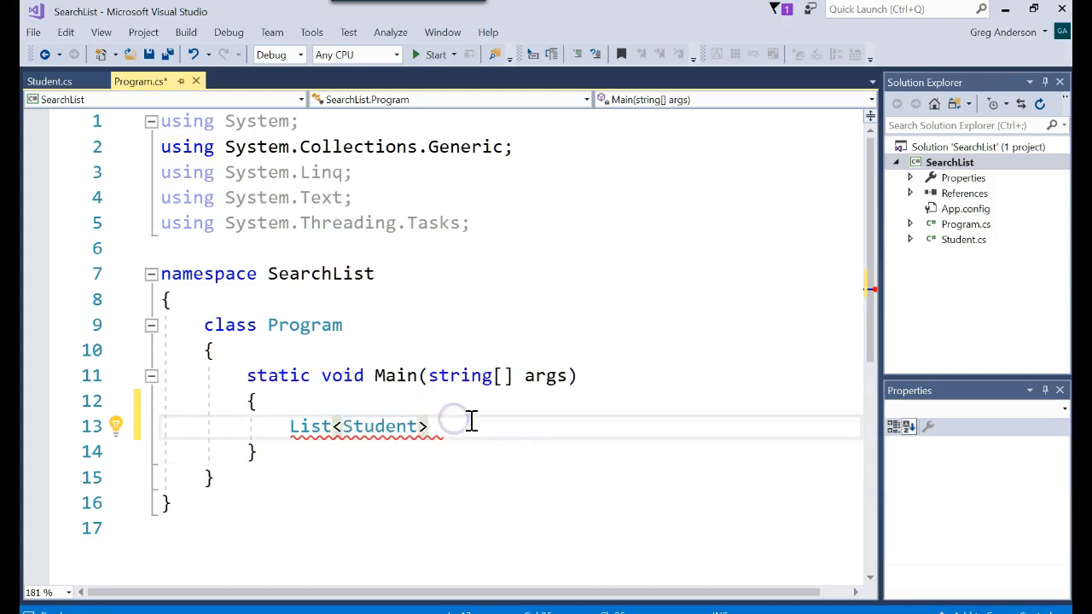
{"action": "type", "text": "list"}
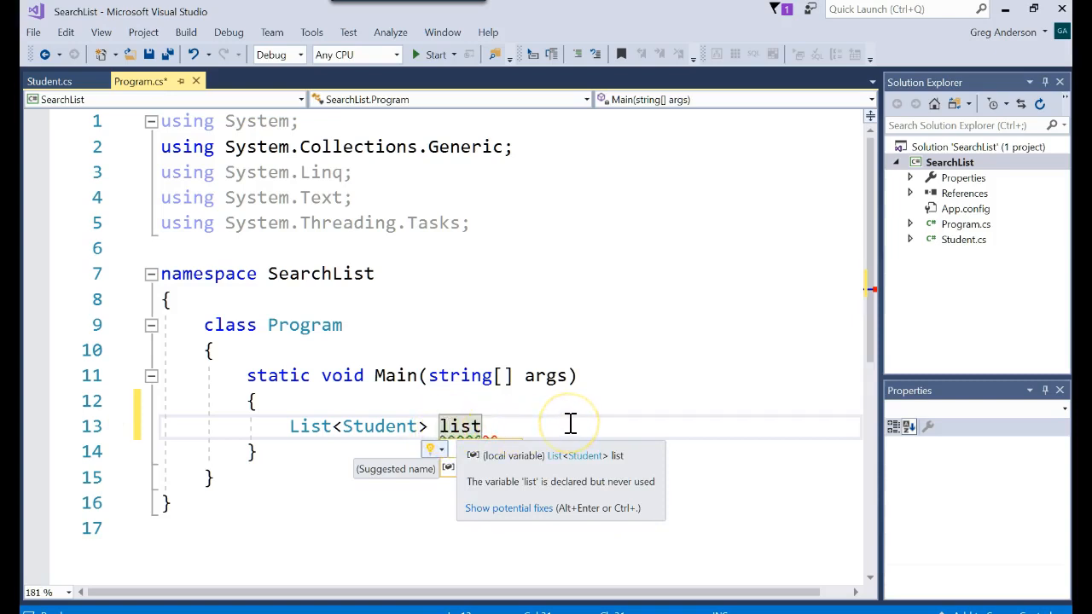
{"action": "type", "text": "Students ="}
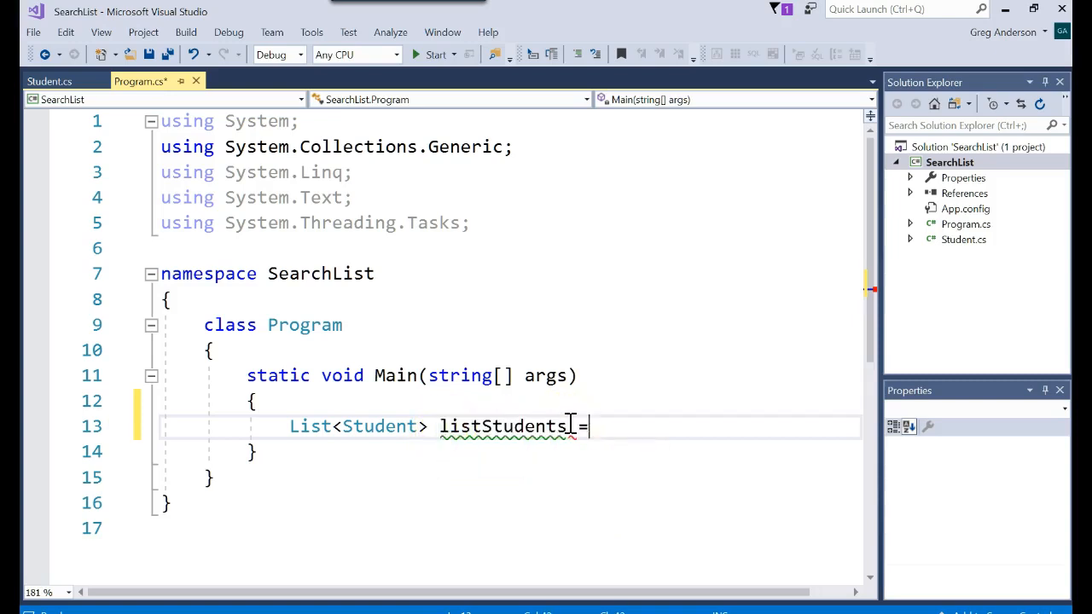
{"action": "type", "text": "new List<Student>"}
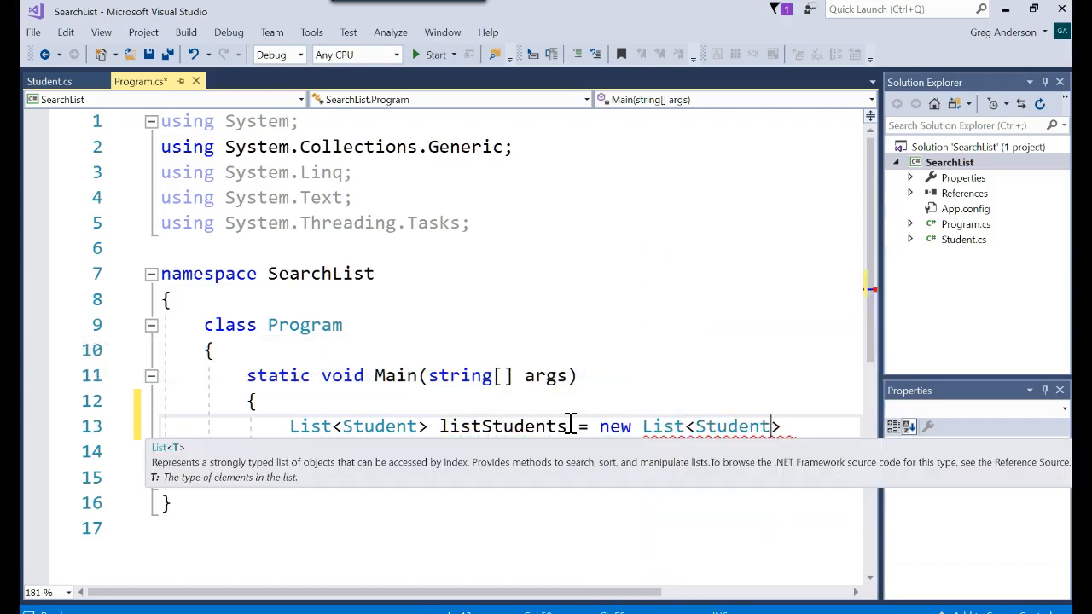
{"action": "type", "text": "();"}
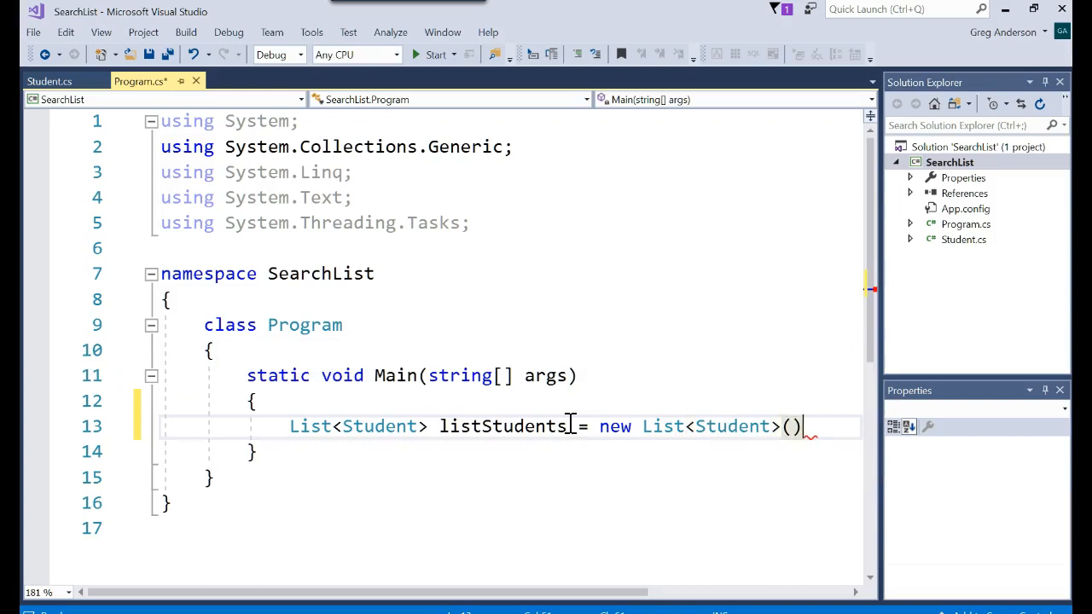
{"action": "type", "text": ";"}
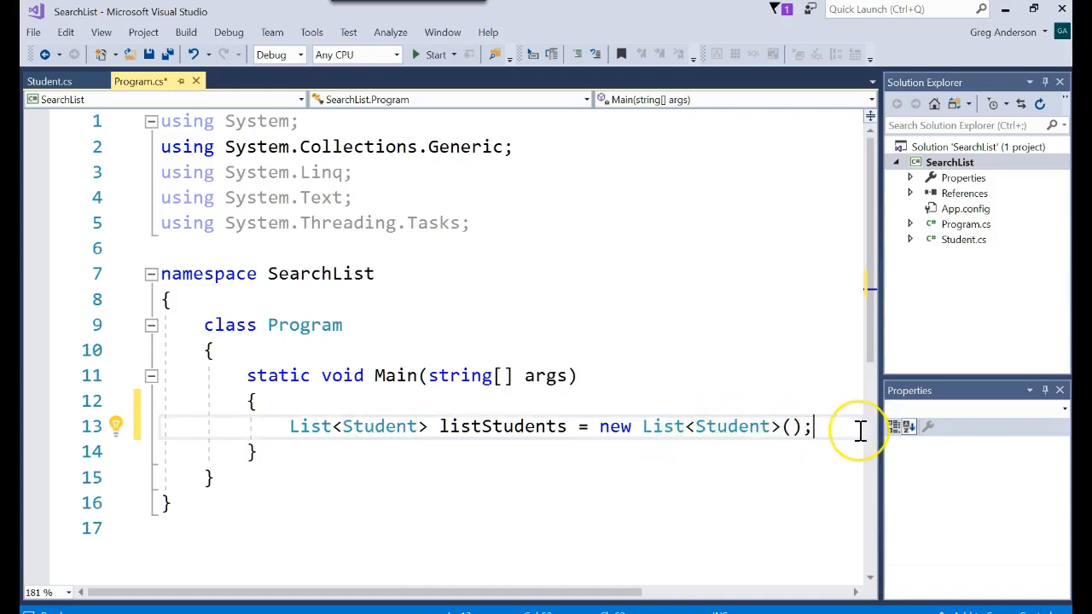
{"action": "mouse_move", "coordinate": [860, 426]}
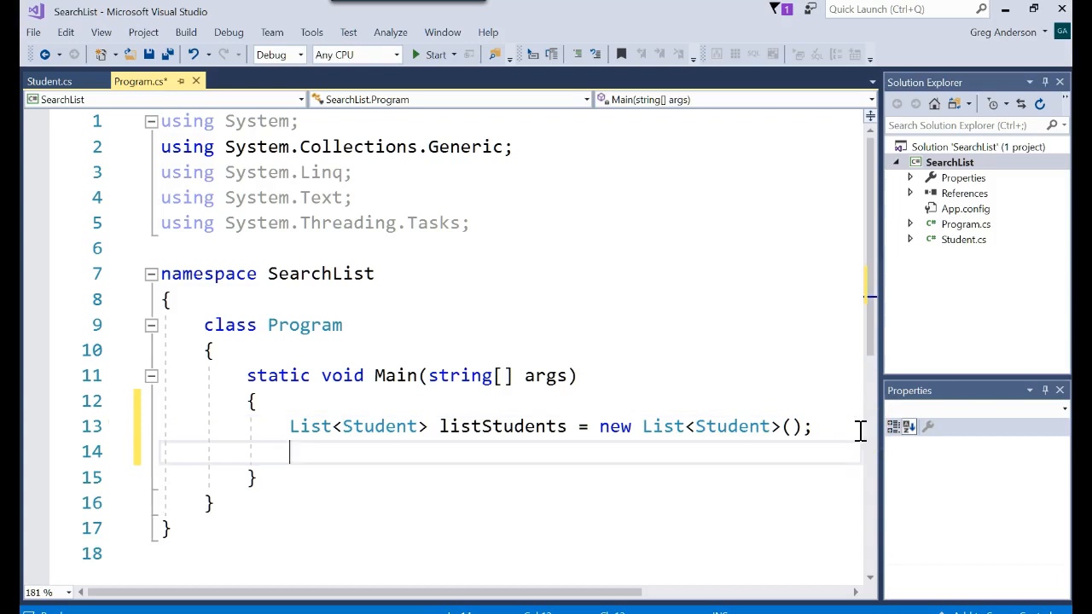
Add a new Student() to listStudents
{"action": "type", "text": "listStudents"}
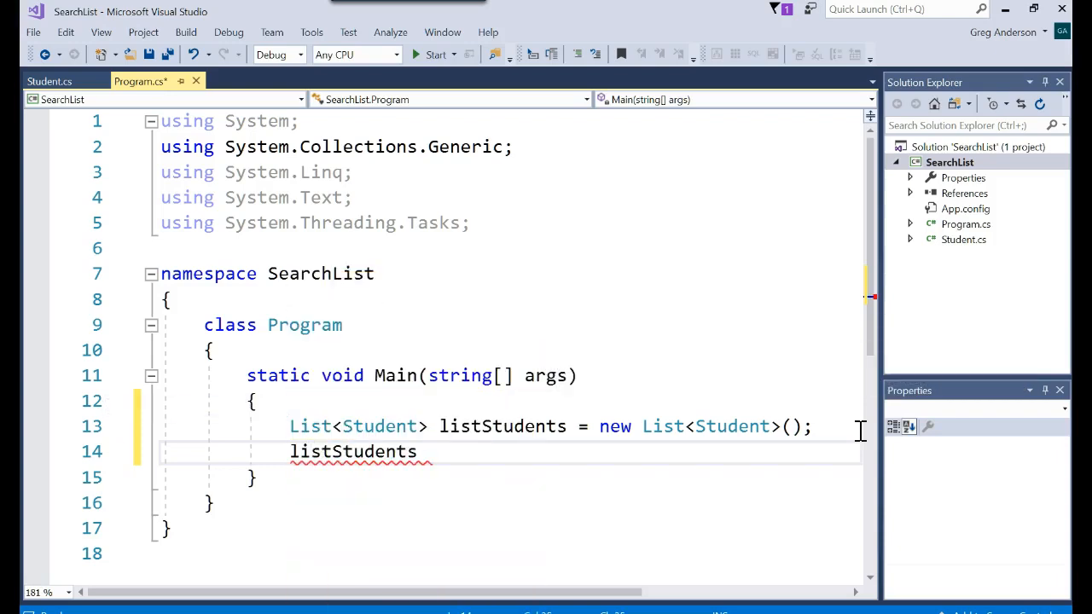
{"action": "type", "text": ".Add(new"}
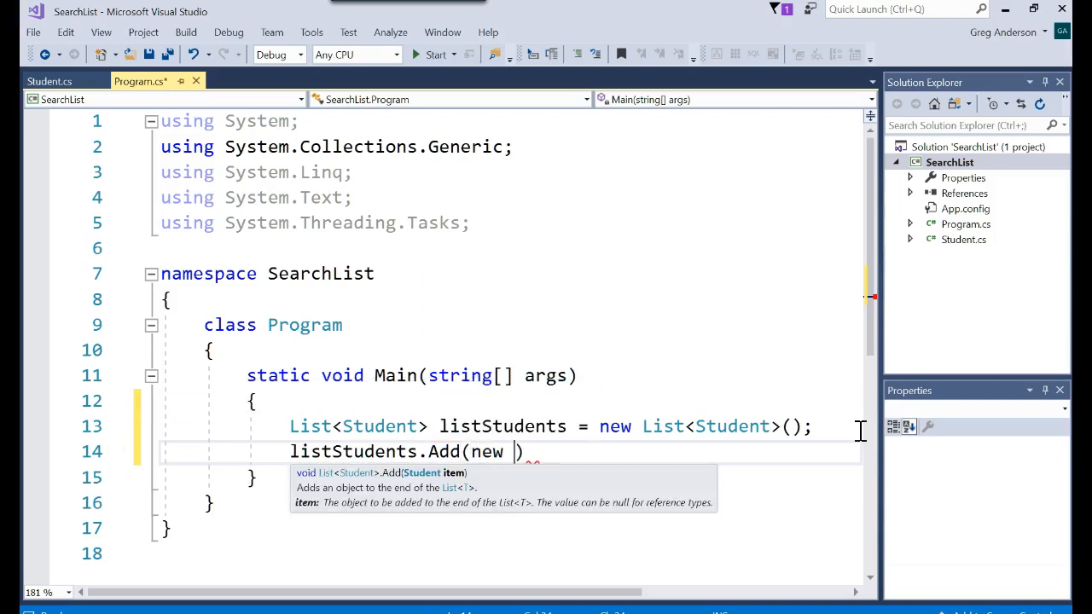
{"action": "type", "text": "Student()"}
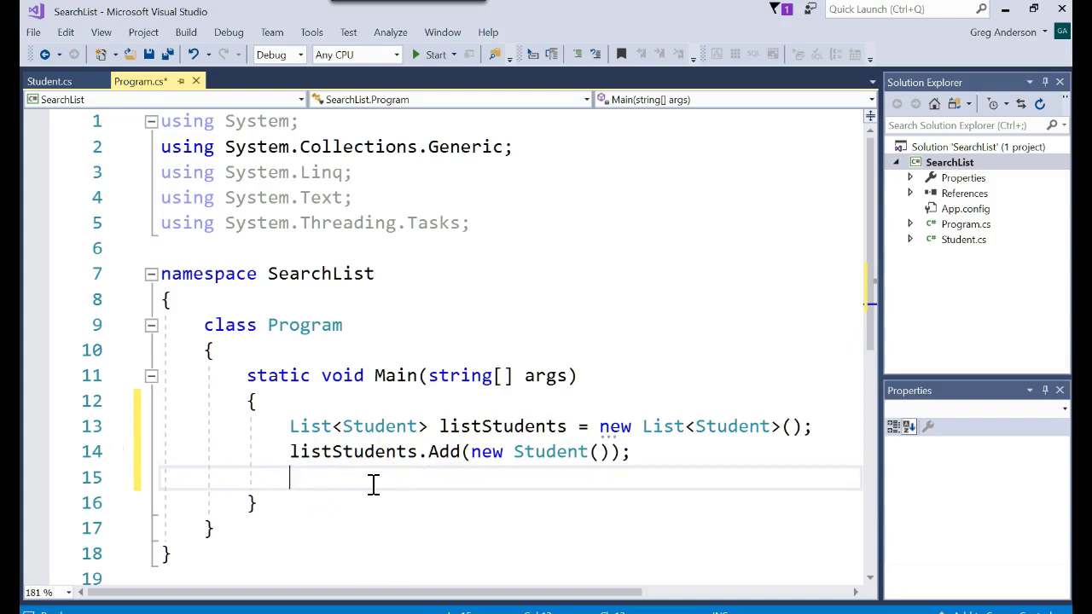
Set listStudents[0].Name to "Minnie" and listStudents[0].GPA to 4.0
{"action": "type", "text": "listStudents"}
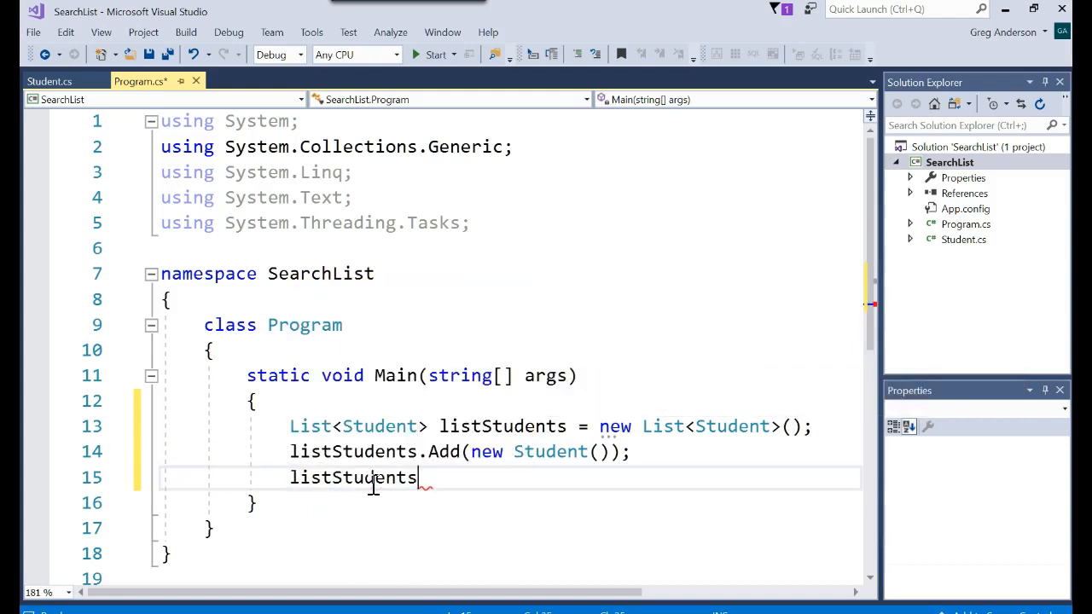
{"action": "type", "text": "[0]"}
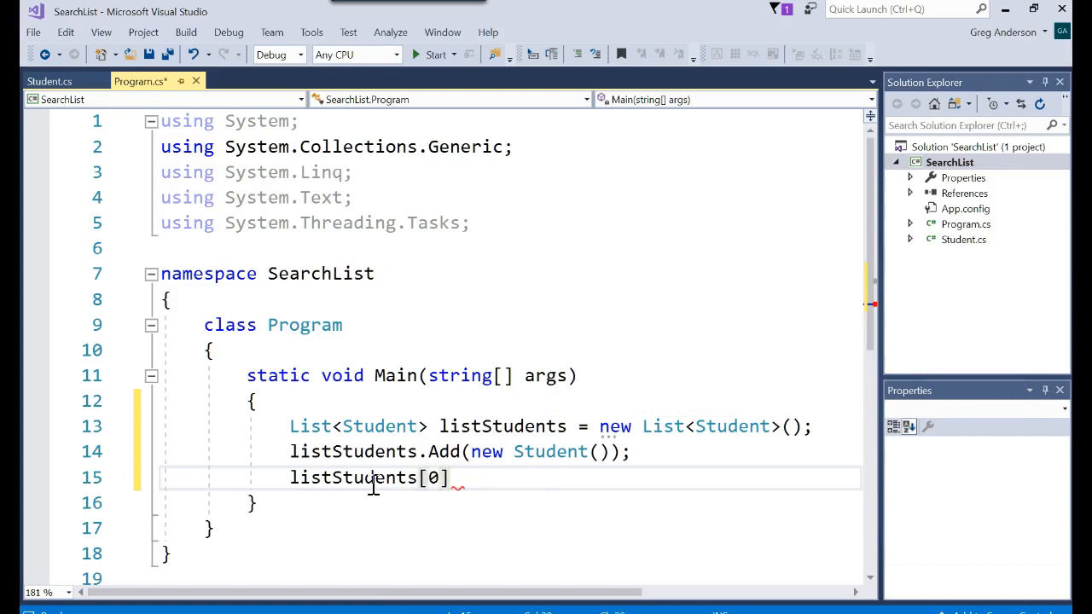
{"action": "type", "text": ".Name = \""}
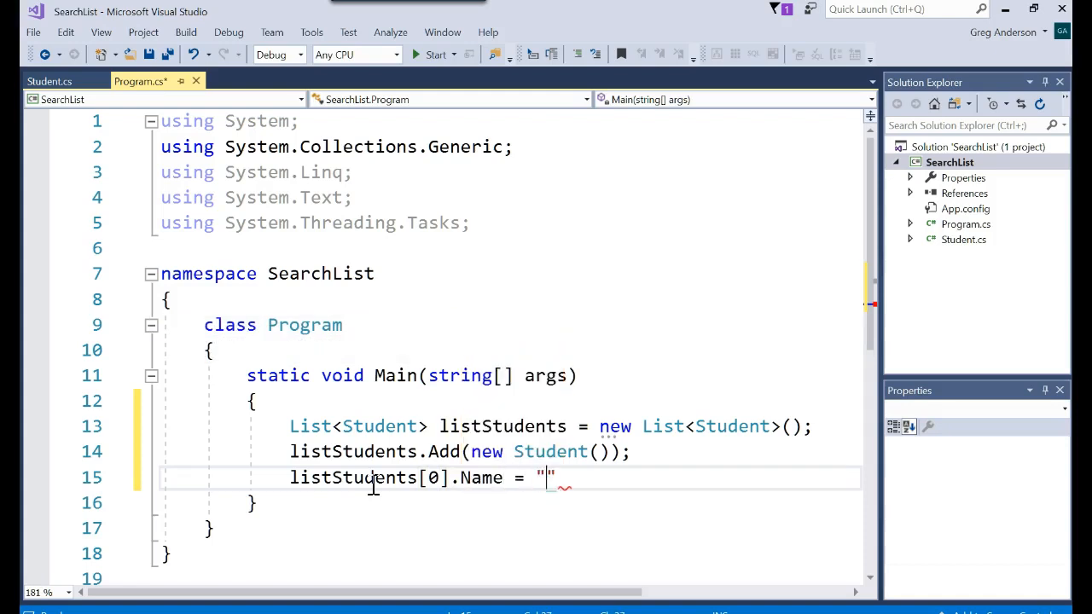
{"action": "type", "text": "Minnie"}
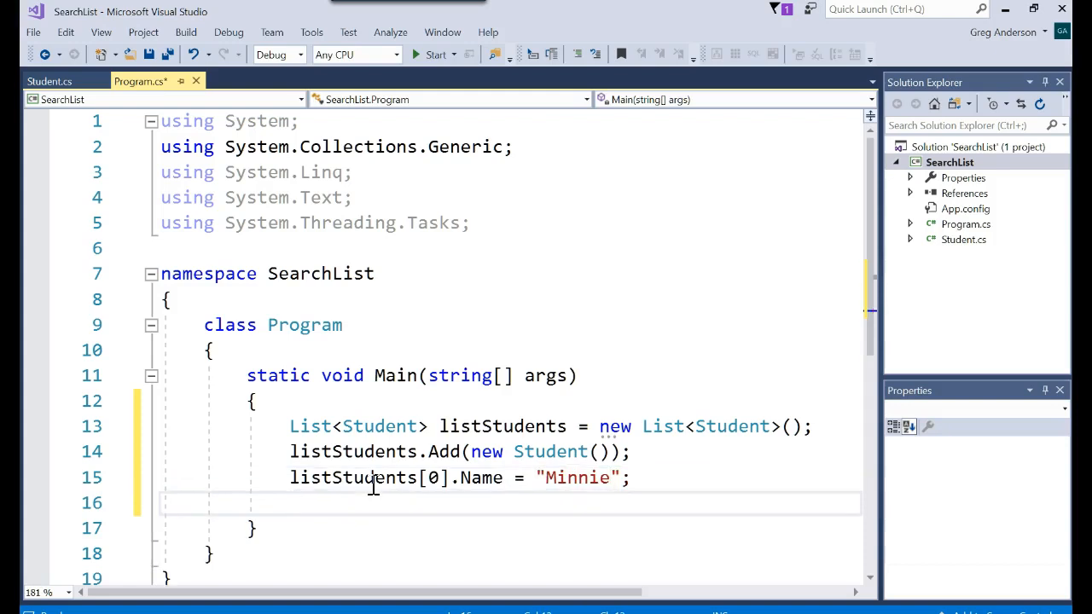
{"action": "type", "text": "listStudents"}
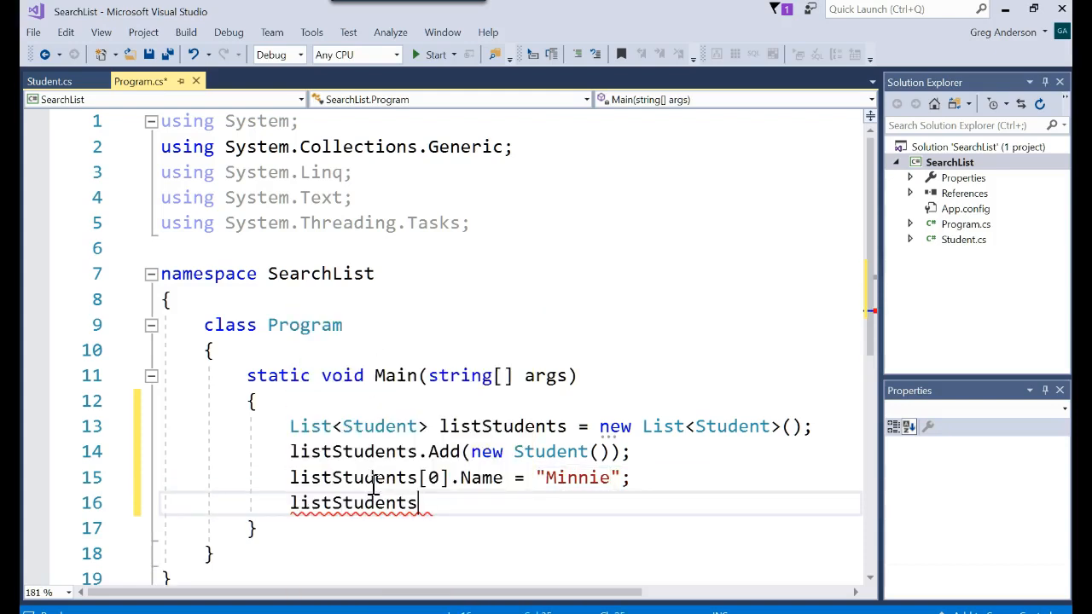
{"action": "type", "text": "[0]"}
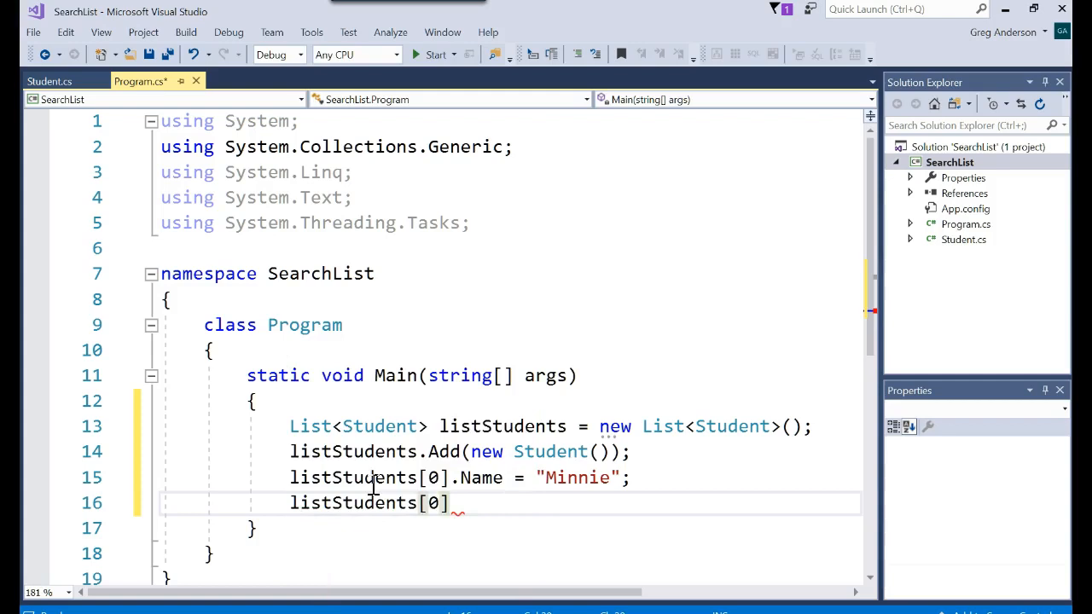
{"action": "type", "text": ".GPA ="}
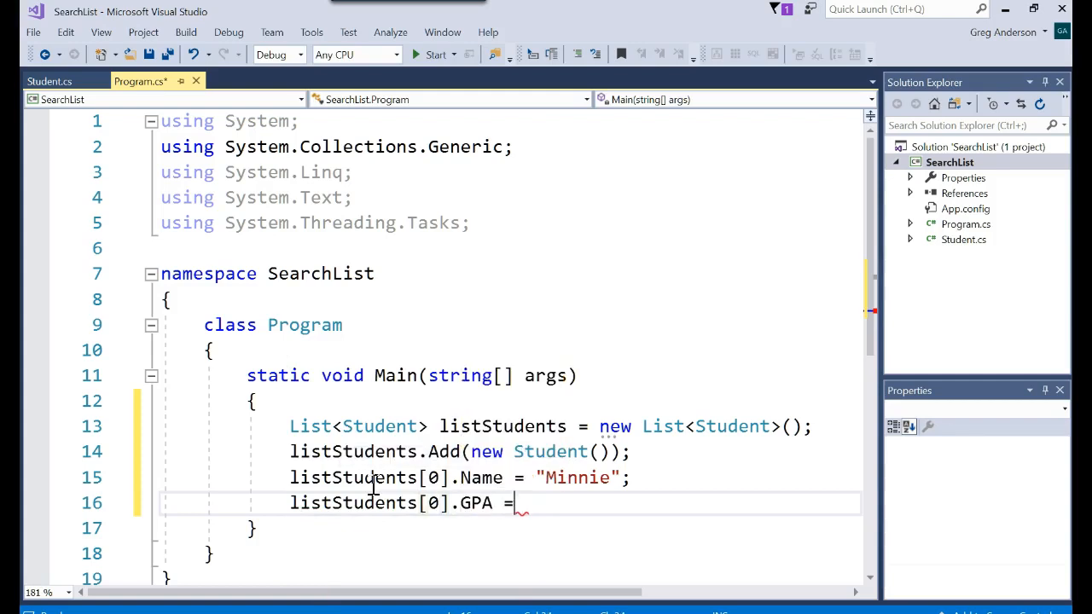
{"action": "type", "text": "4.0;"}
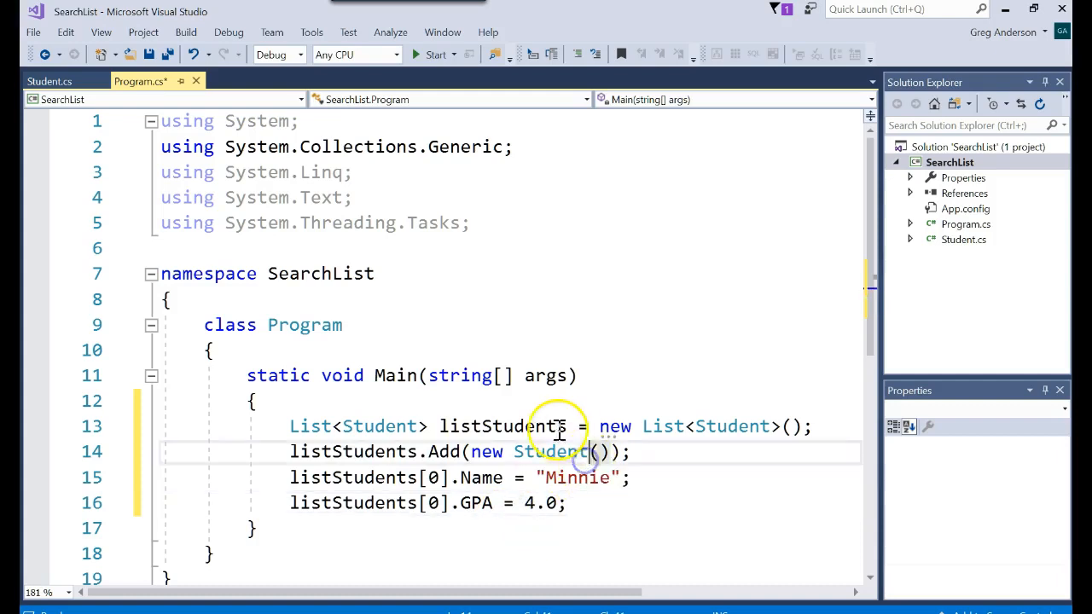
Select the three lines that build Minnie's student entry for duplication
{"action": "double_click", "coordinate": [502, 427]}
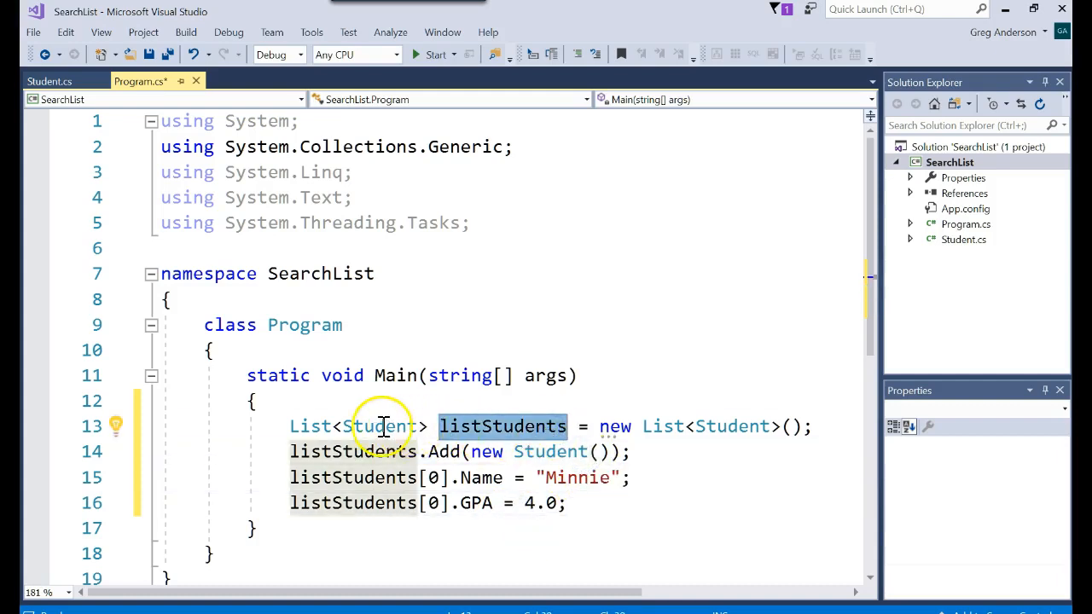
{"action": "mouse_move", "coordinate": [389, 477]}
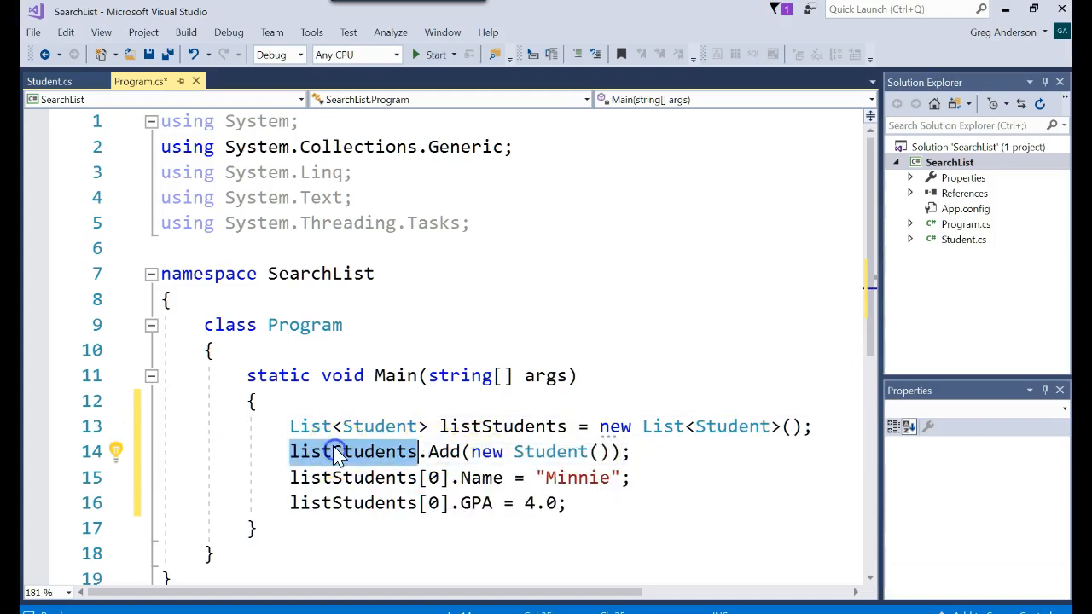
{"action": "left_click", "coordinate": [436, 477]}
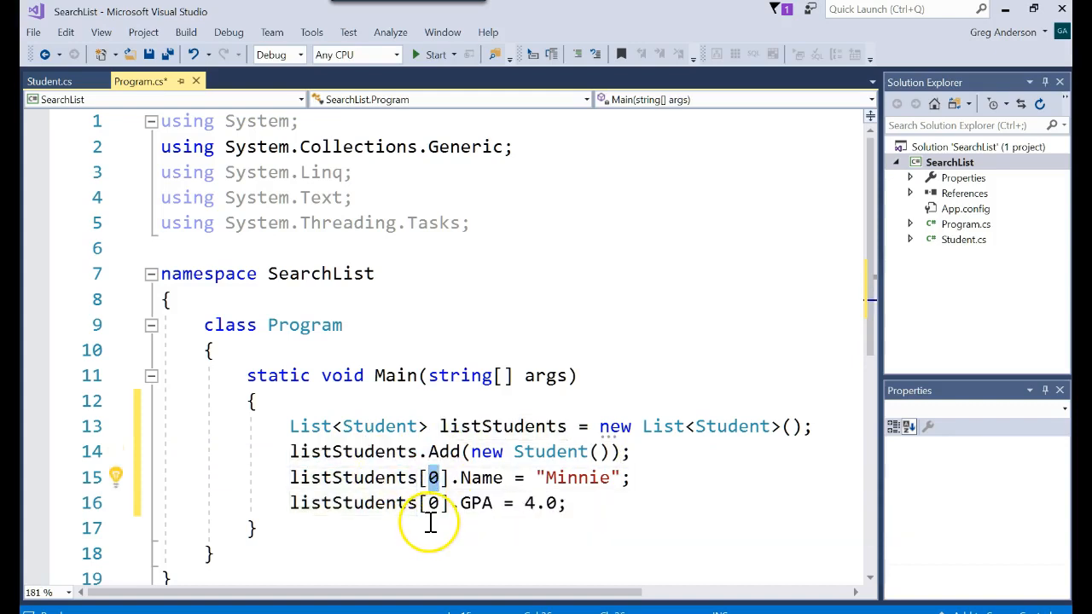
{"action": "mouse_move", "coordinate": [439, 478]}
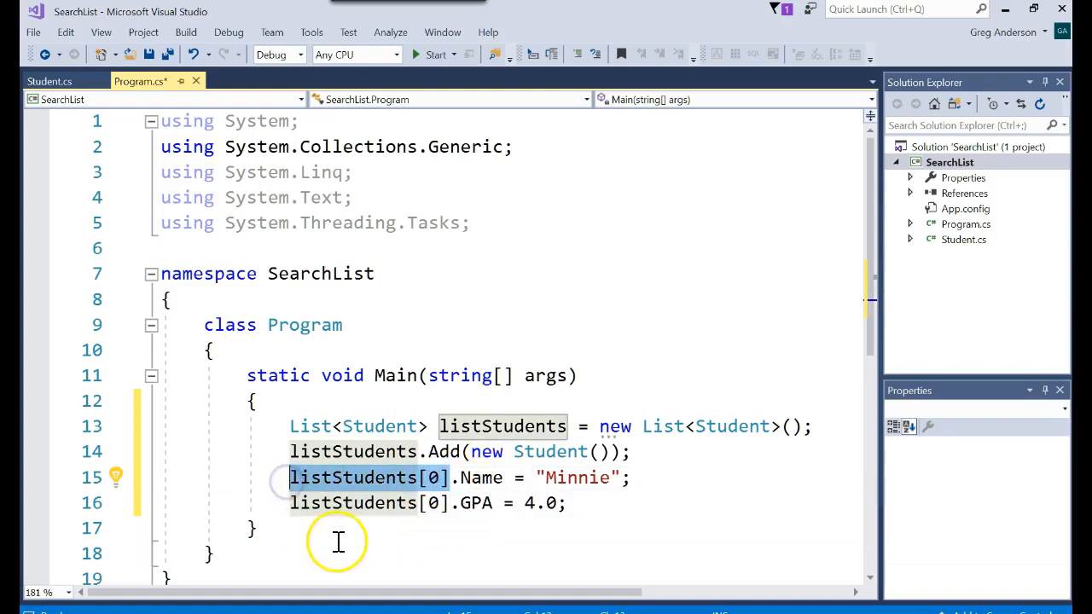
{"action": "double_click", "coordinate": [481, 477]}
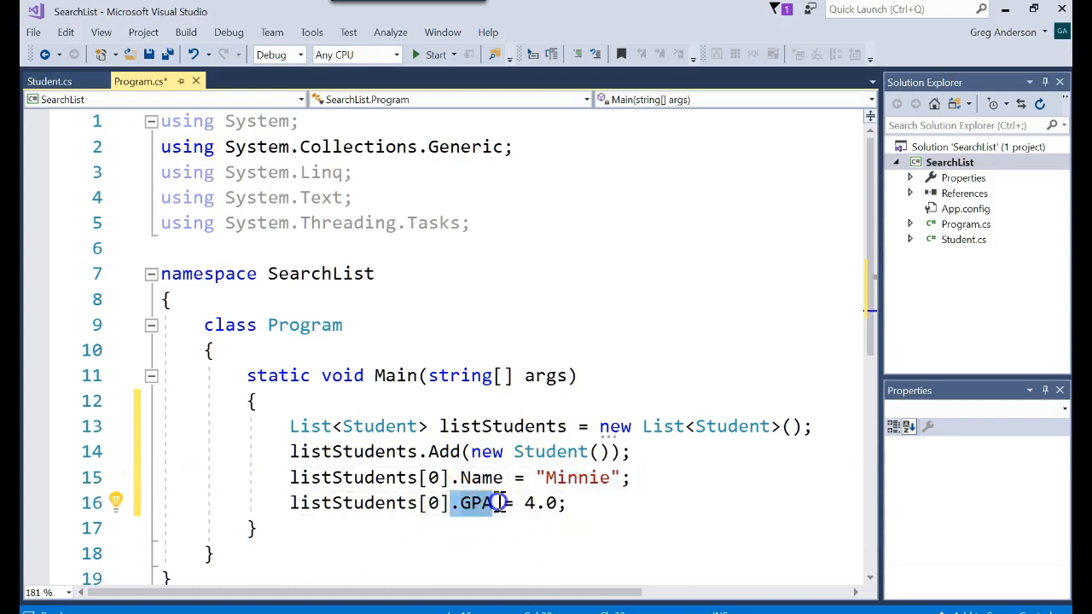
{"action": "mouse_move", "coordinate": [565, 512]}
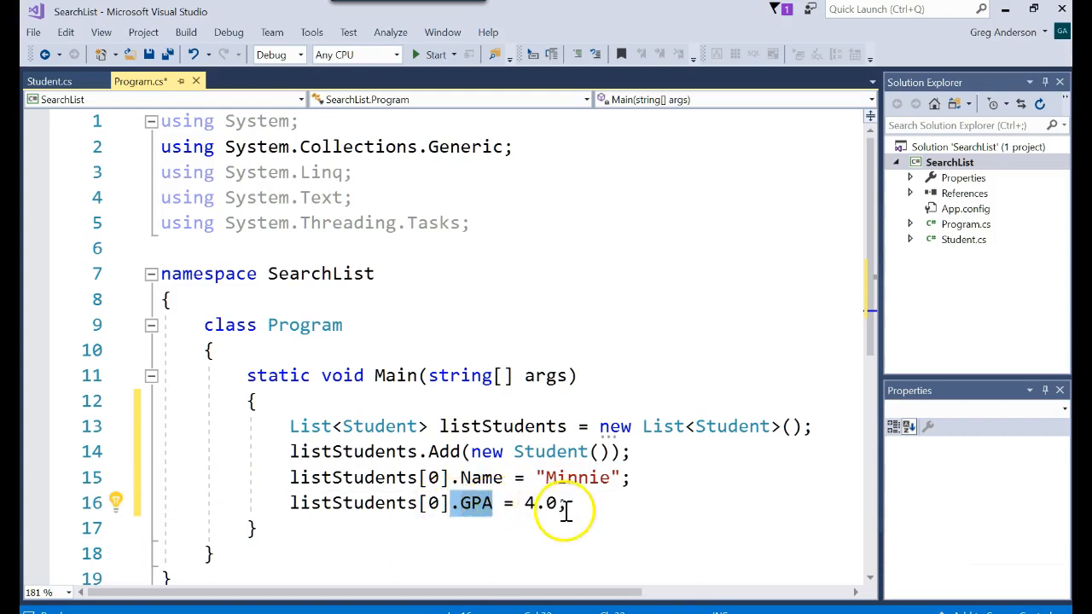
{"action": "left_click_drag", "start_coordinate": [290, 452], "coordinate": [559, 502]}
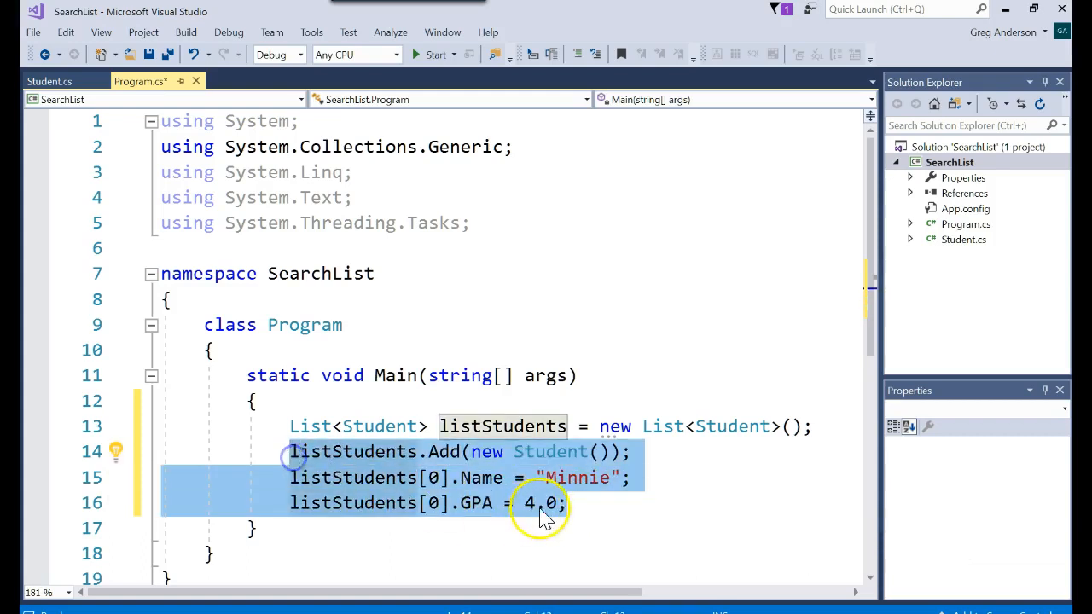
{"action": "left_click", "coordinate": [563, 503]}
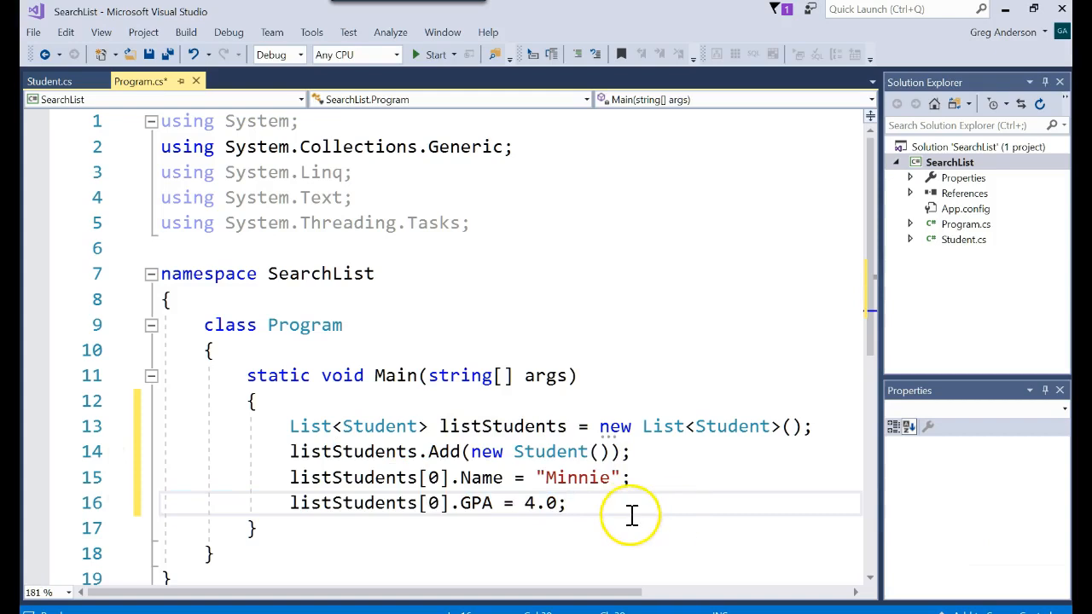
{"action": "left_click_drag", "start_coordinate": [290, 452], "coordinate": [546, 503]}
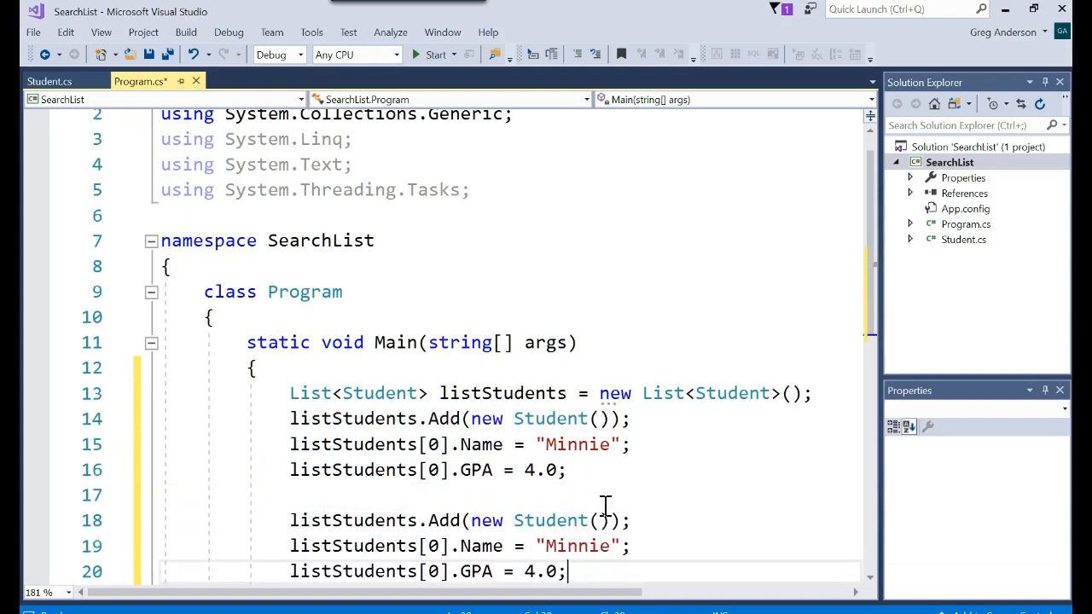
Edit the pasted copies into Mickey with GPA 3.0 and Donald with GPA 3.5
{"action": "scroll", "scroll_direction": "down", "scroll_amount": 3}
{"action": "type", "text": "1"}
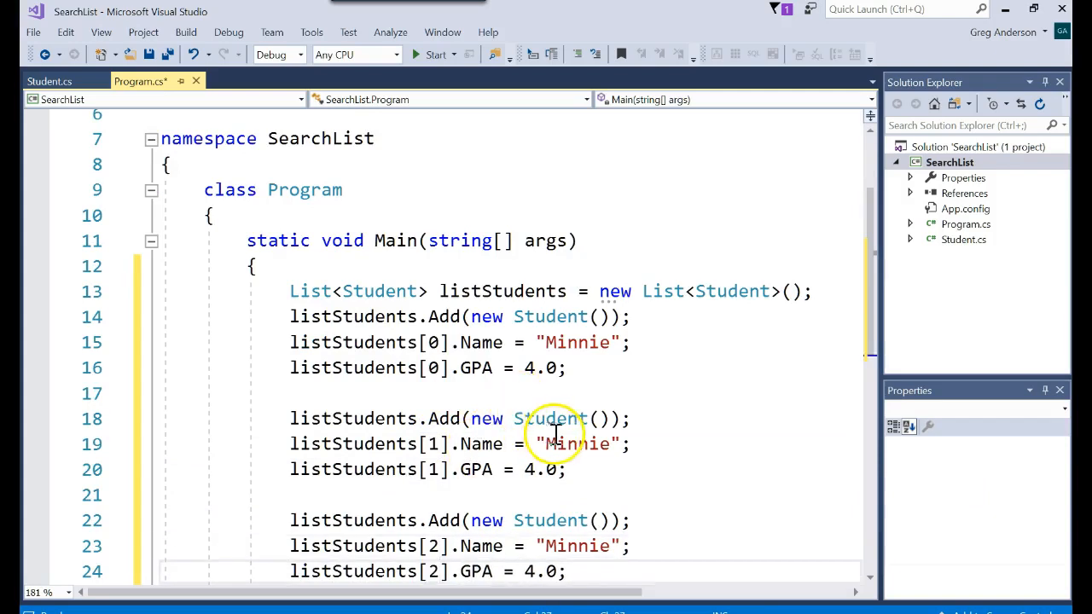
{"action": "type", "text": "Mickey"}
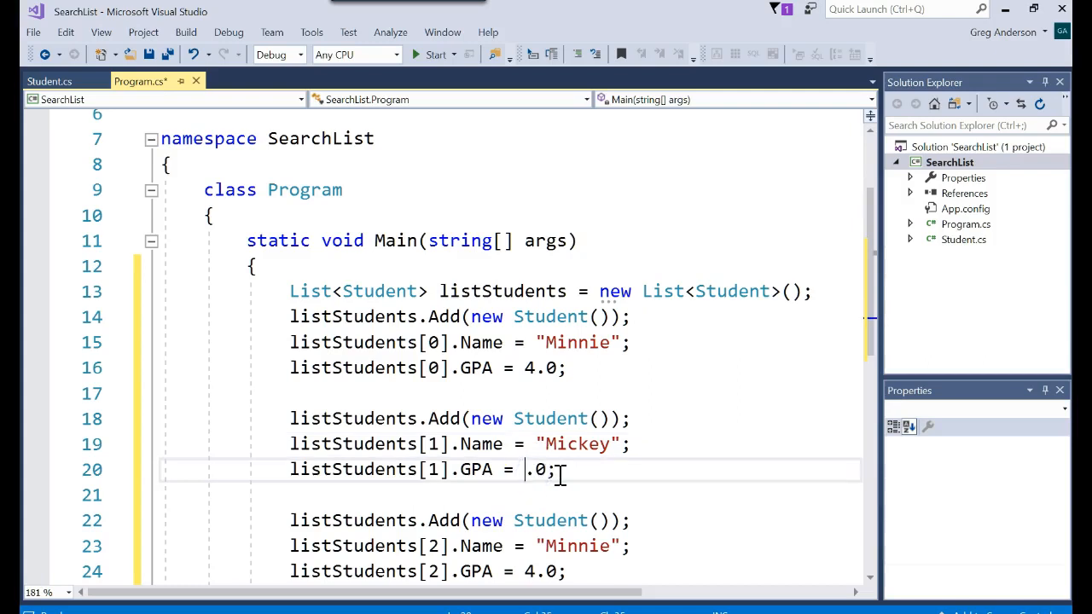
{"action": "type", "text": "3"}
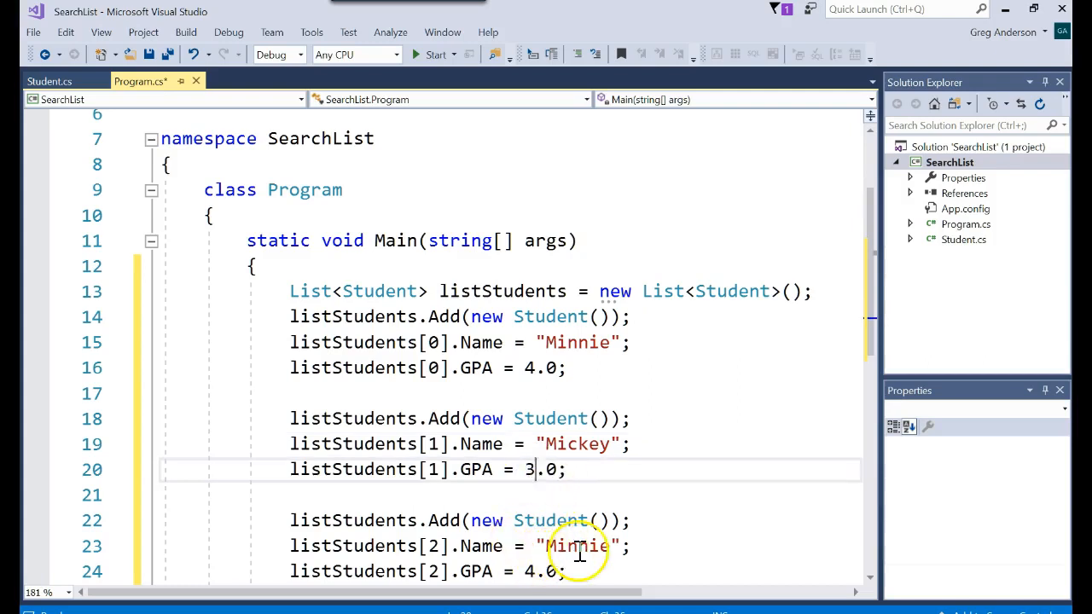
{"action": "type", "text": "Donald"}
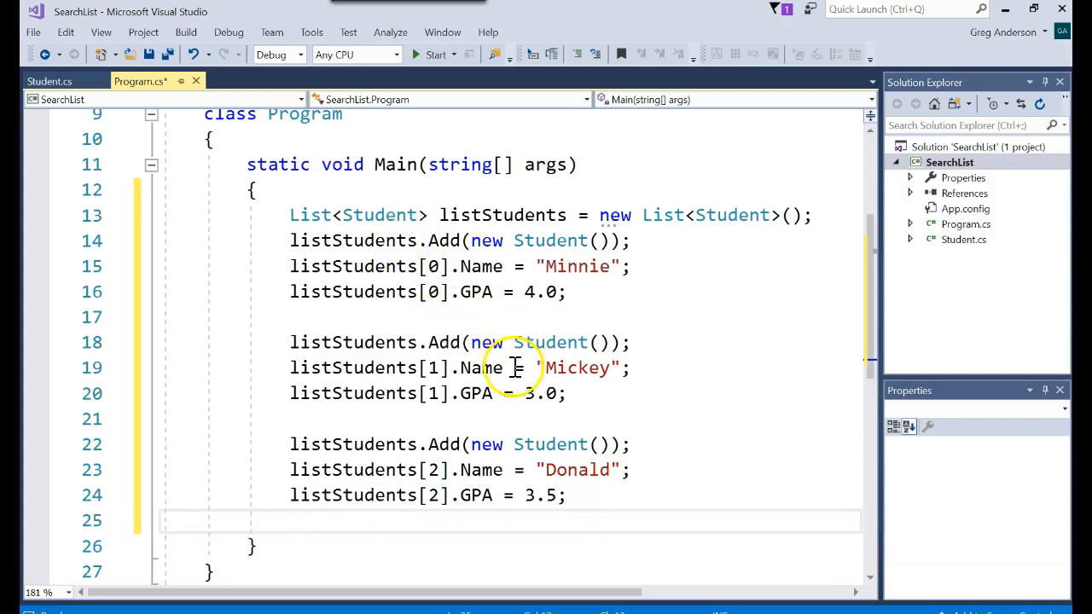
{"action": "mouse_move", "coordinate": [580, 267]}
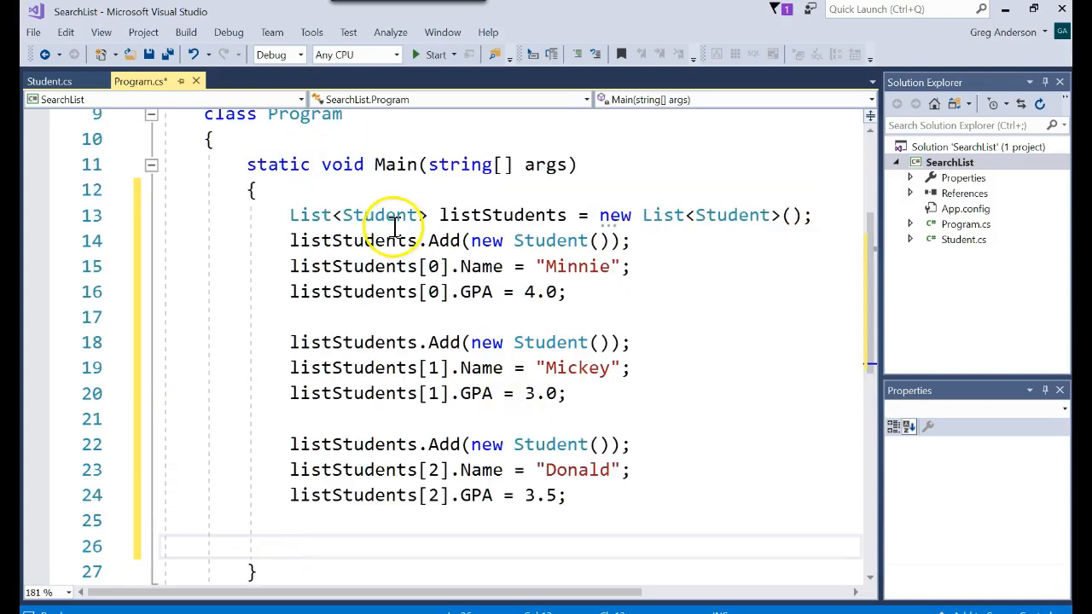
Declare a String variable named sSearch
{"action": "type", "text": "string Ssearc"}
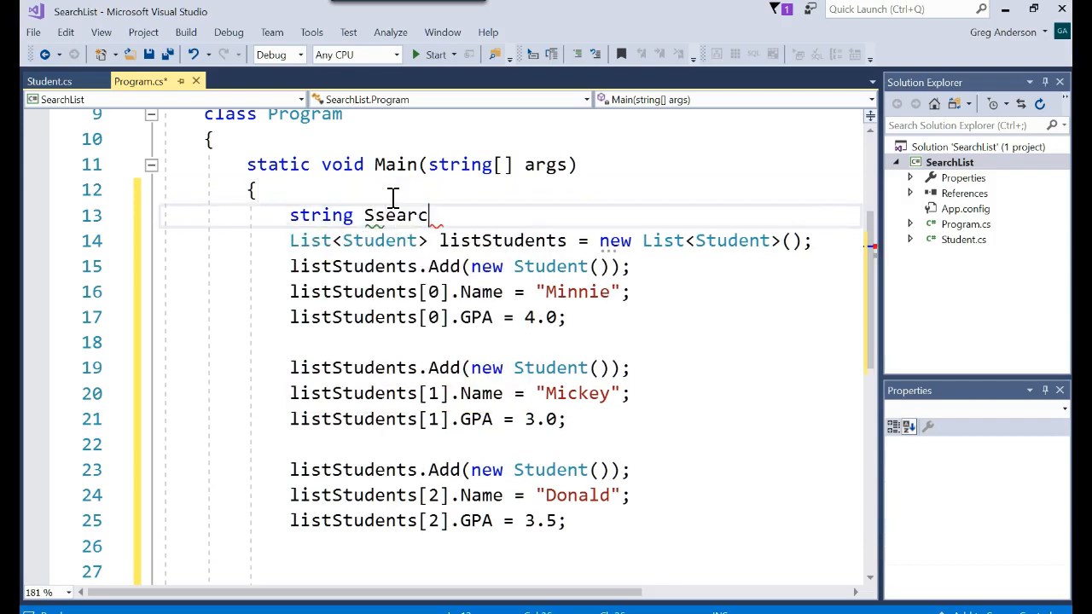
{"action": "key", "text": "Backspace"}
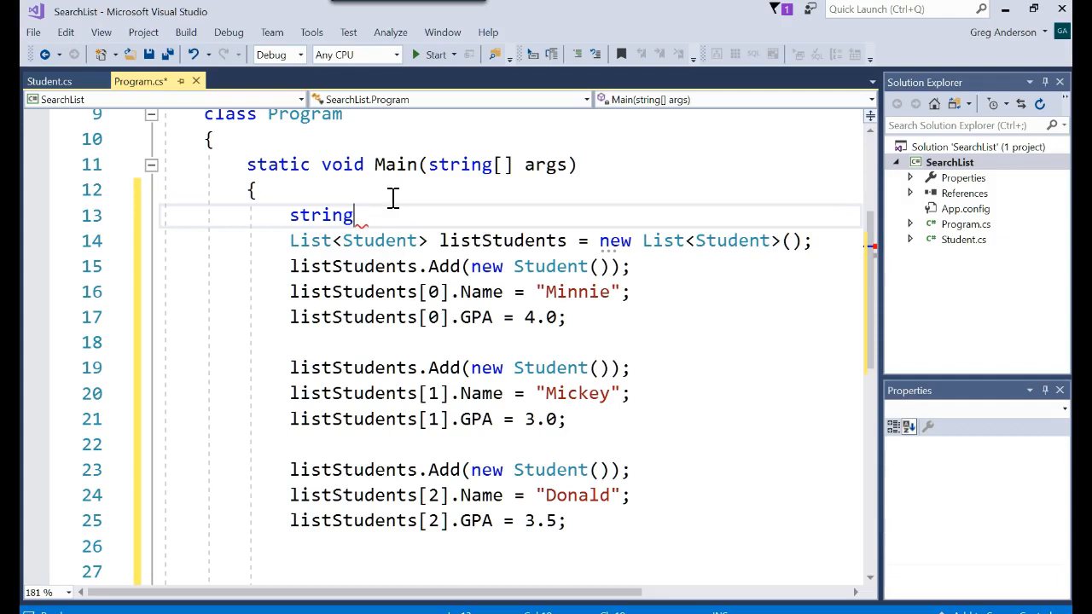
{"action": "type", "text": "_sS"}
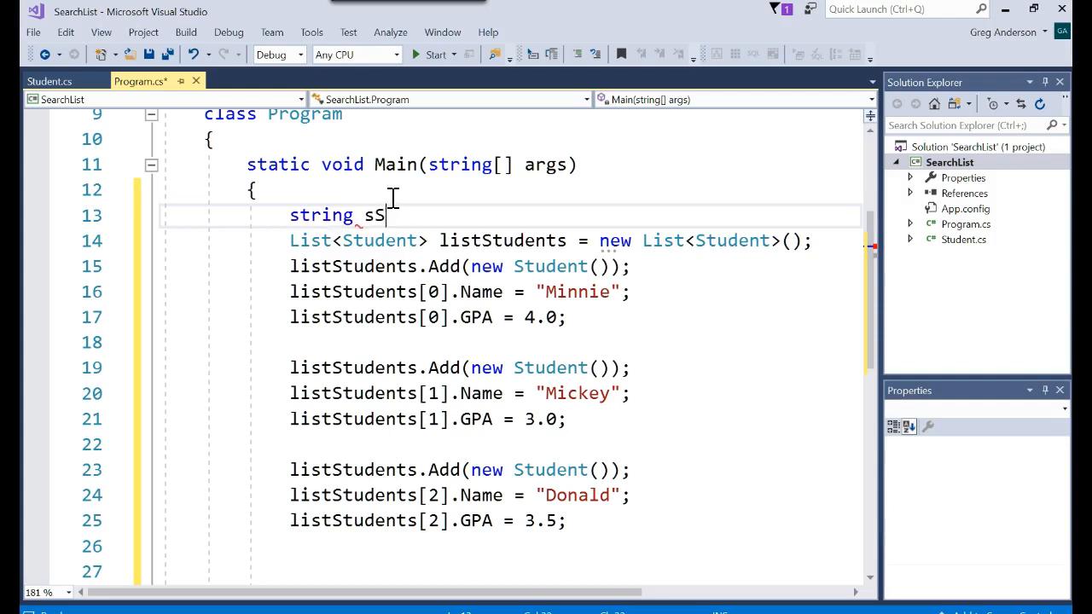
{"action": "type", "text": "earch;"}
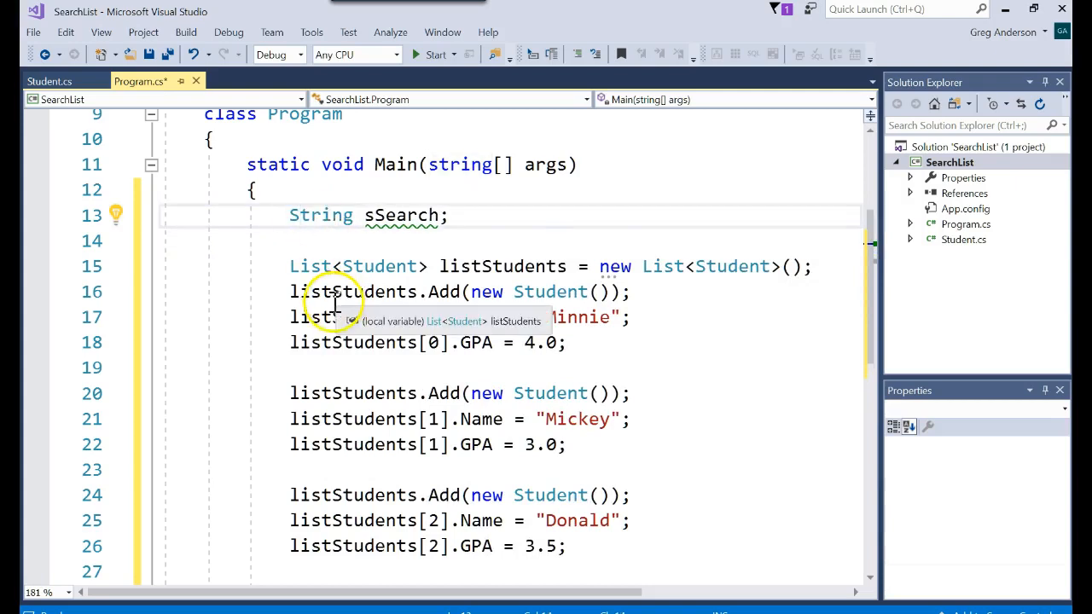
Print "Who do you want to find?" and read the reply into sSearch
{"action": "type", "text": "cw"}
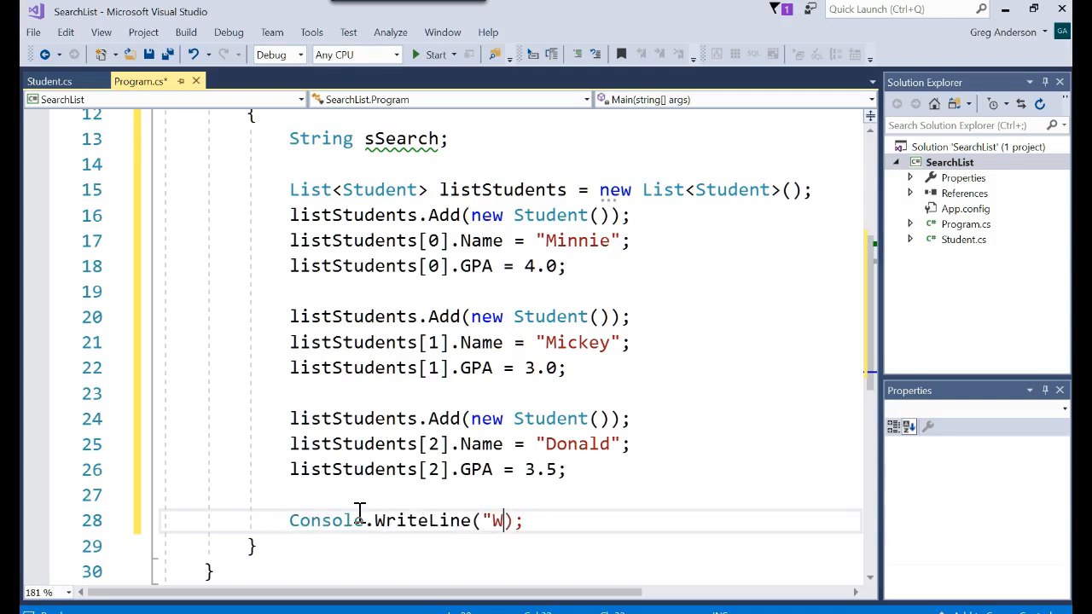
{"action": "type", "text": "ho do you want to find?\""}
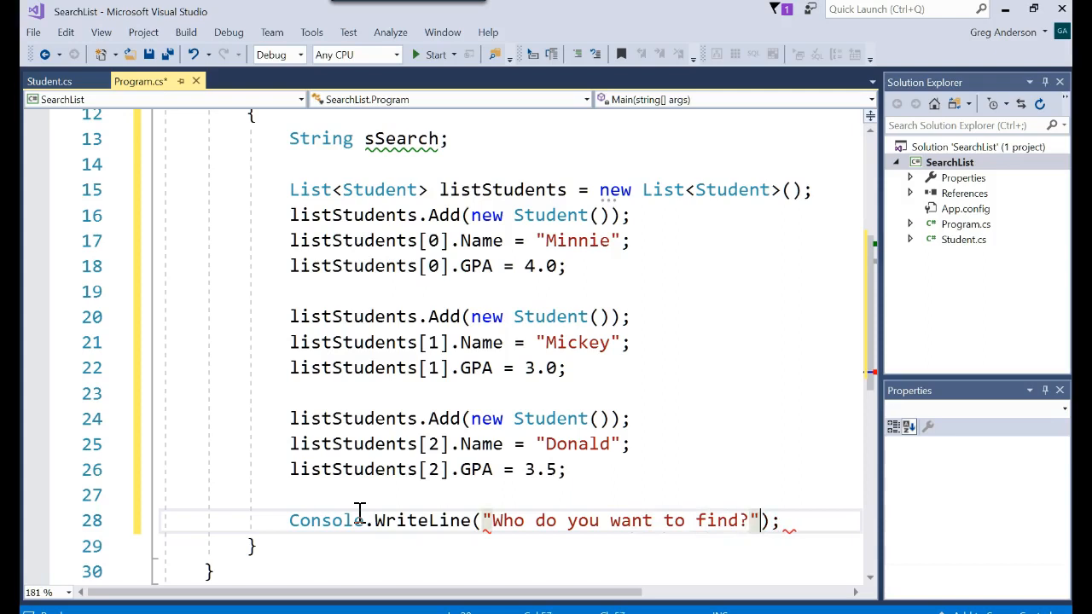
{"action": "type", "text": "sSearch = Console.ReadLine();"}
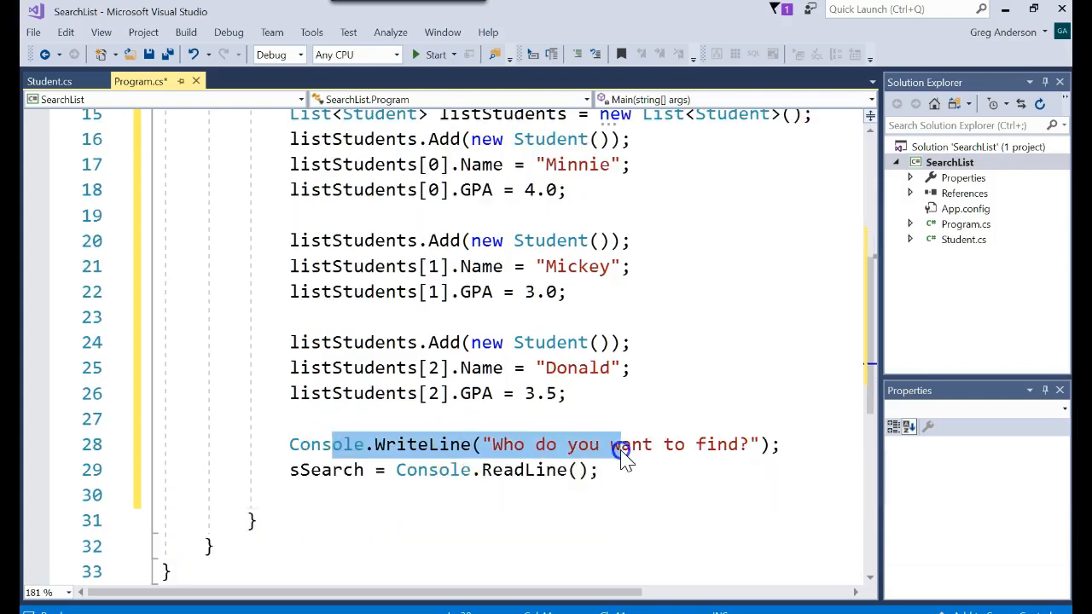
{"action": "left_click", "coordinate": [380, 495]}
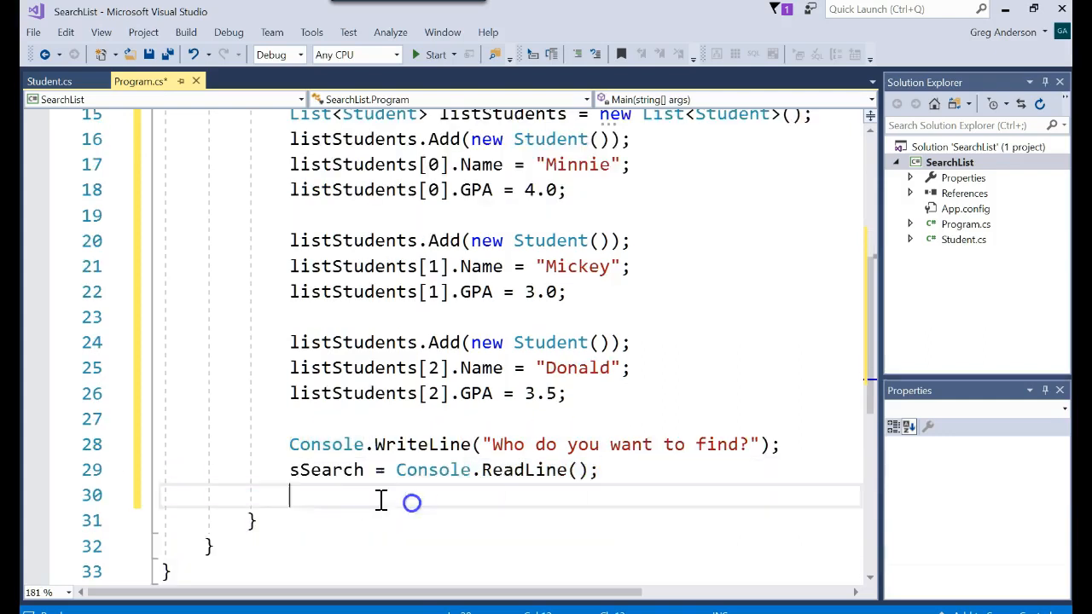
{"action": "double_click", "coordinate": [327, 470]}
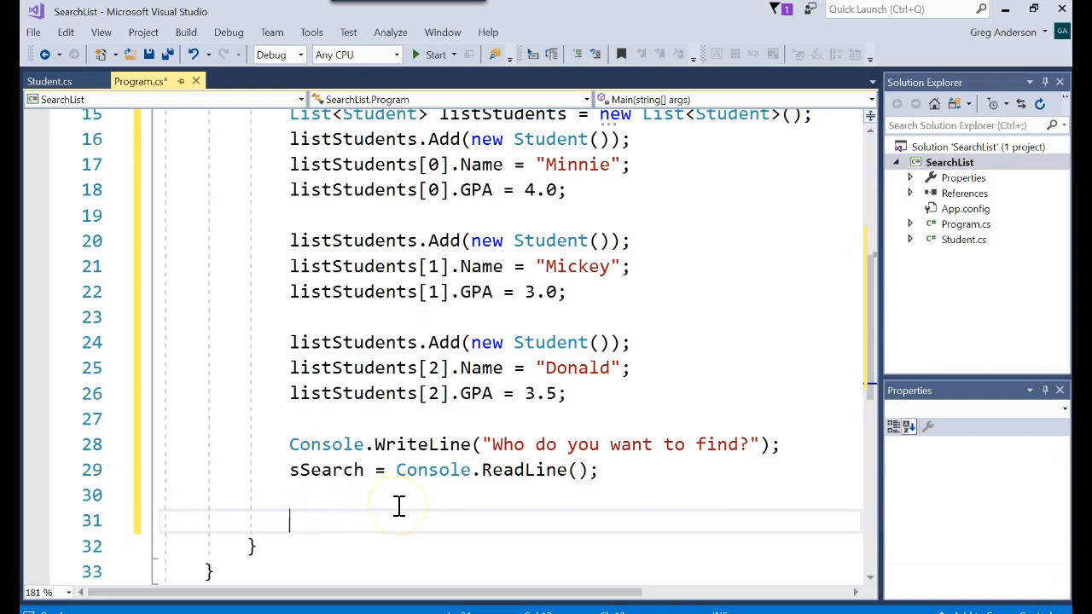
Add a for loop with iCount running from 0 to listStudents.Count
{"action": "scroll", "scroll_direction": "down", "scroll_amount": 3}
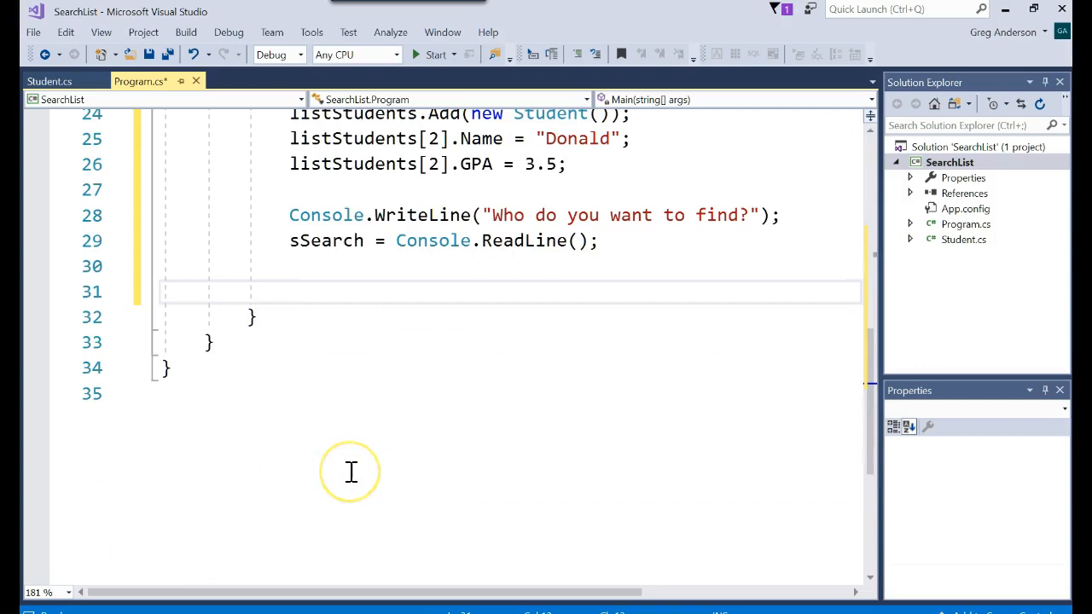
{"action": "type", "text": "for (in"}
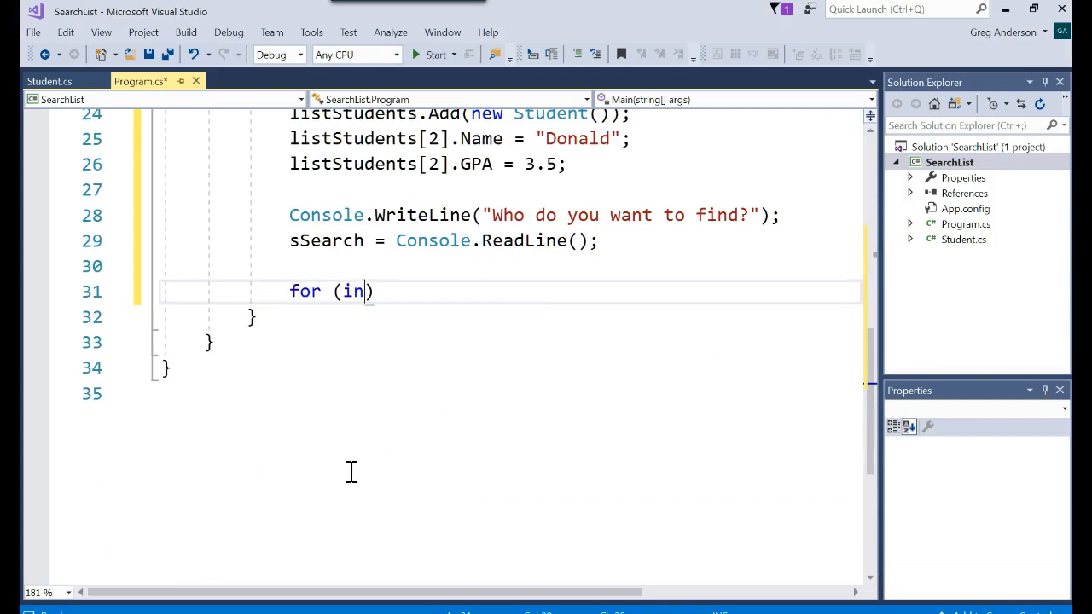
{"action": "type", "text": "t iCount = 0; iCount"}
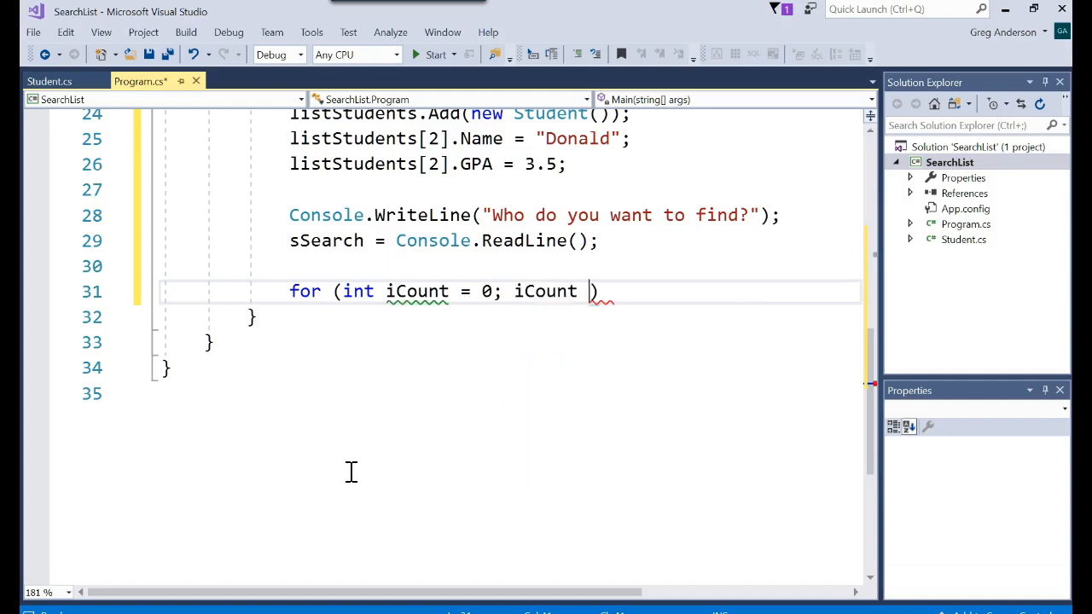
{"action": "type", "text": "< listStudents.Count"}
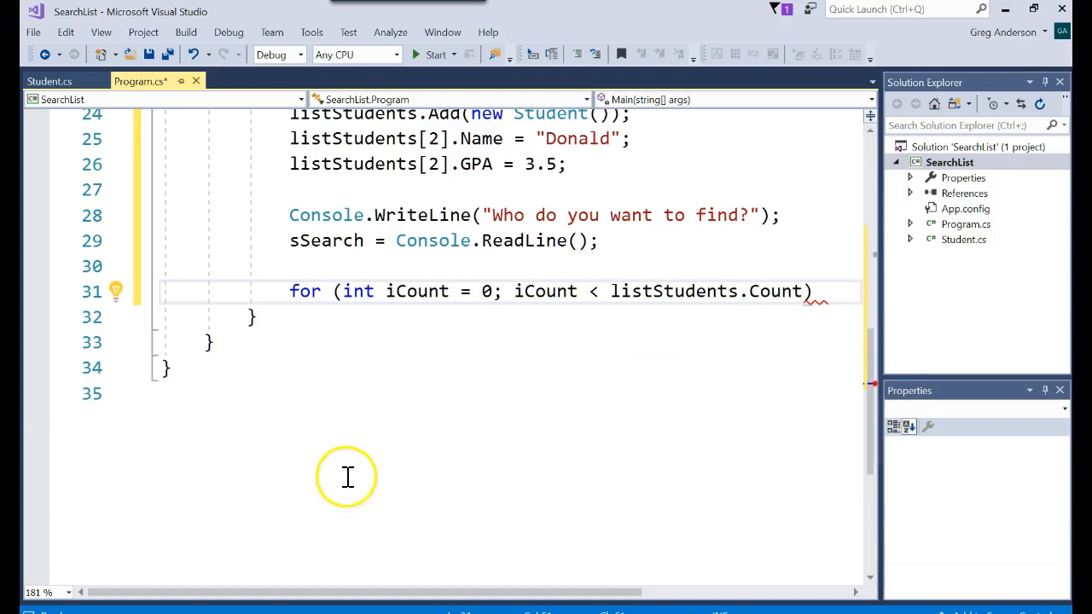
{"action": "mouse_move", "coordinate": [772, 291]}
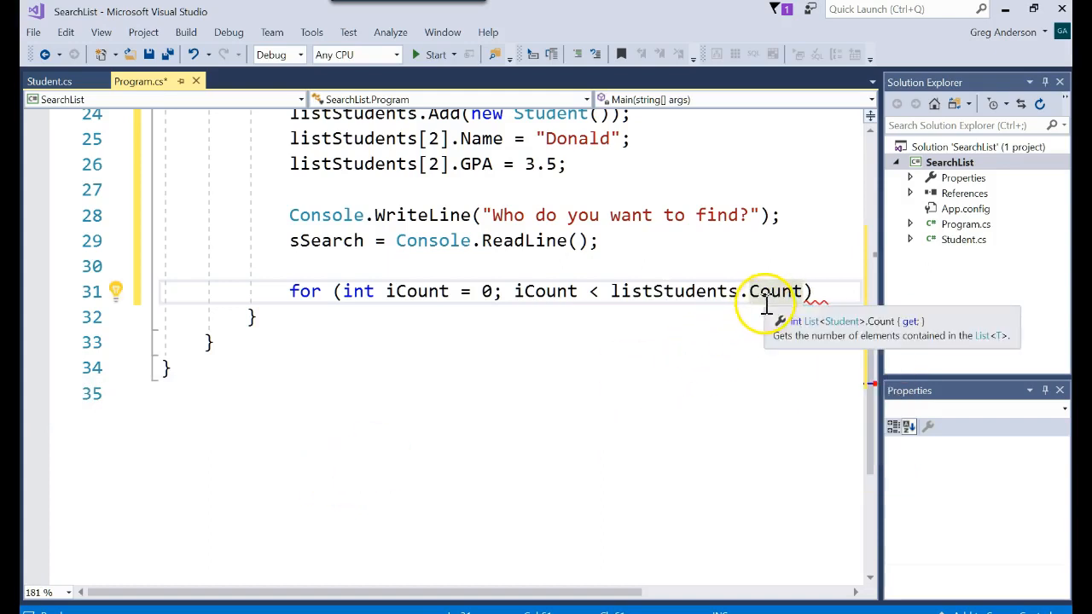
{"action": "mouse_move", "coordinate": [840, 307]}
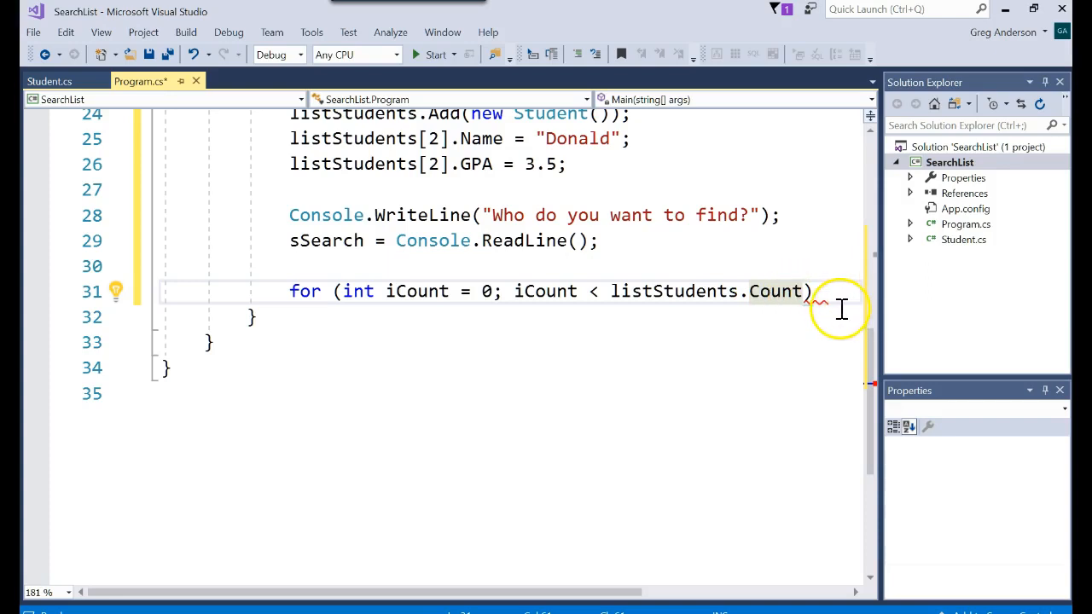
{"action": "type", "text": "iCount)"}
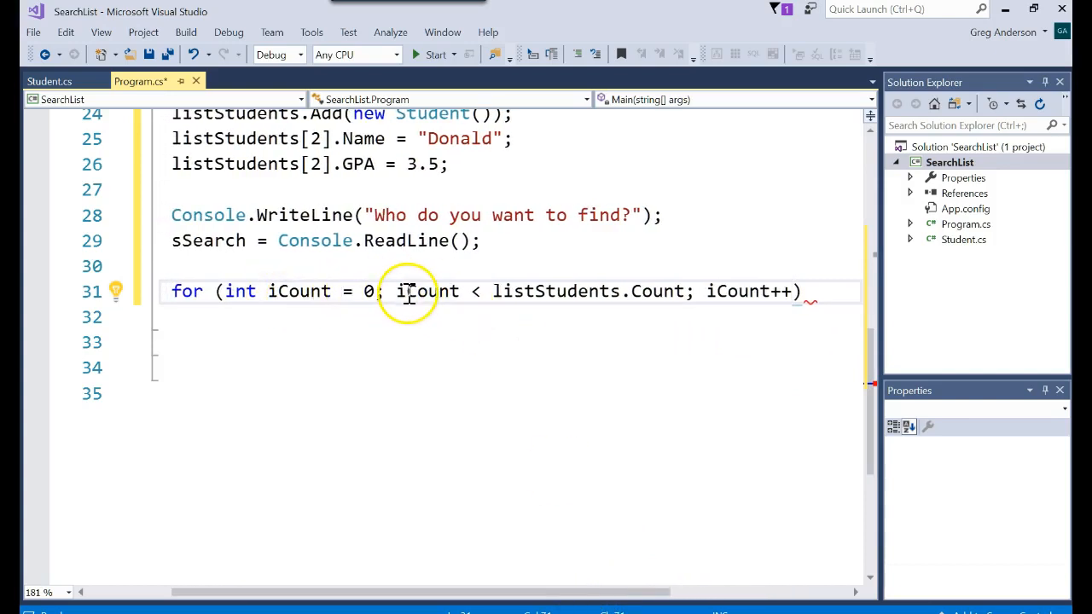
{"action": "mouse_move", "coordinate": [662, 291]}
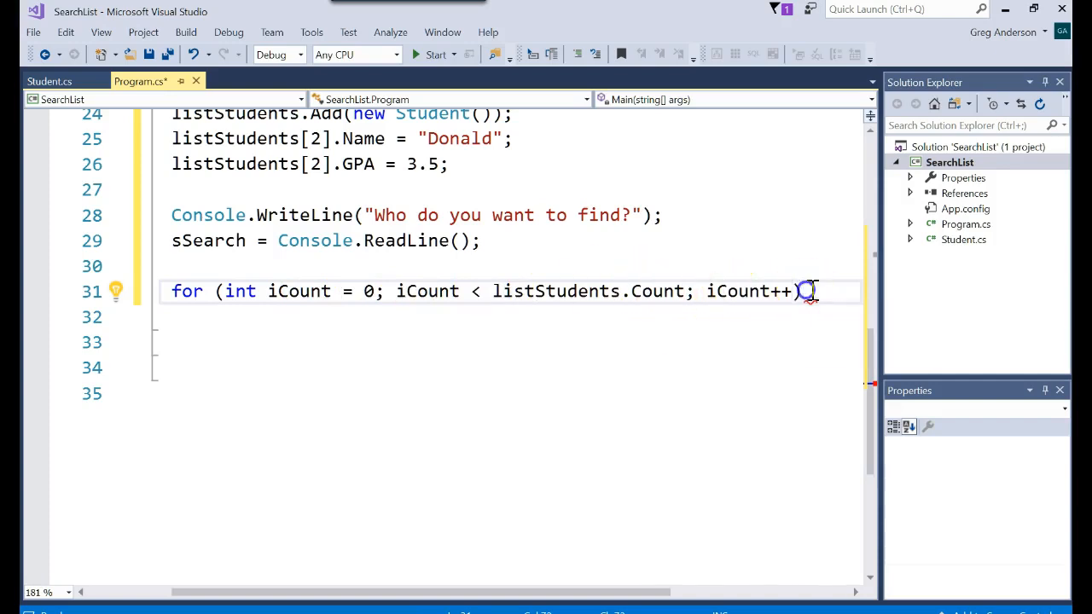
{"action": "key", "text": "Return"}
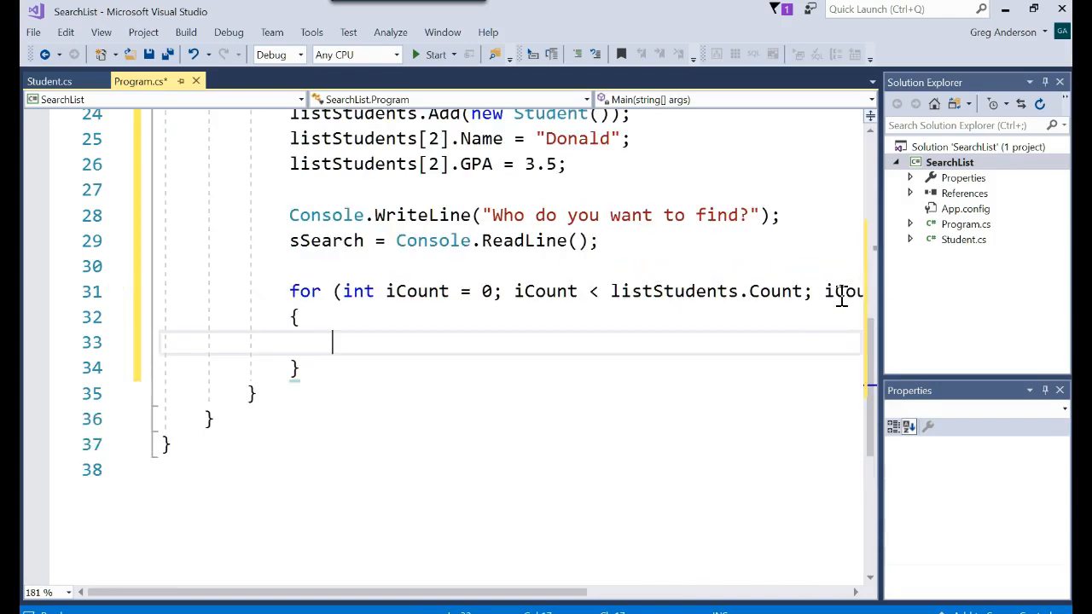
Inside the loop, add if (listStudents[iCount].Name.Equals(sSearch))
{"action": "type", "text": "if ("}
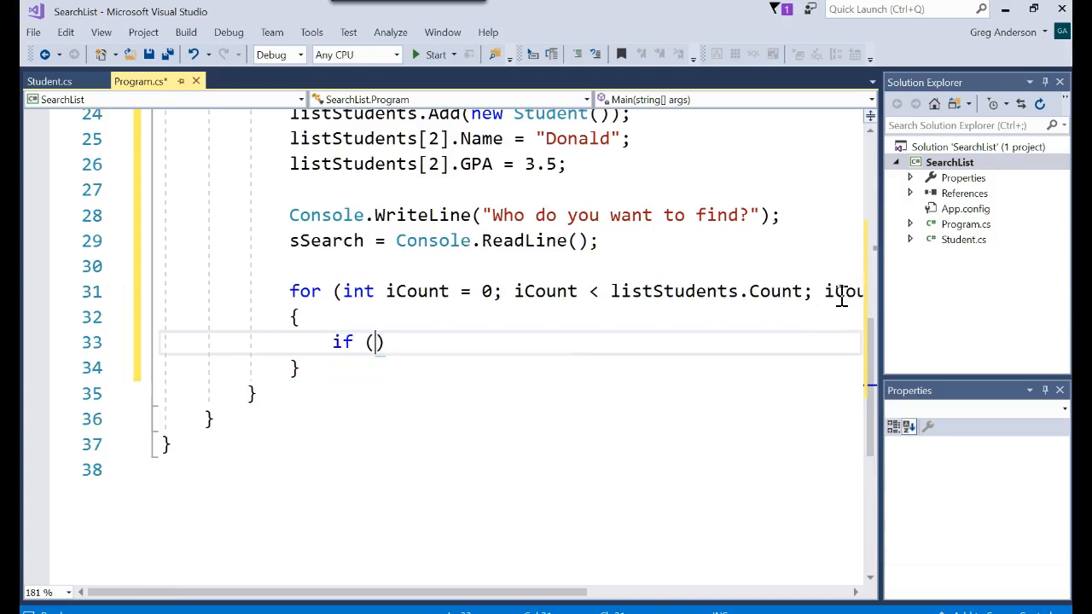
{"action": "type", "text": "listStudents"}
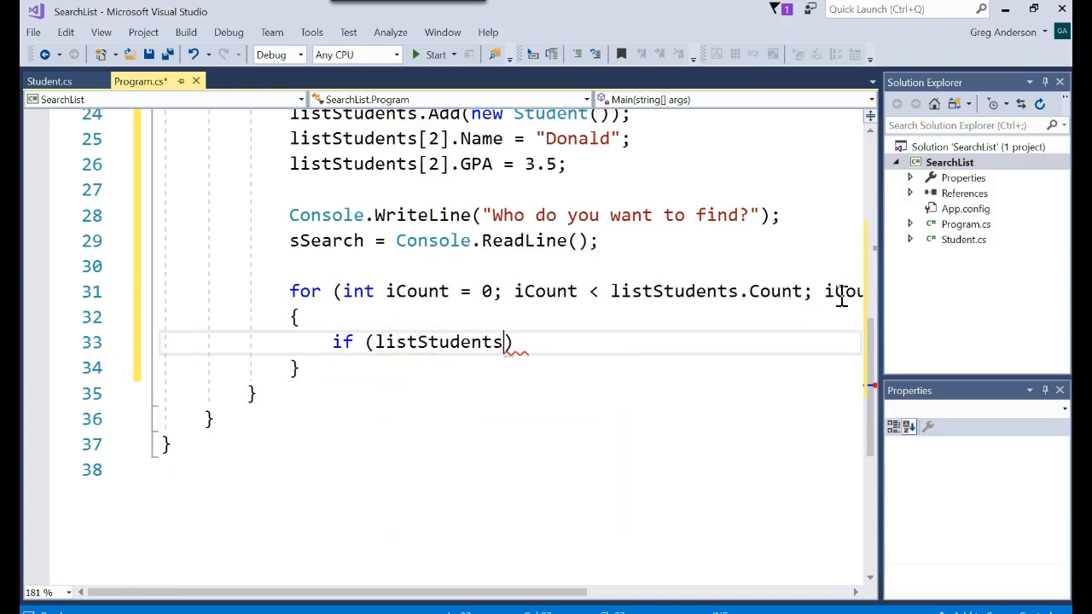
{"action": "type", "text": "[iCI"}
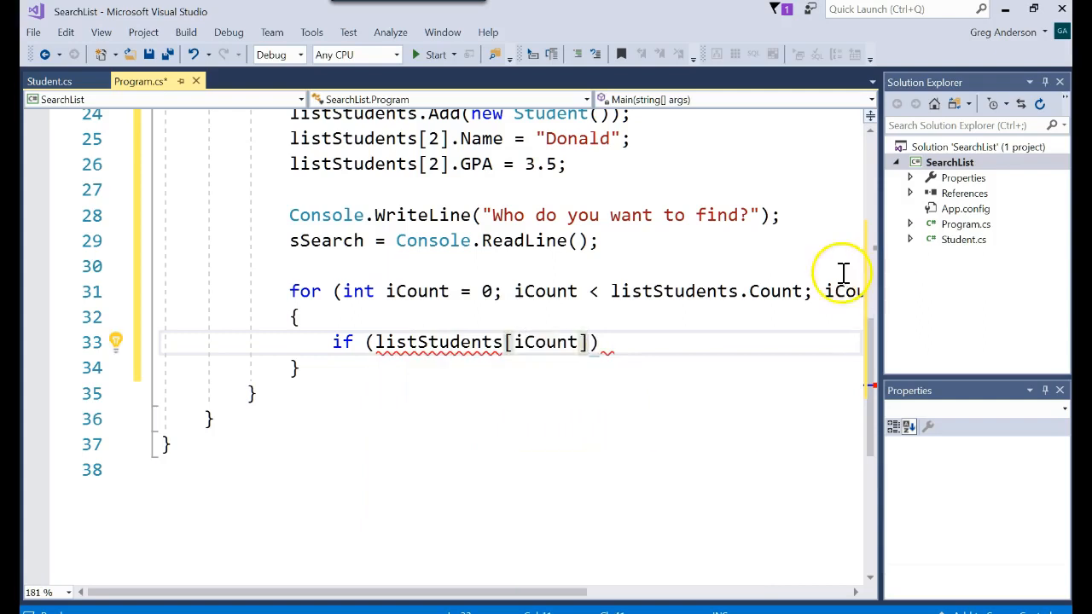
{"action": "mouse_move", "coordinate": [546, 342]}
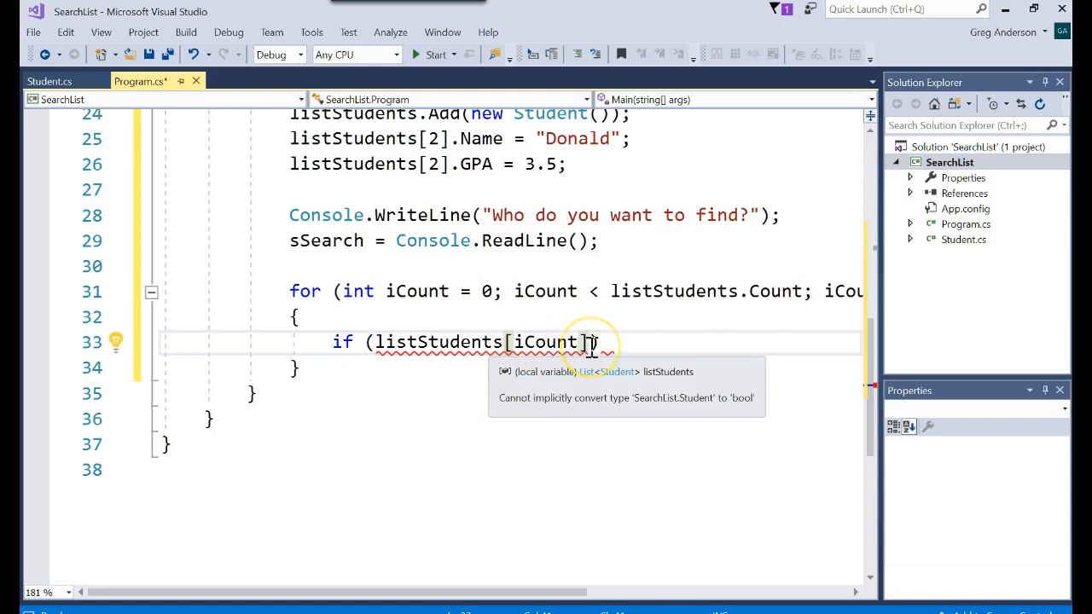
{"action": "type", "text": ".Name"}
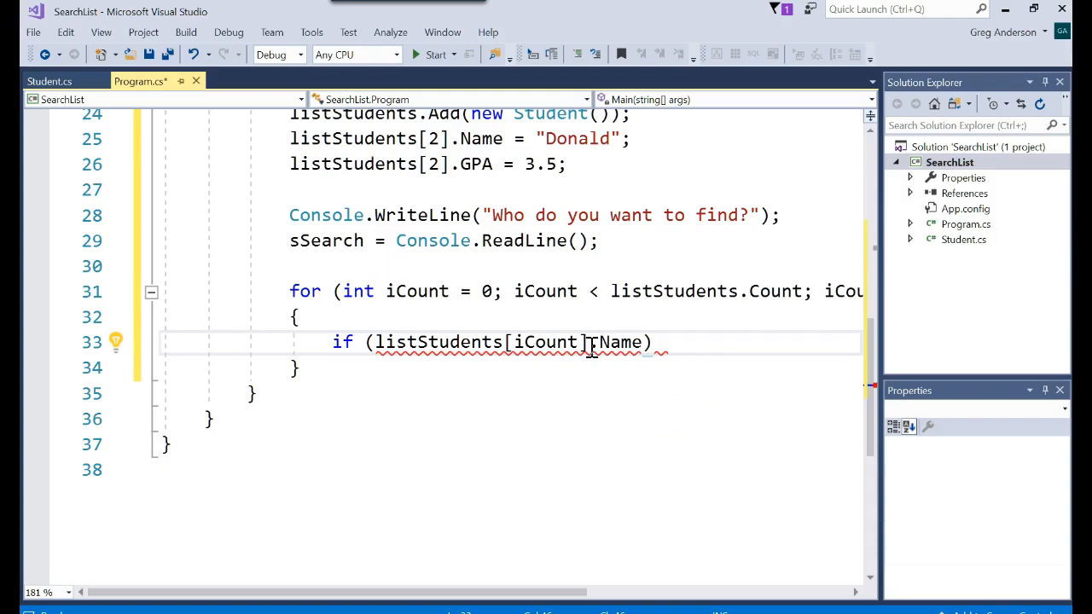
{"action": "type", "text": "Equals(sSearch"}
{"action": "type", "text": "{"}
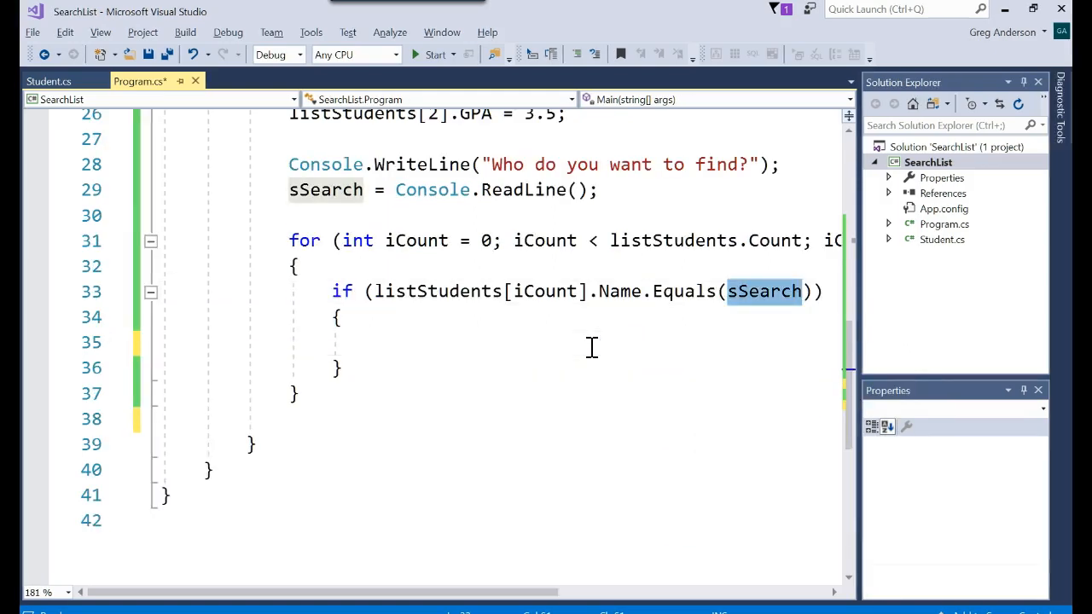
In the if body, print "Found it" and listStudents[iCount].getData()
{"action": "left_click", "coordinate": [512, 291]}
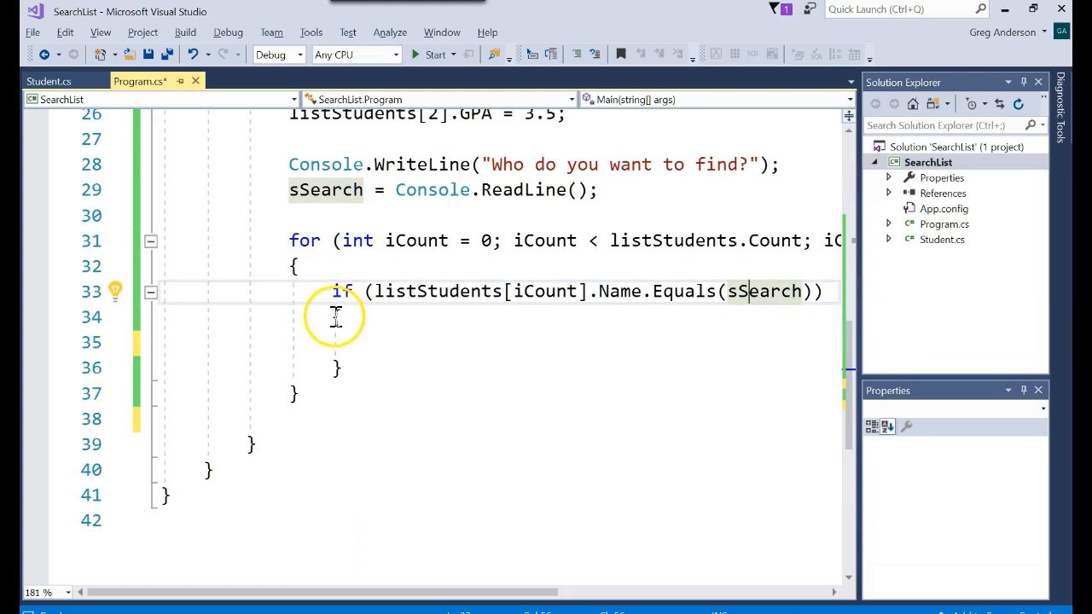
{"action": "type", "text": "c"}
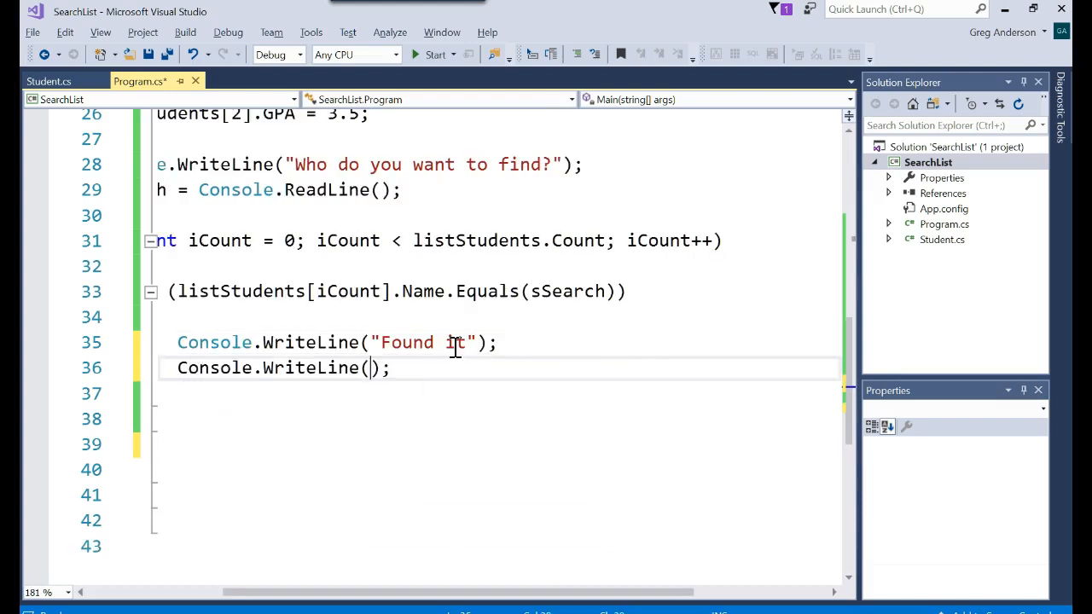
{"action": "type", "text": "sS"}
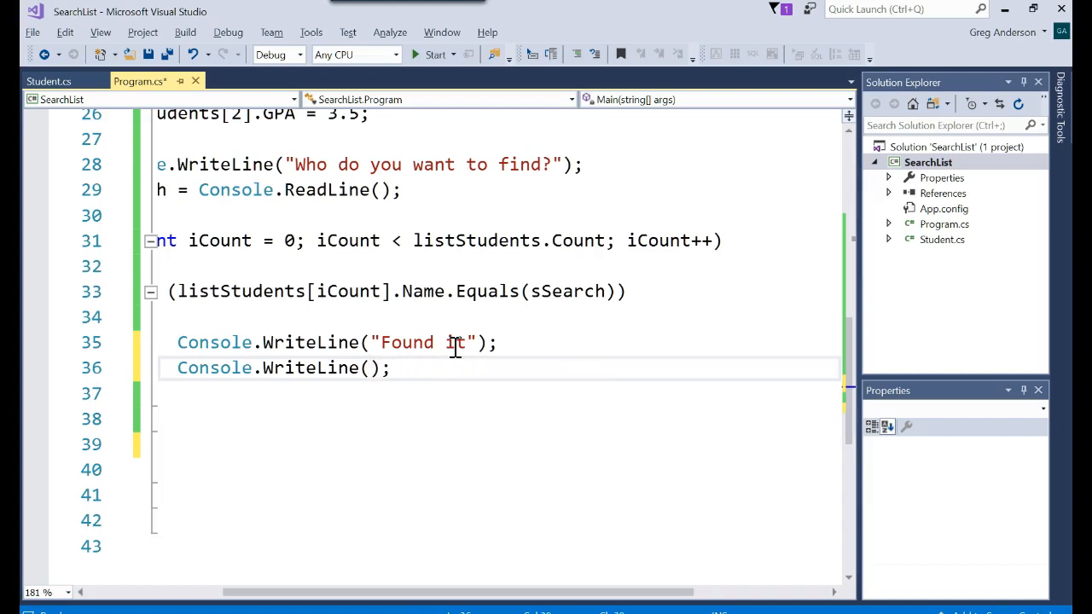
{"action": "type", "text": "listStudents."}
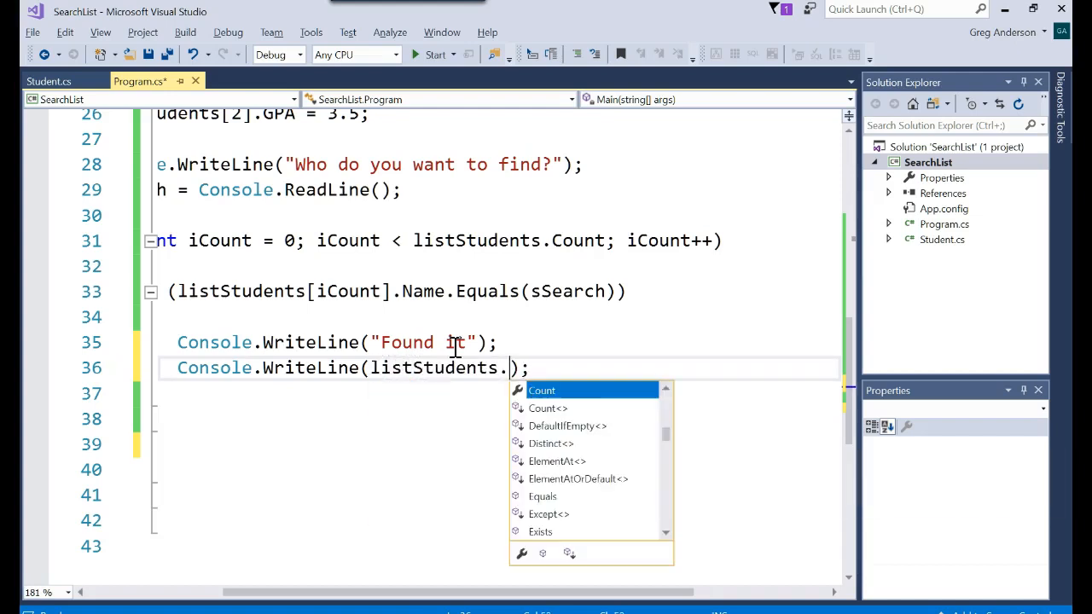
{"action": "type", "text": "[i"}
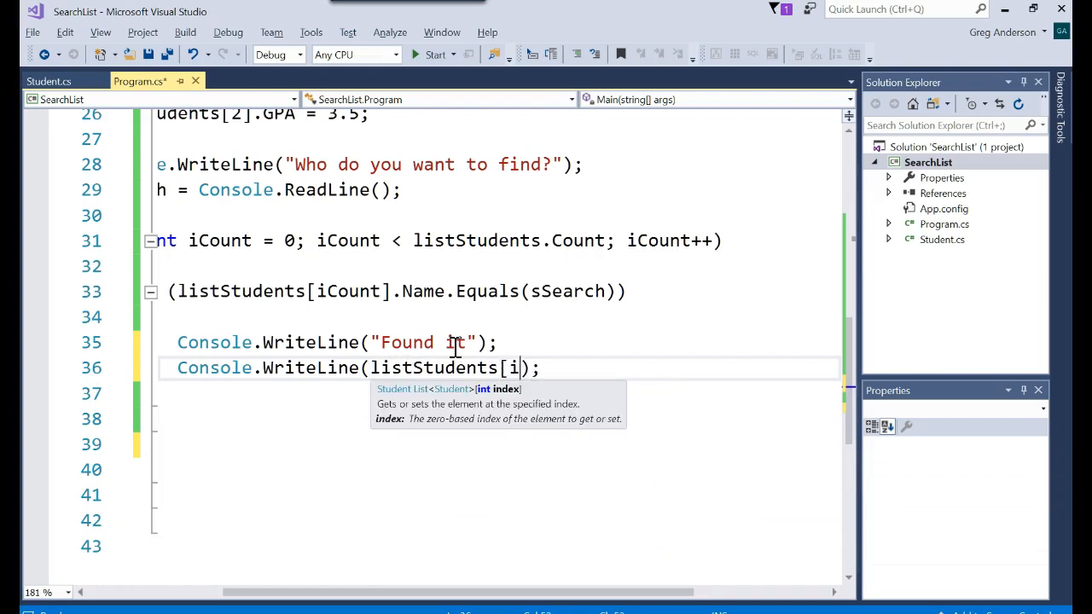
{"action": "type", "text": "Count"}
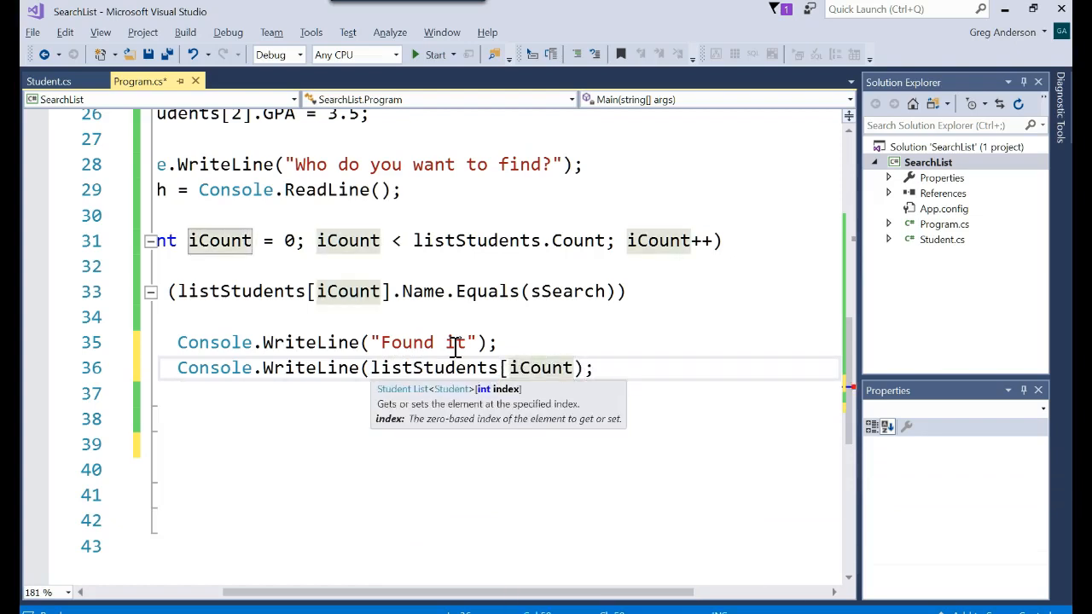
{"action": "type", "text": ".getData("}
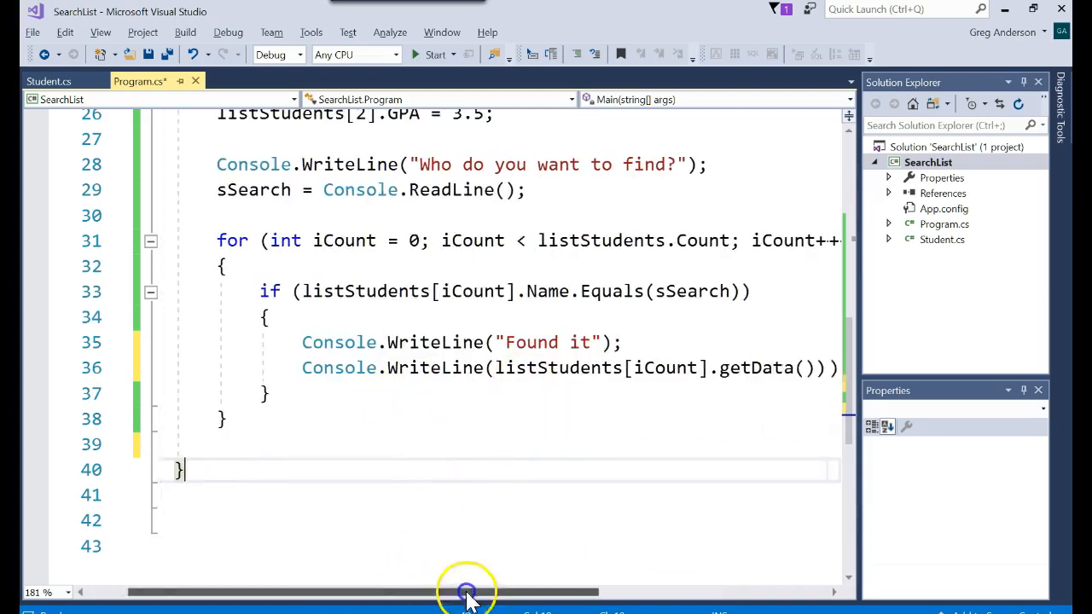
Add Console.ReadLine() after the loop
{"action": "left_click_drag", "start_coordinate": [467, 591], "coordinate": [341, 591]}
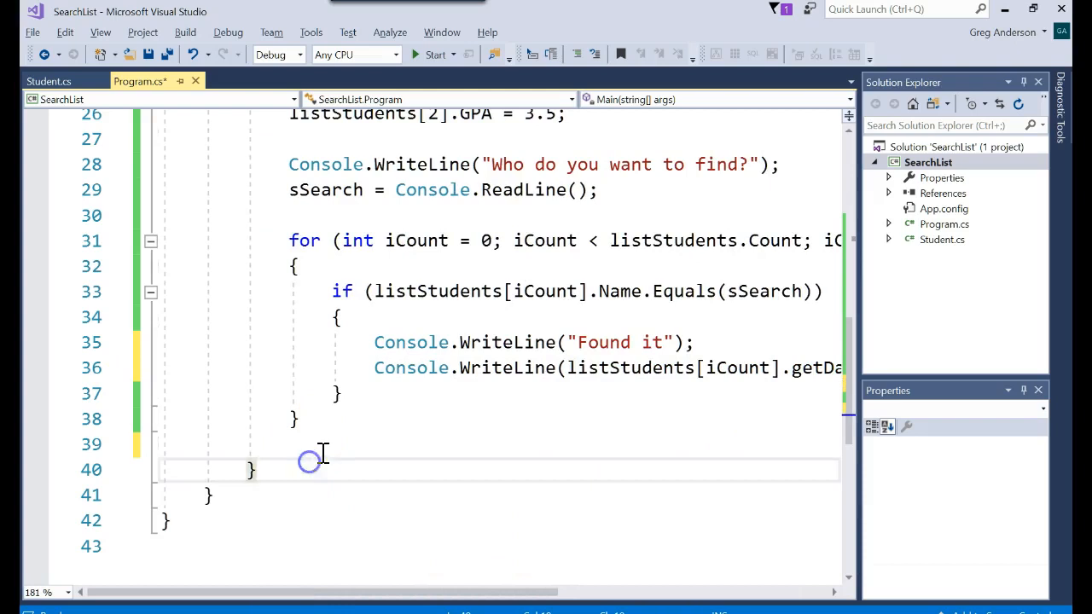
{"action": "type", "text": "Console"}
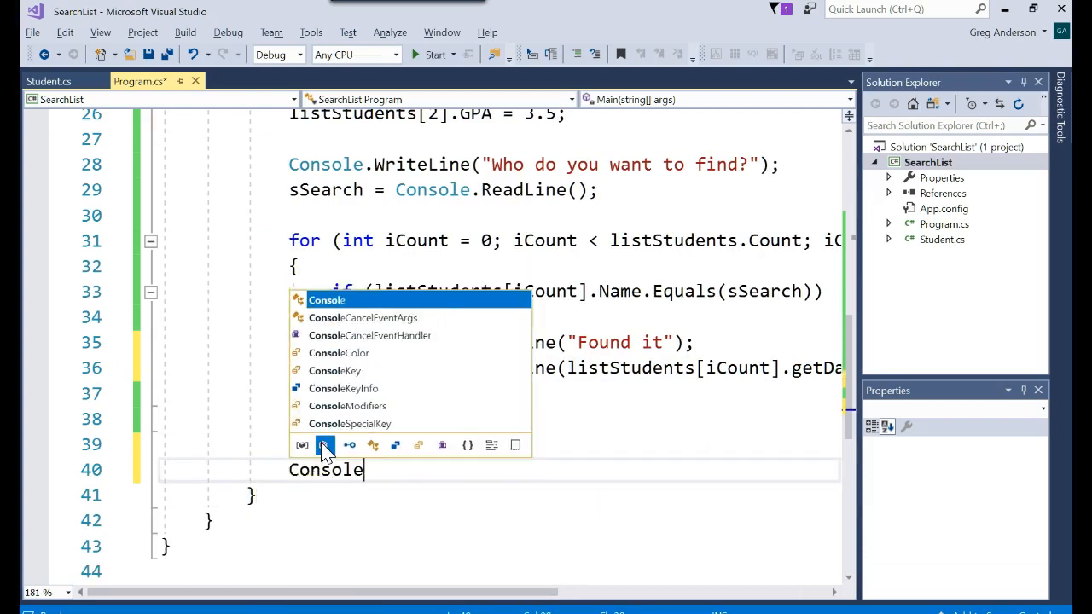
{"action": "type", "text": ".ReadLine();"}
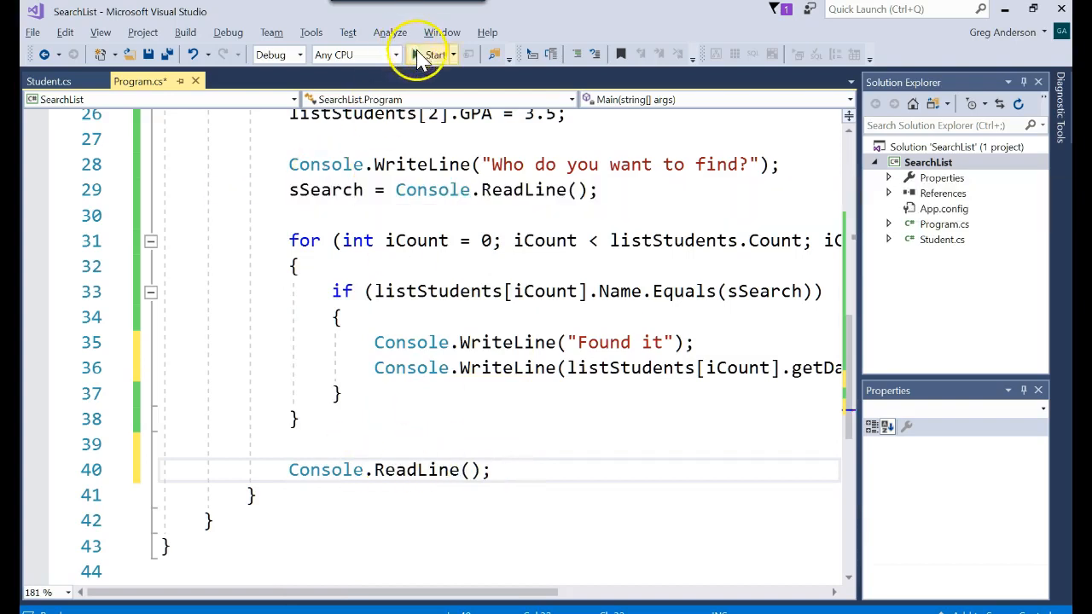
{"action": "left_click", "coordinate": [435, 54]}
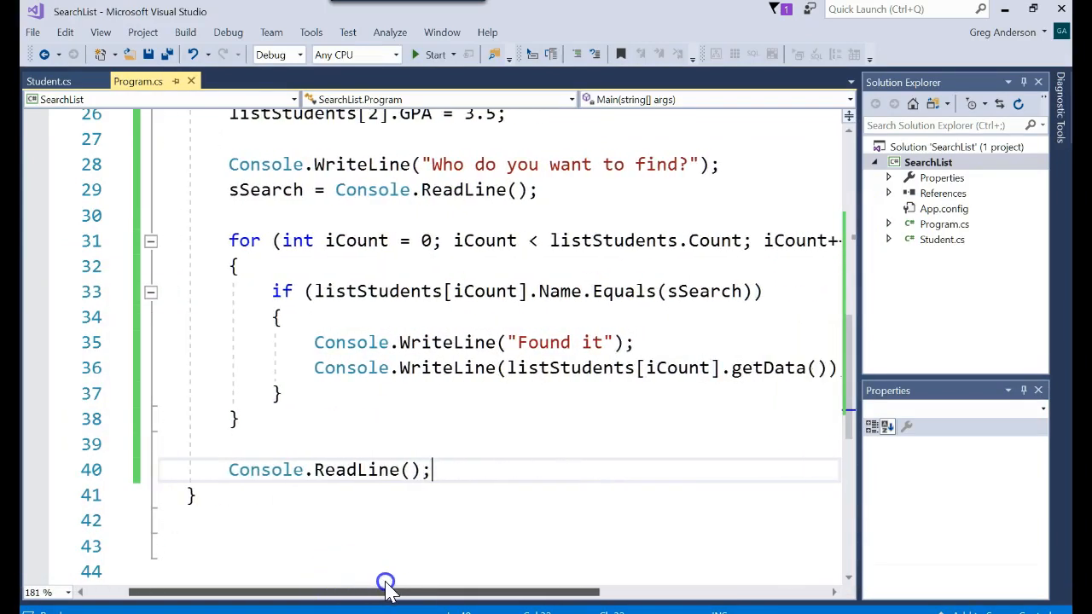
{"action": "left_click_drag", "start_coordinate": [384, 590], "coordinate": [417, 590]}
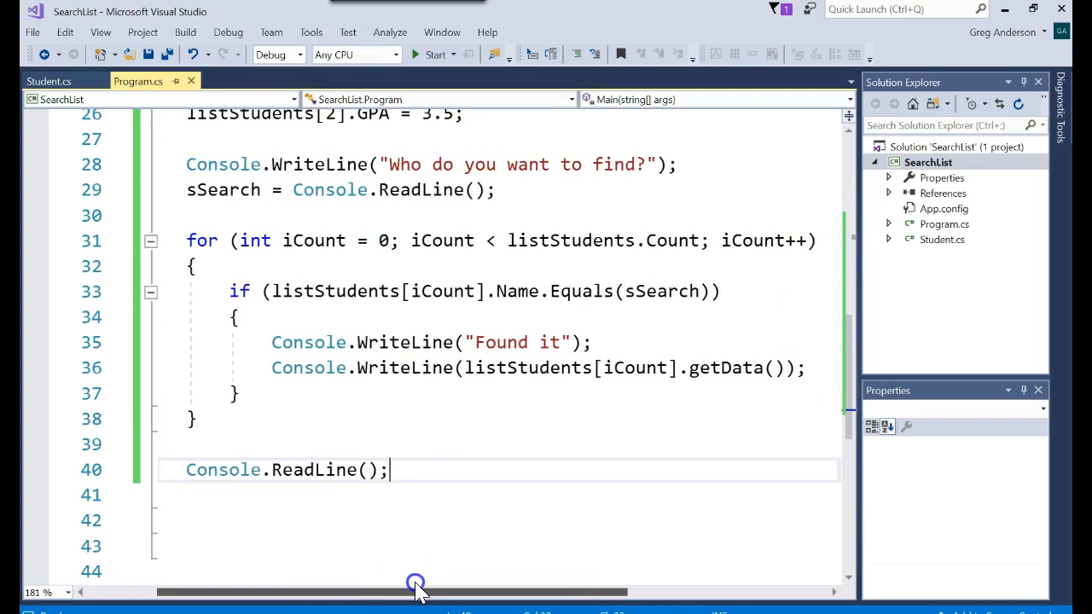
{"action": "double_click", "coordinate": [437, 240]}
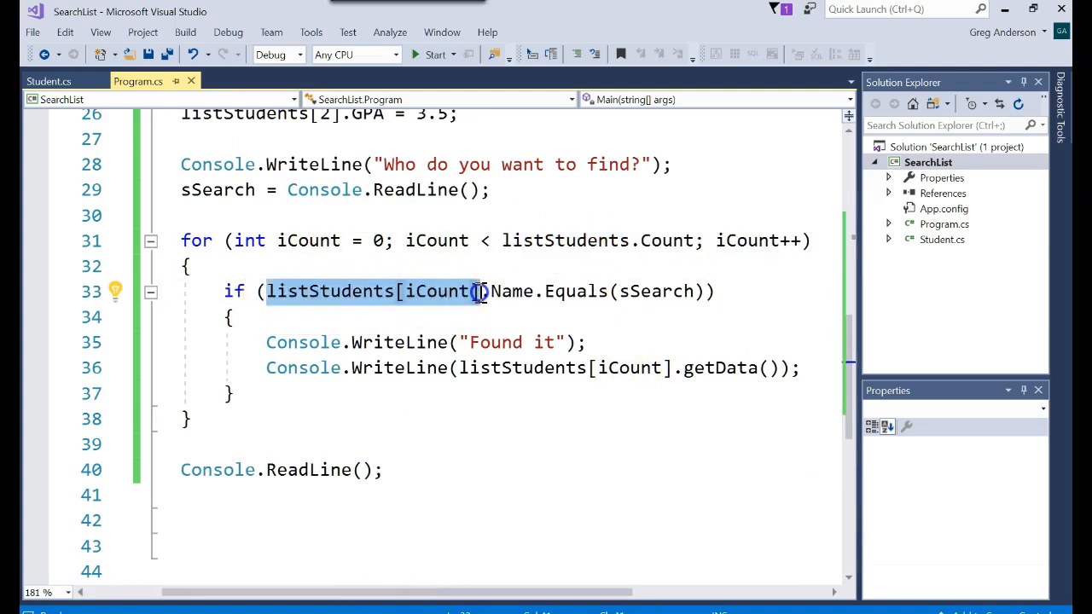
{"action": "mouse_move", "coordinate": [439, 291]}
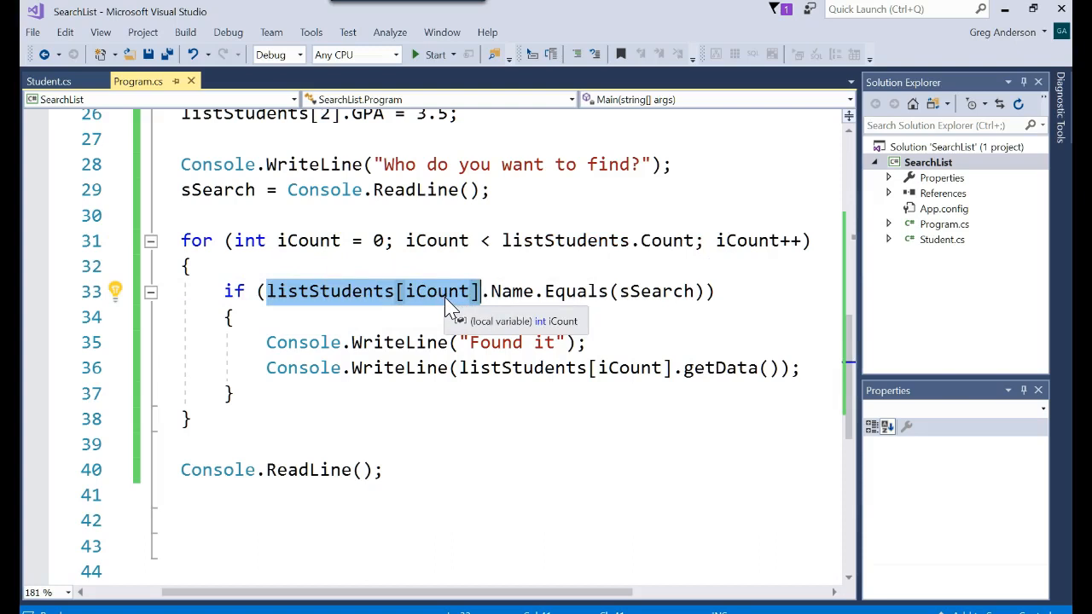
{"action": "mouse_move", "coordinate": [562, 300]}
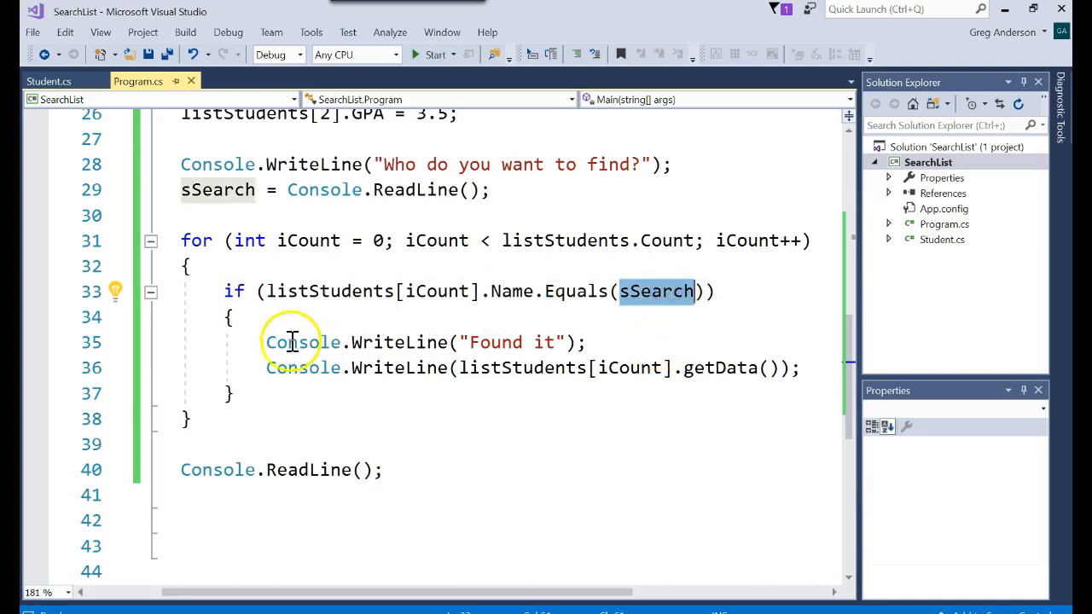
{"action": "mouse_move", "coordinate": [353, 434]}
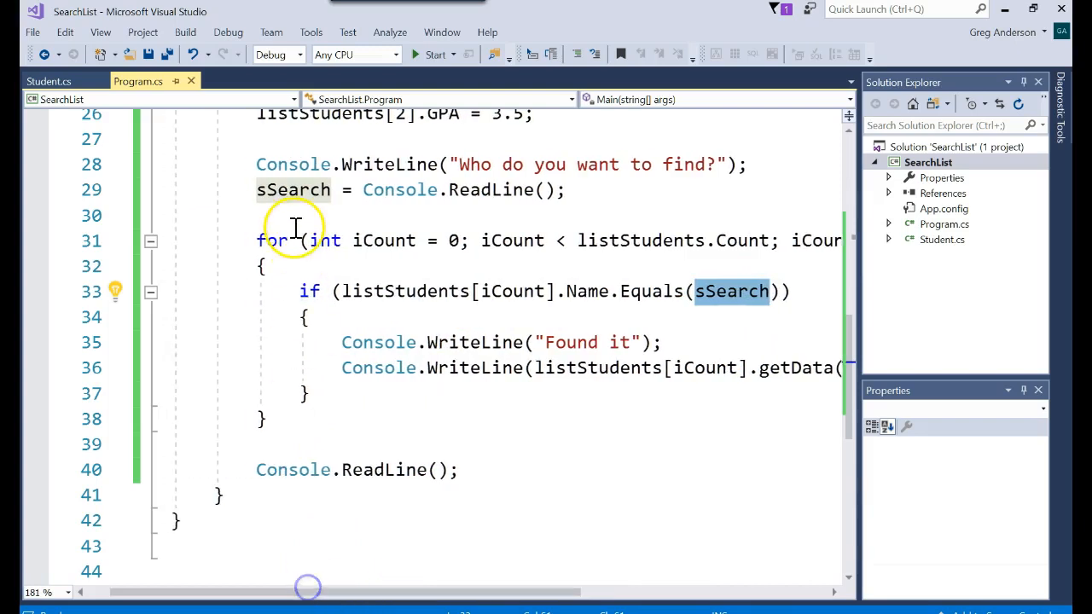
Wrap the for loop in /* */ and add a blank line above Console.ReadLine()
{"action": "type", "text": "/*"}
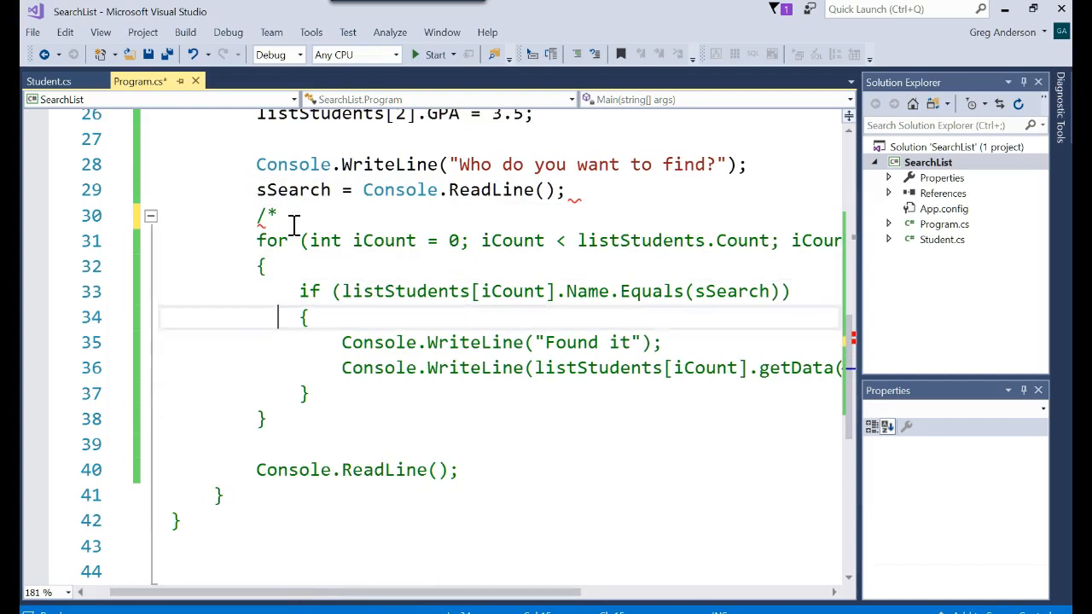
{"action": "type", "text": "*/"}
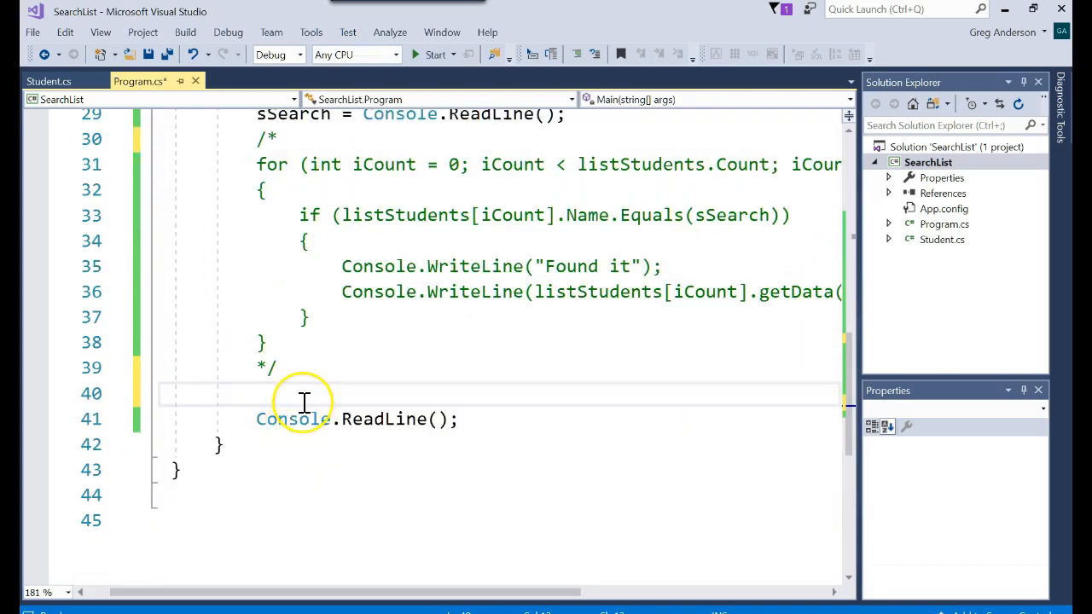
{"action": "key", "text": "enter"}
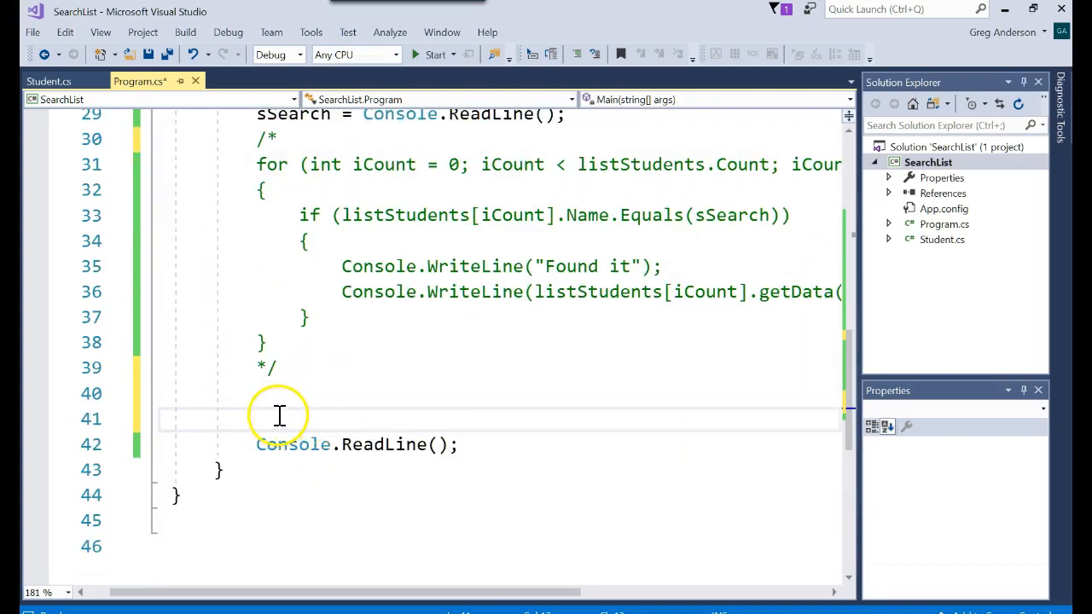
{"action": "mouse_move", "coordinate": [317, 398]}
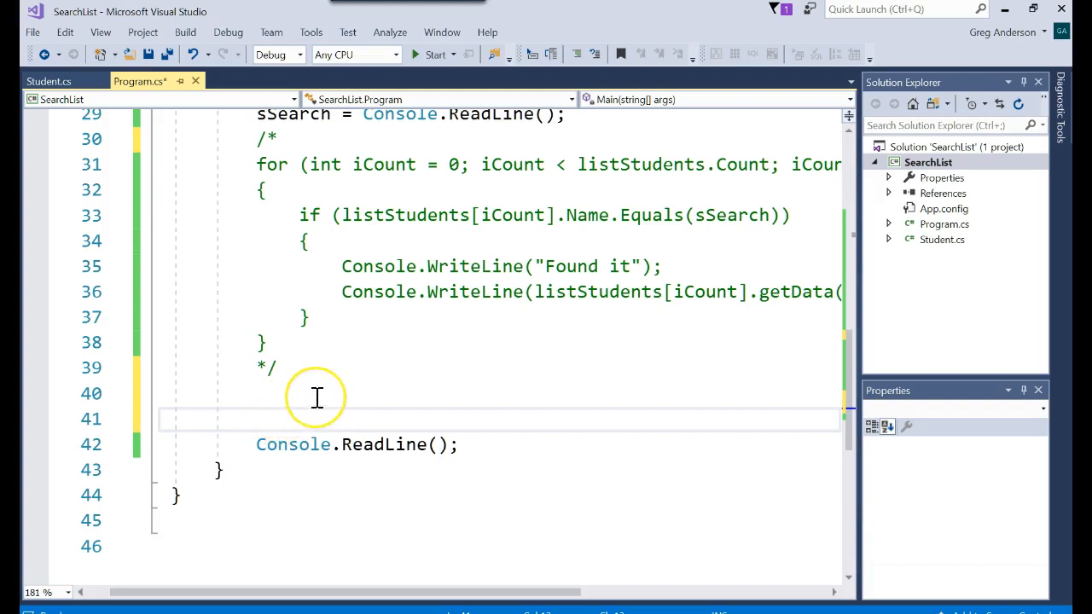
Declare Student oFound = listStudents.Find( below the commented-out loop
{"action": "type", "text": "Student"}
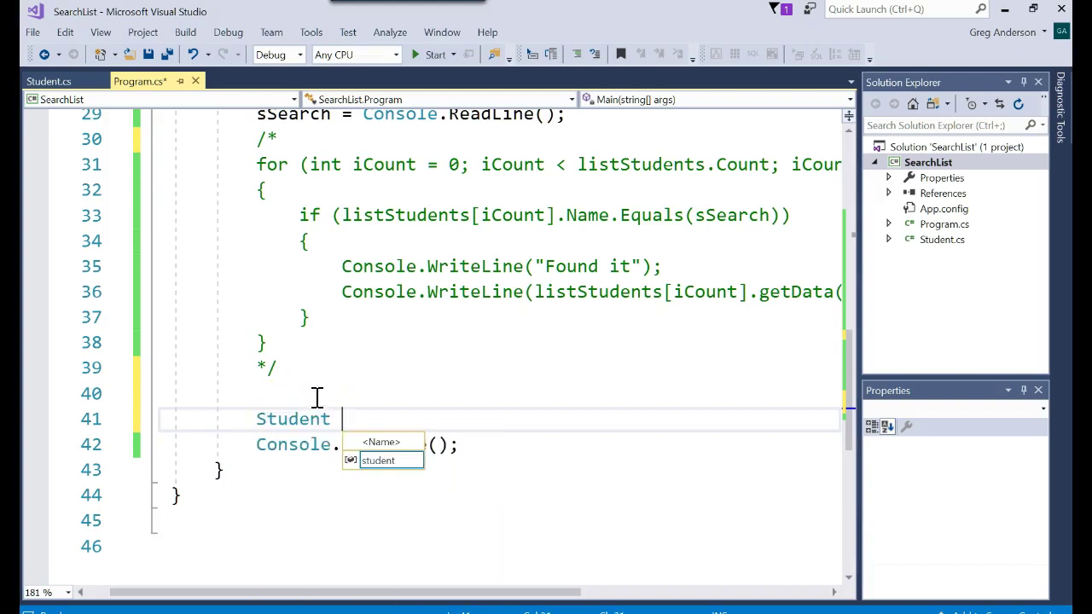
{"action": "type", "text": "oFound ="}
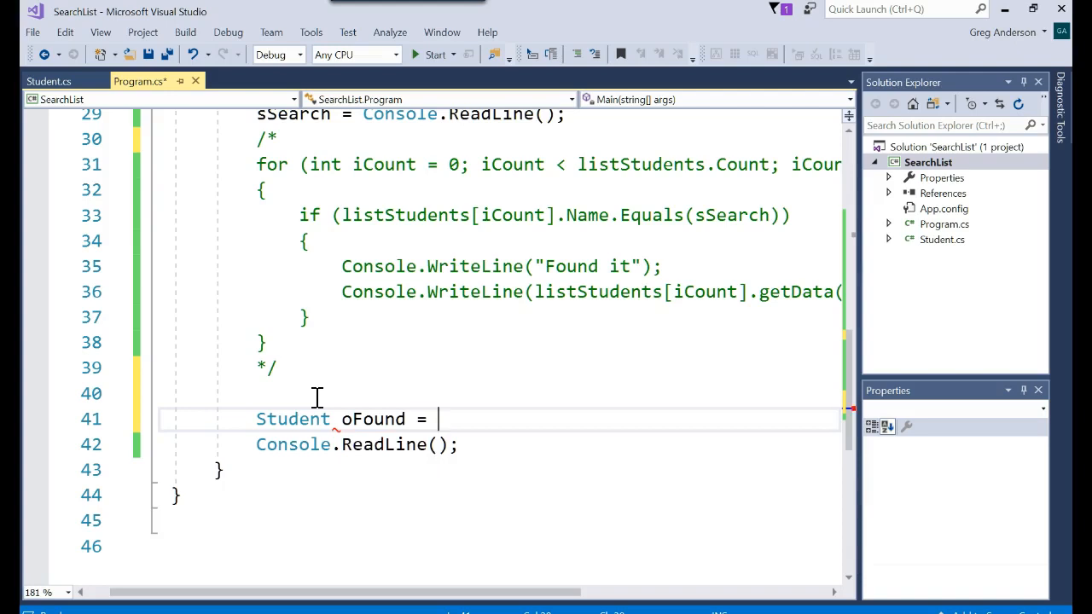
{"action": "type", "text": "listStudents."}
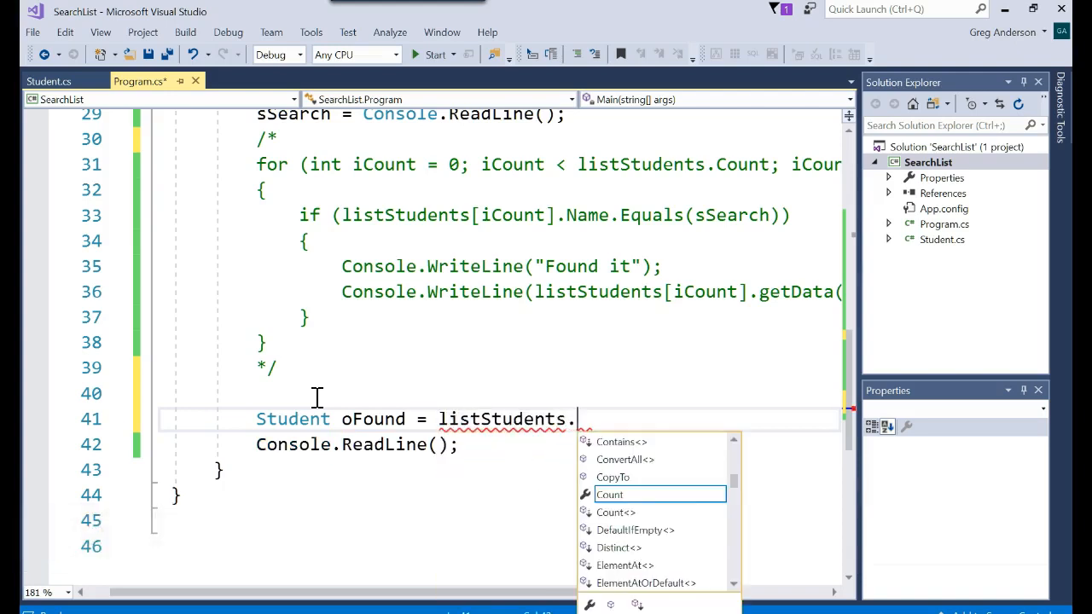
{"action": "type", "text": "Find"}
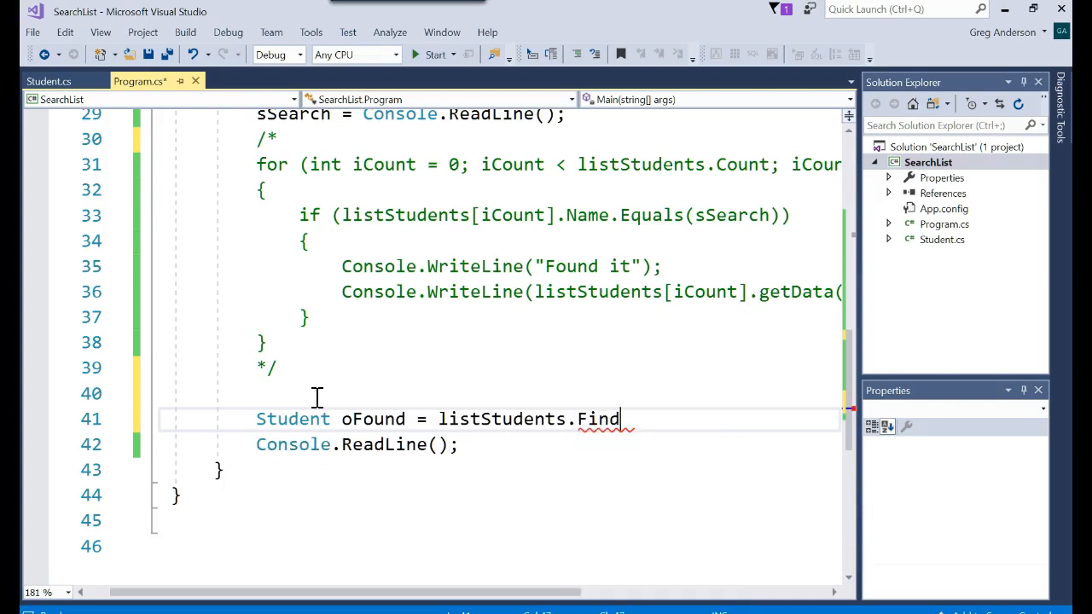
{"action": "type", "text": "("}
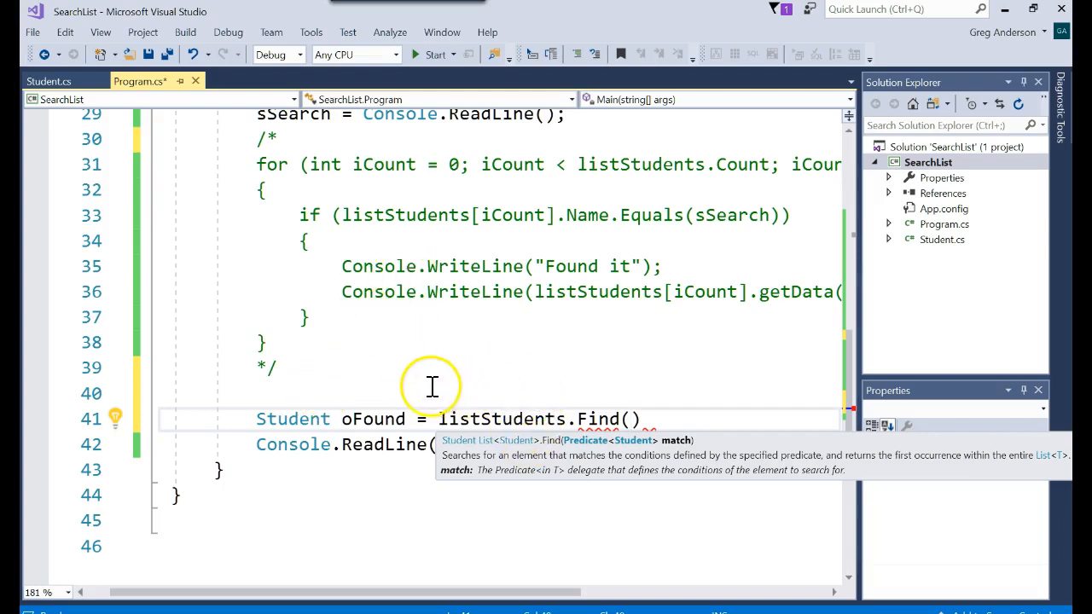
{"action": "type", "text": "foreach ("}
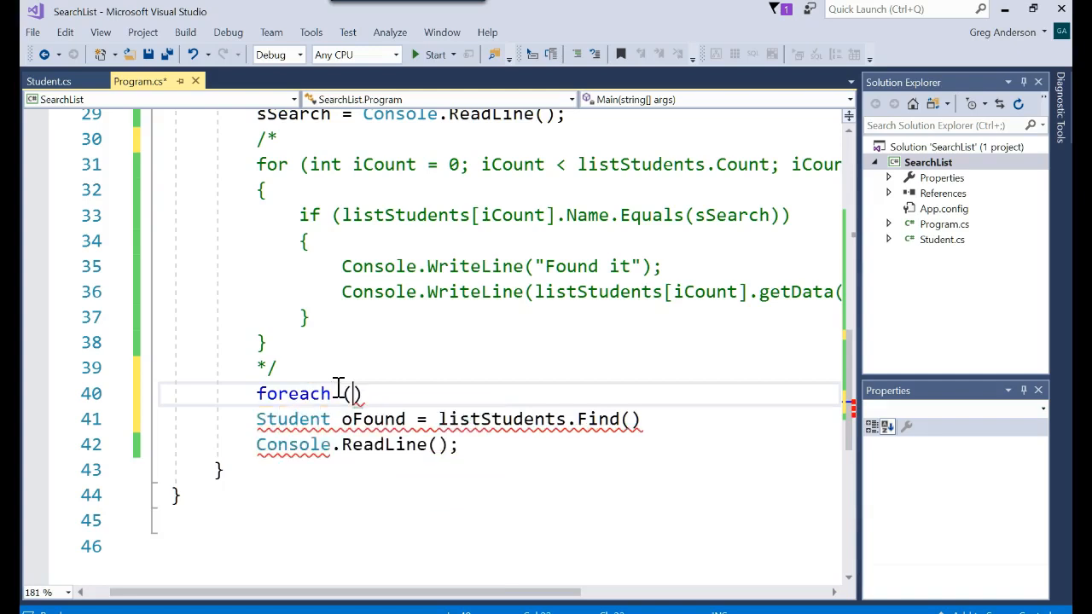
Type foreach (Student oStudent in listStudents) with Console.WriteLine(oStudent...) in its body
{"action": "type", "text": "Student oStud"}
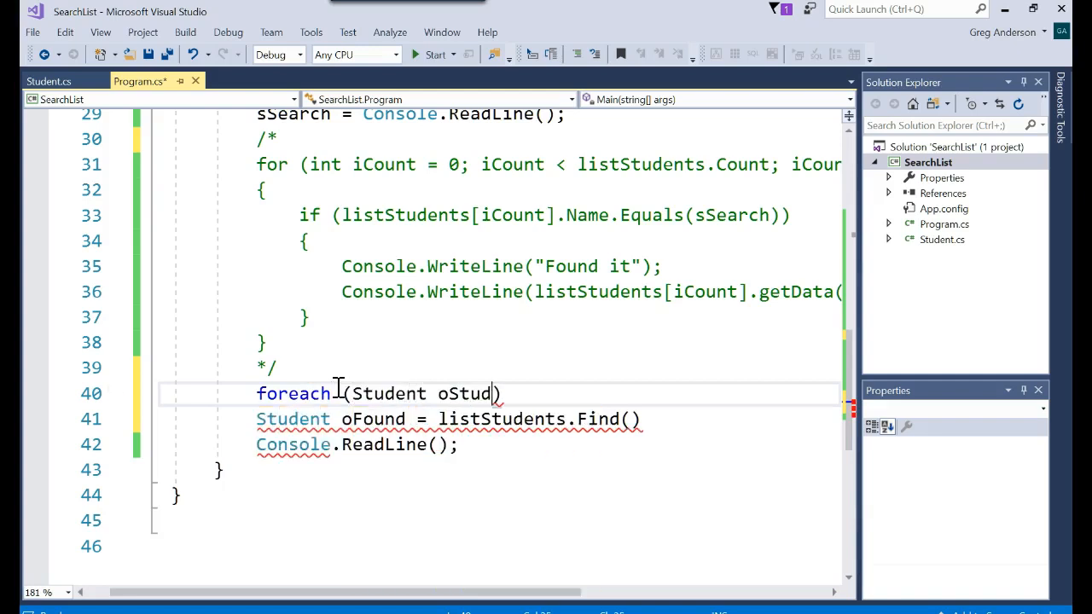
{"action": "type", "text": "ent in"}
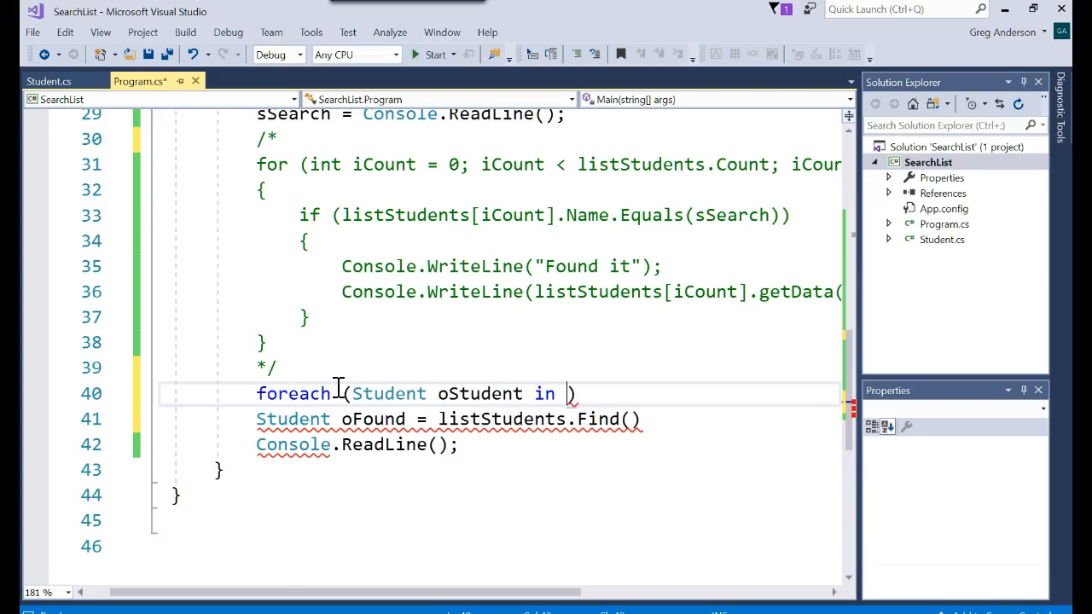
{"action": "type", "text": "listStudents"}
{"action": "type", "text": "{"}
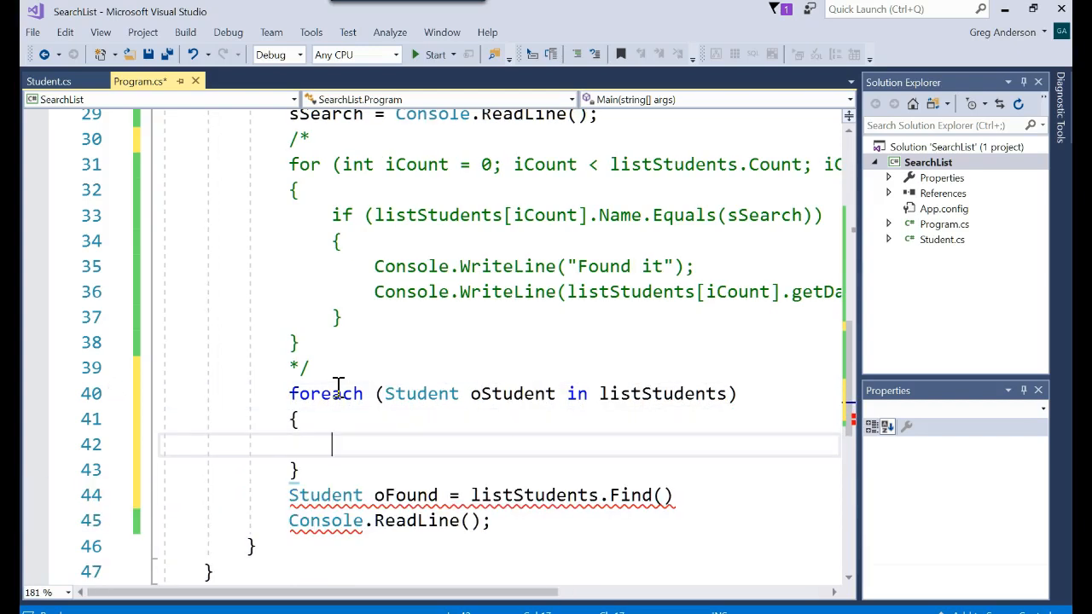
{"action": "double_click", "coordinate": [662, 393]}
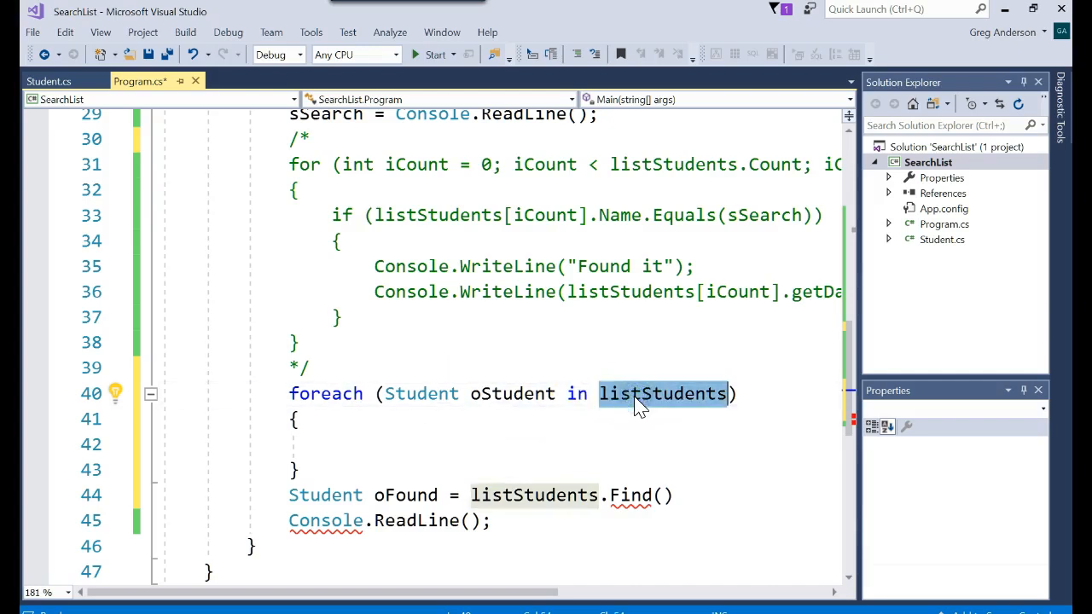
{"action": "mouse_move", "coordinate": [512, 393]}
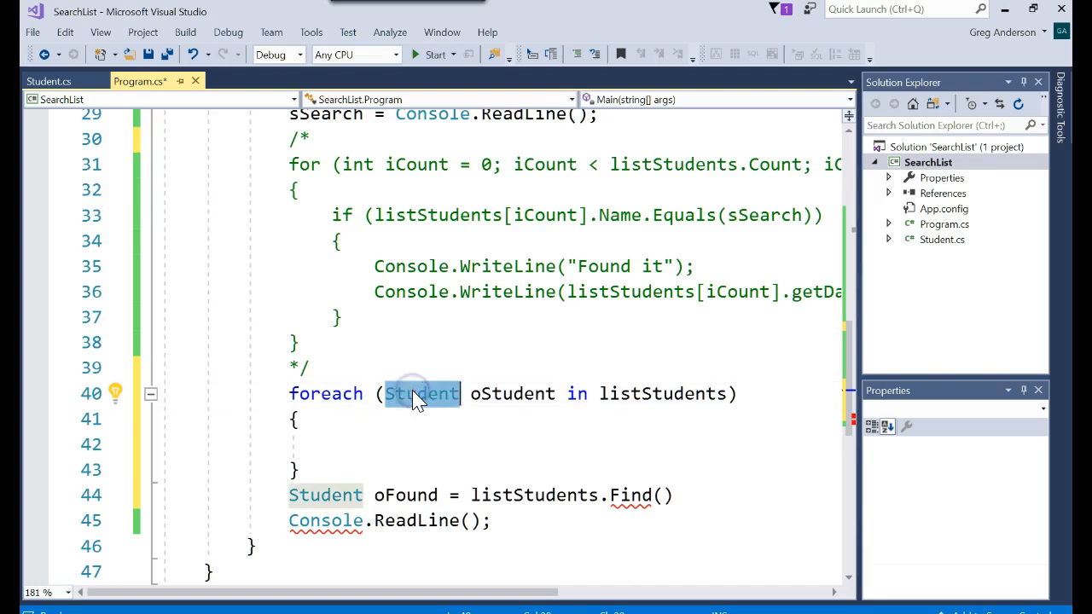
{"action": "type", "text": "c"}
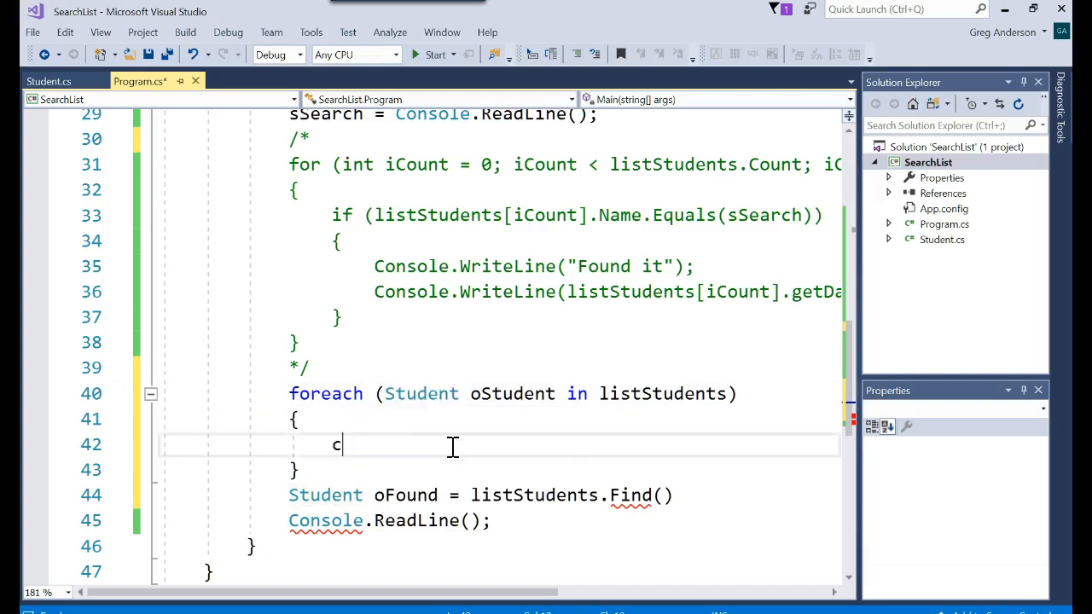
{"action": "type", "text": "onsole.WriteLine(oStudent.getData());"}
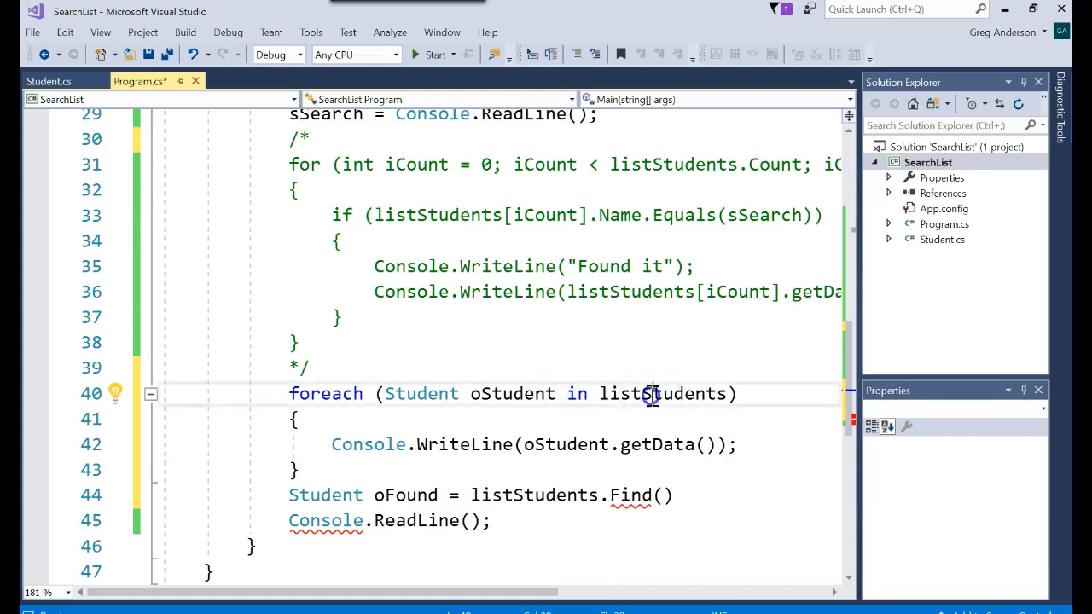
Highlight the loop variable oStudent, the in keyword and the foreach header while explaining
{"action": "double_click", "coordinate": [512, 394]}
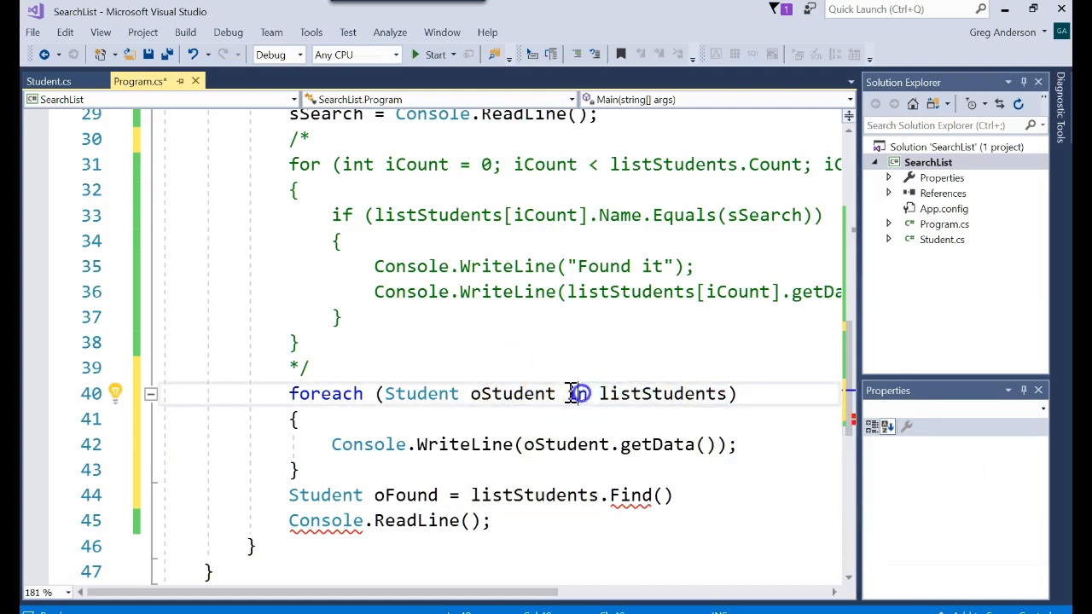
{"action": "double_click", "coordinate": [512, 394]}
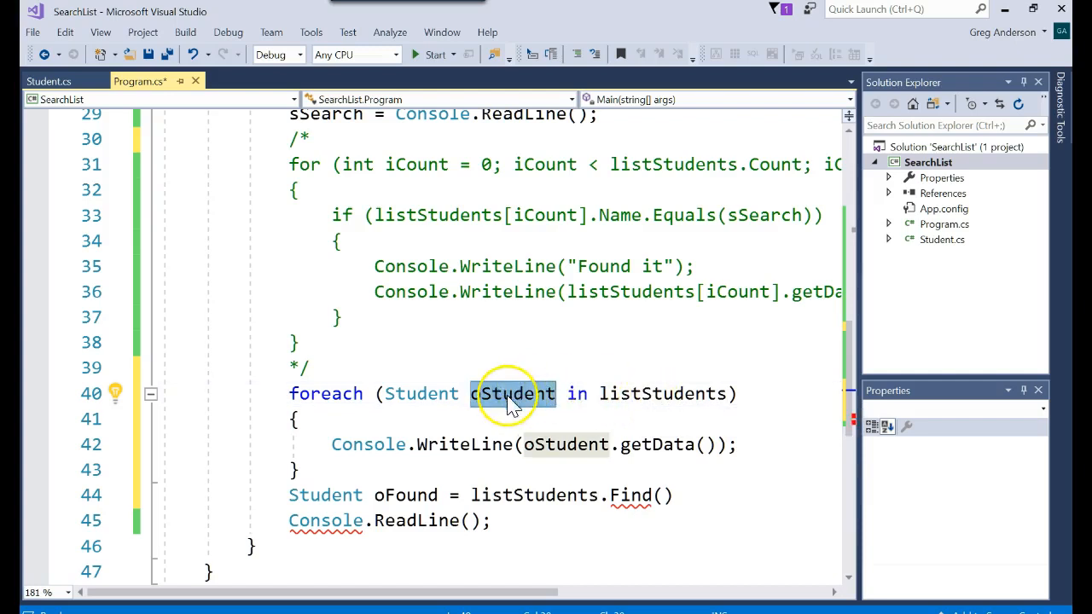
{"action": "left_click", "coordinate": [421, 394]}
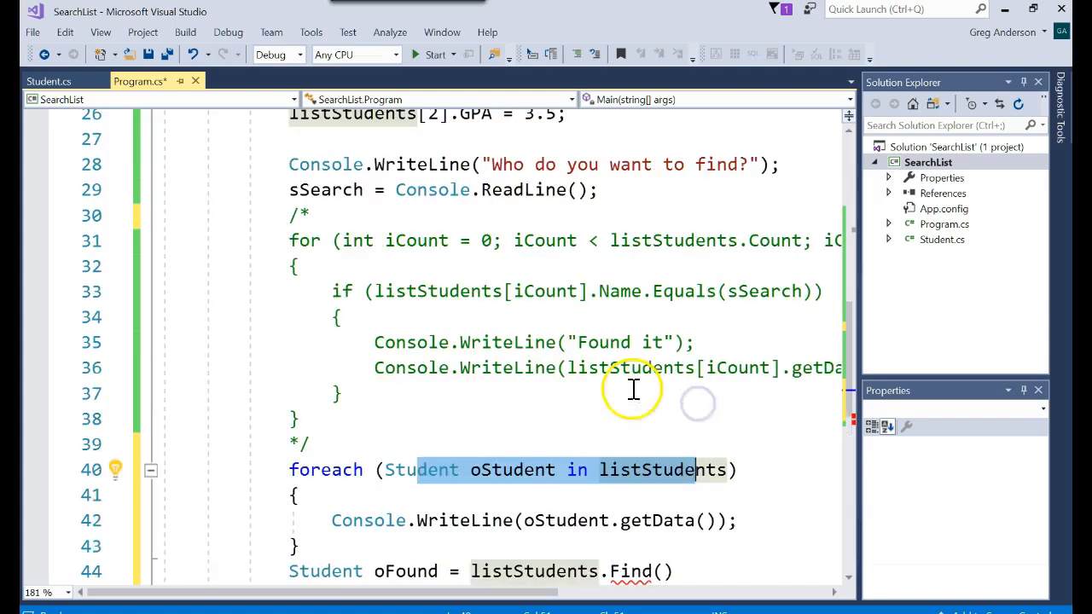
{"action": "mouse_move", "coordinate": [546, 521]}
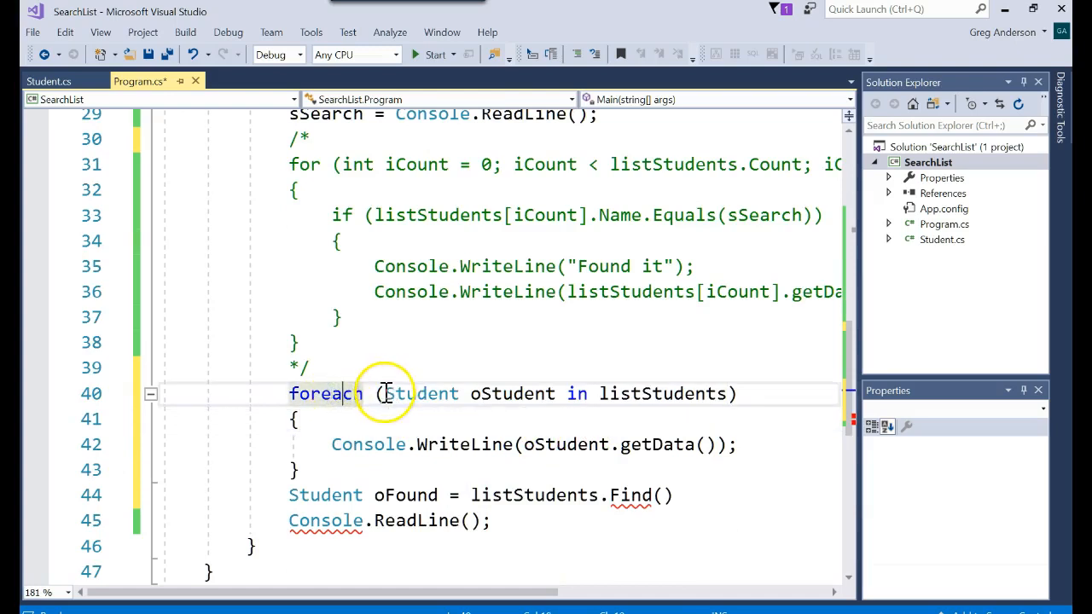
{"action": "mouse_move", "coordinate": [521, 394]}
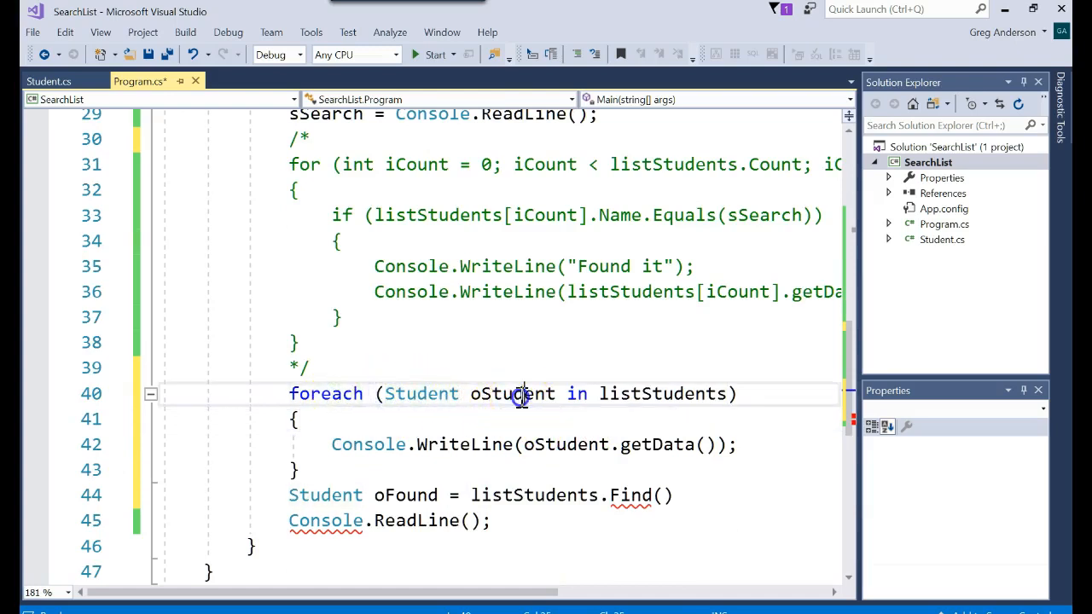
{"action": "double_click", "coordinate": [666, 393]}
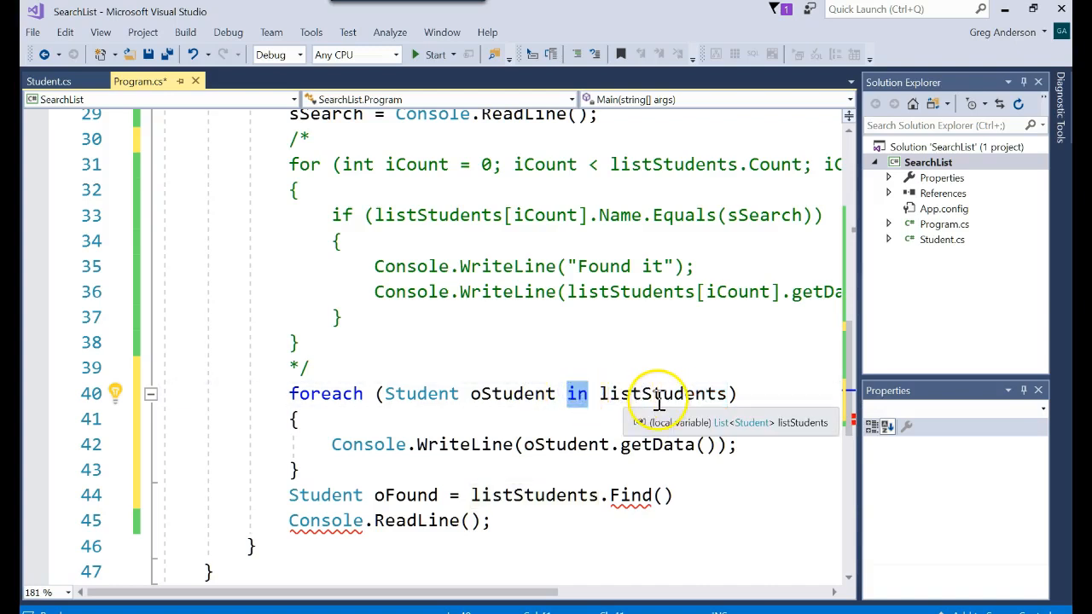
{"action": "mouse_move", "coordinate": [511, 393]}
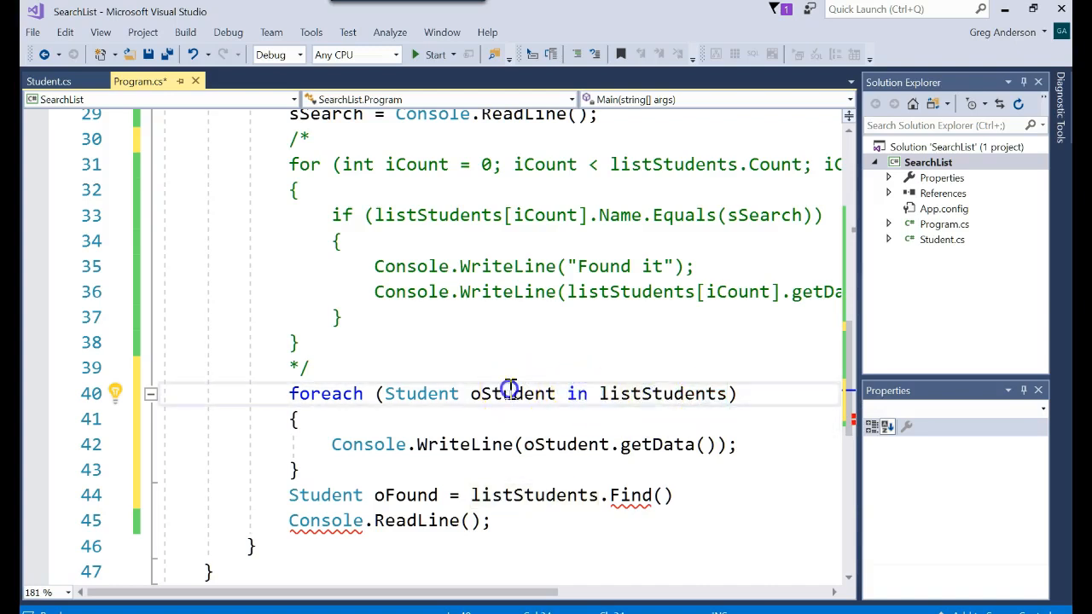
{"action": "double_click", "coordinate": [512, 394]}
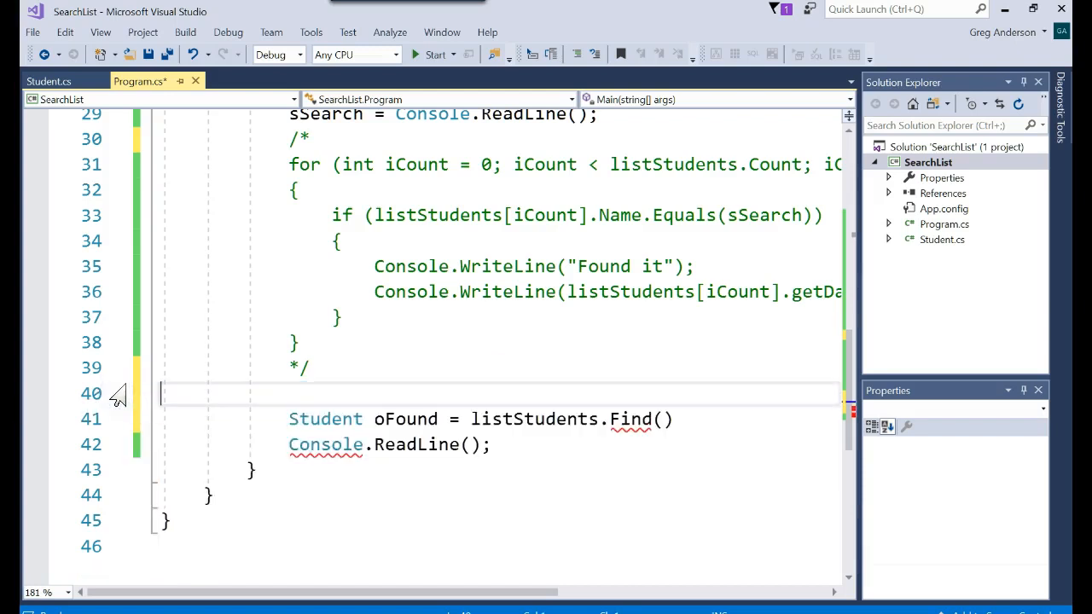
{"action": "mouse_move", "coordinate": [650, 419]}
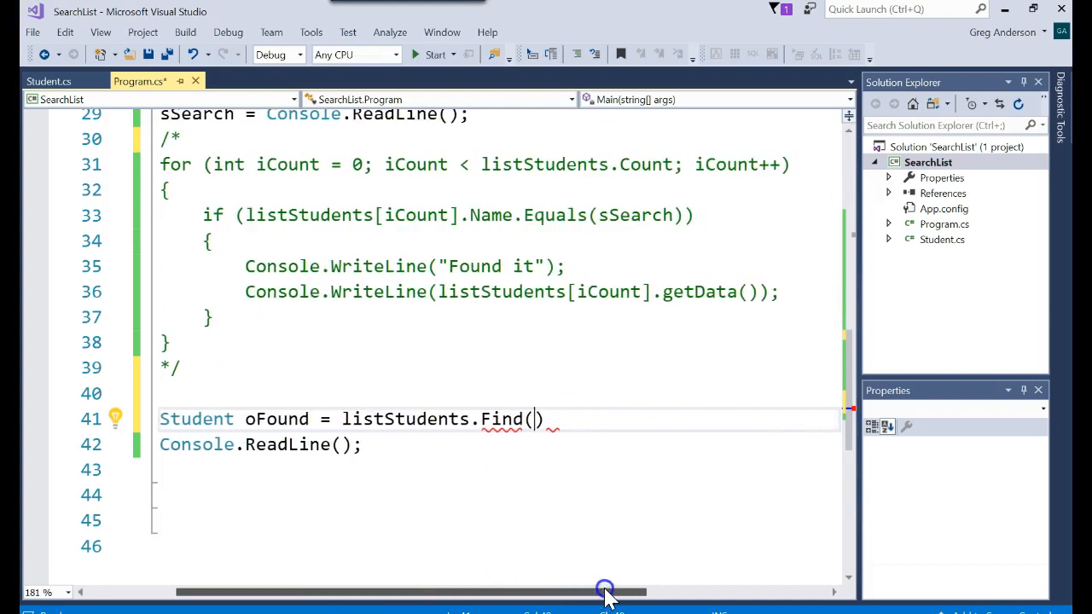
{"action": "mouse_move", "coordinate": [721, 596]}
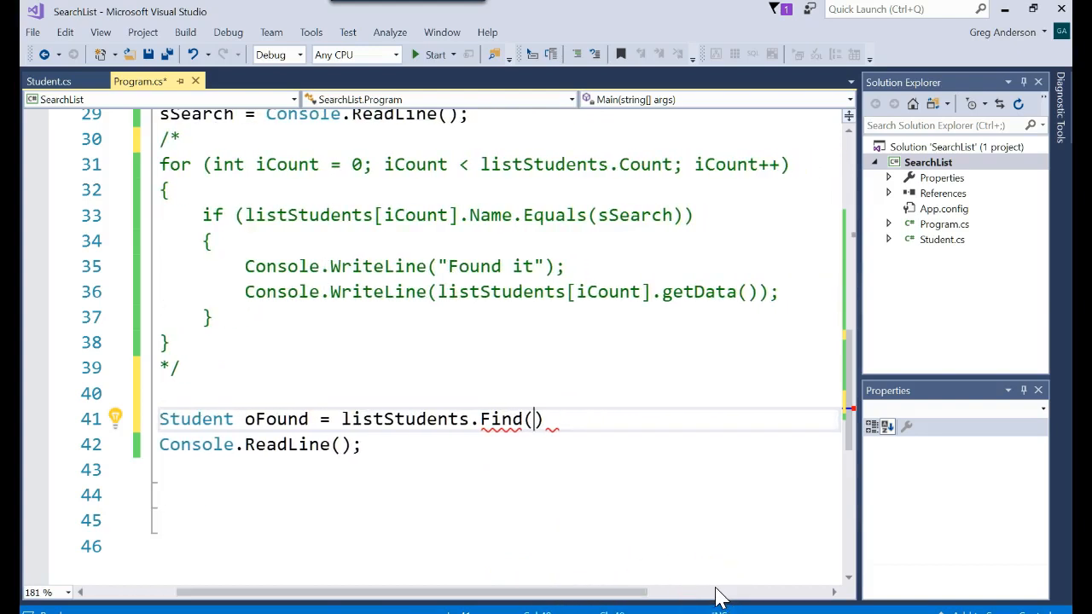
Start the Find argument with the lambda parameter oStud followed by =>
{"action": "type", "text": "oStud"}
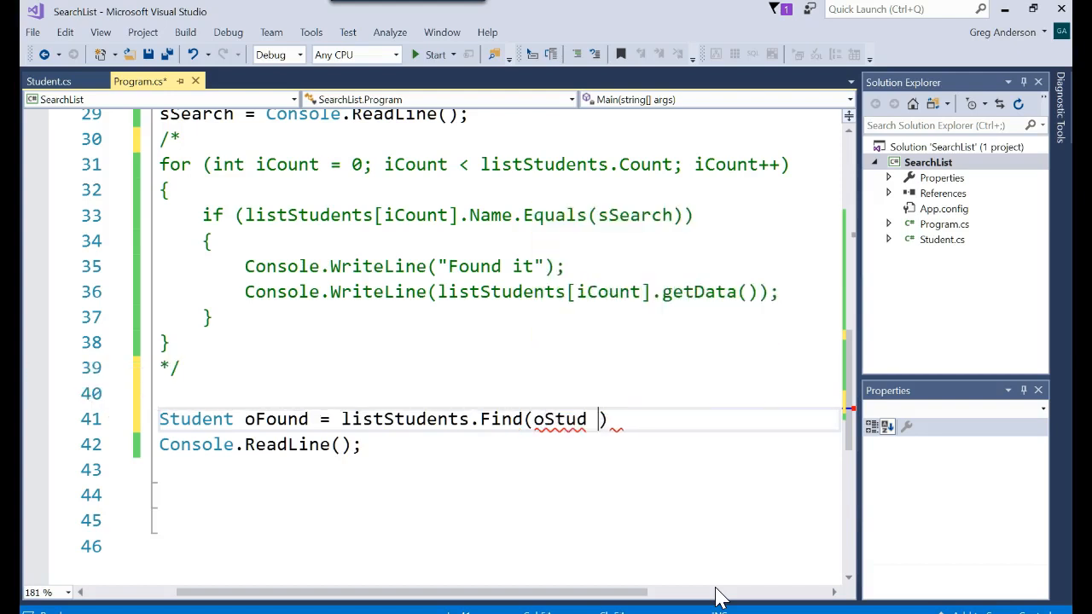
{"action": "type", "text": "=>"}
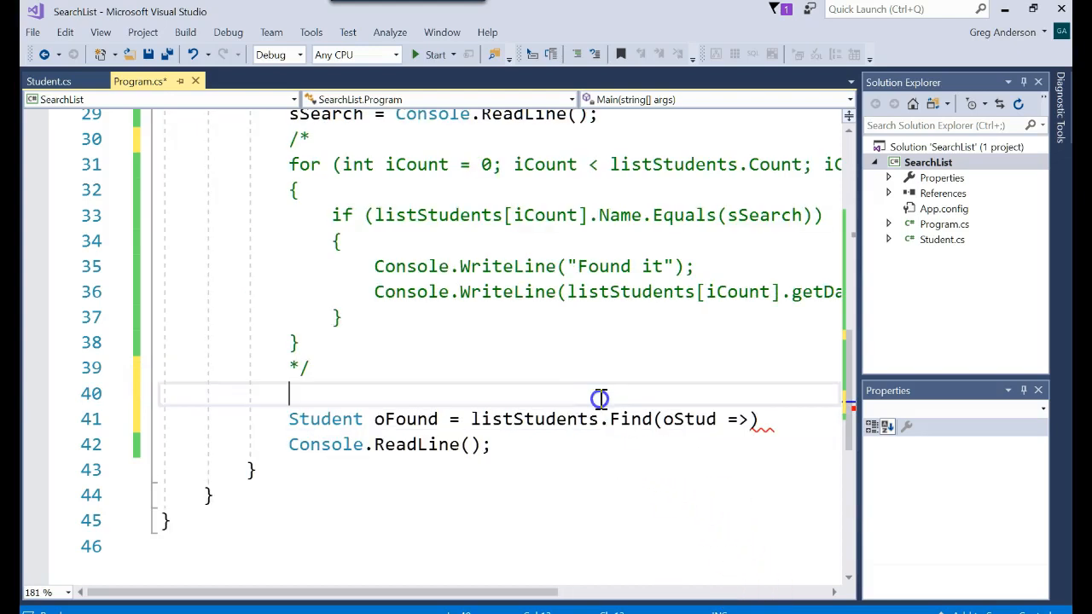
{"action": "type", "text": "<="}
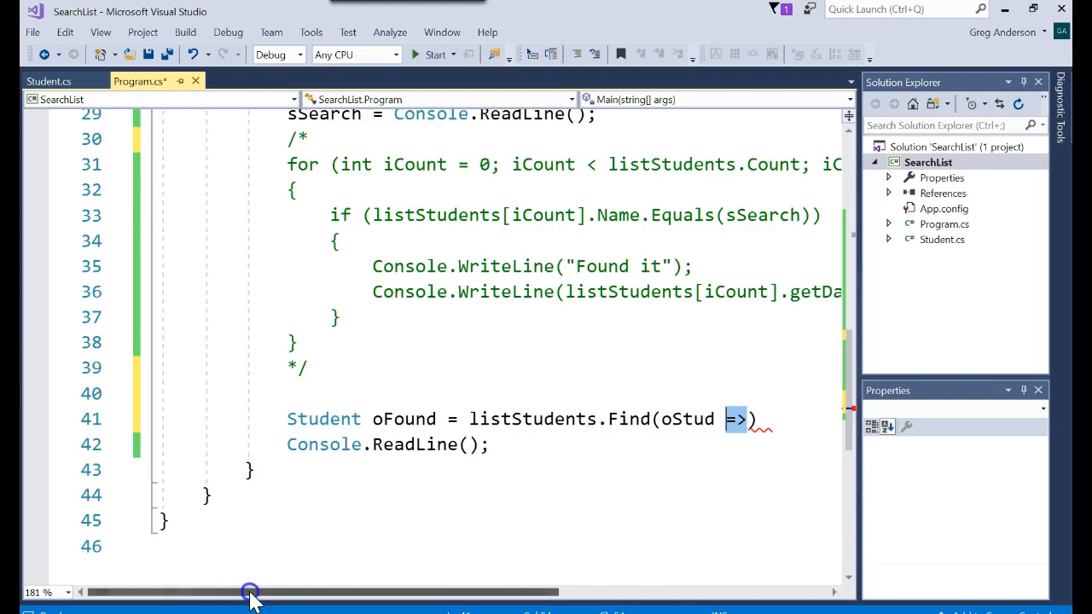
{"action": "scroll", "scroll_direction": "left", "scroll_amount": 3}
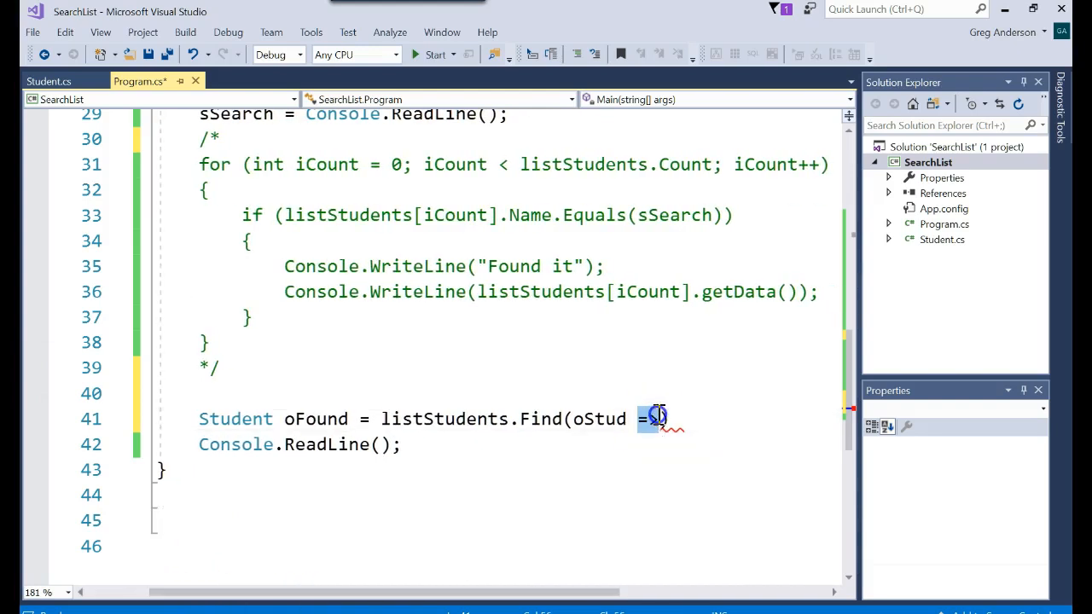
{"action": "type", "text": "> )"}
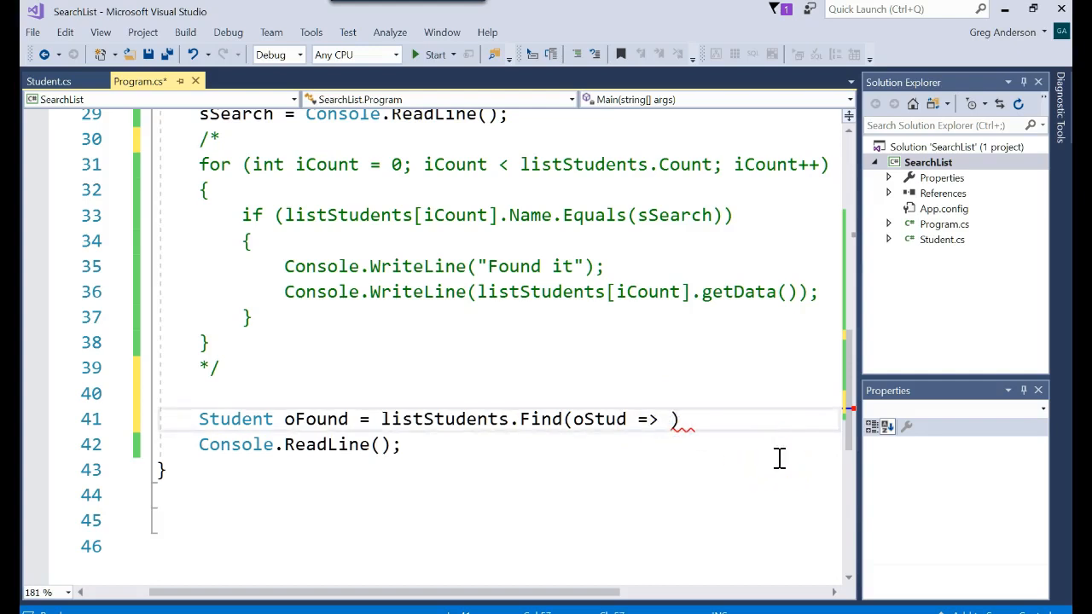
Complete the lambda as oStud => oStud.Name.Equals(sSearch) inside listStudents.Find
{"action": "double_click", "coordinate": [542, 419]}
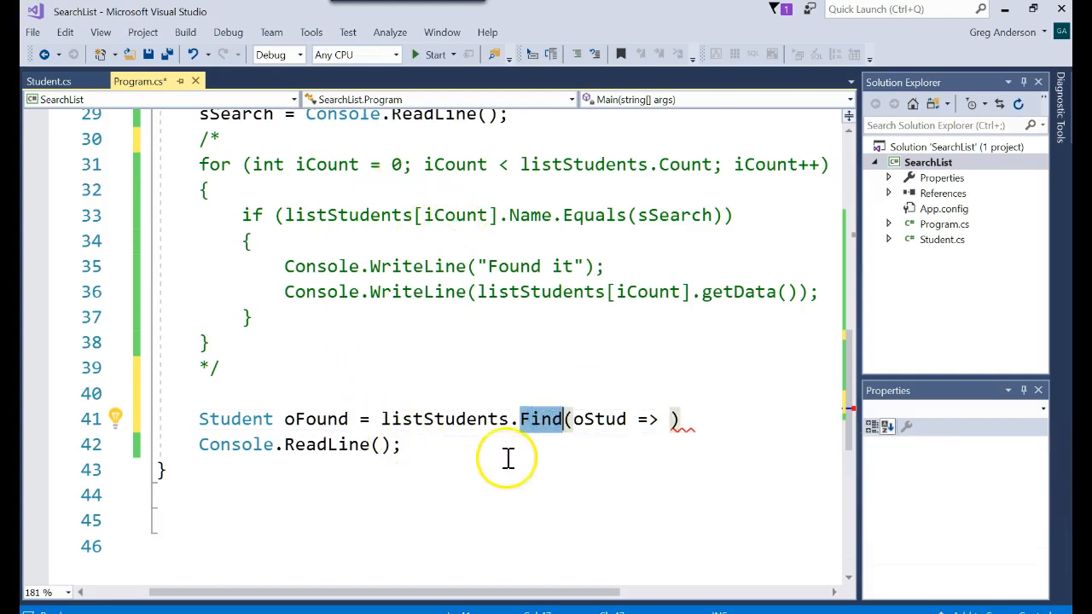
{"action": "mouse_move", "coordinate": [538, 419]}
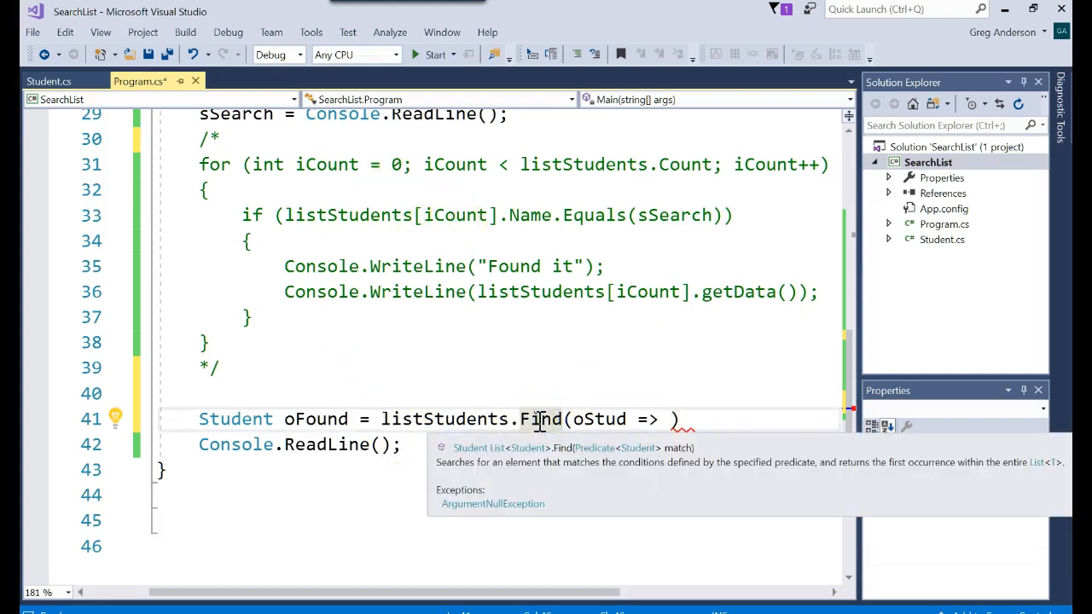
{"action": "double_click", "coordinate": [443, 419]}
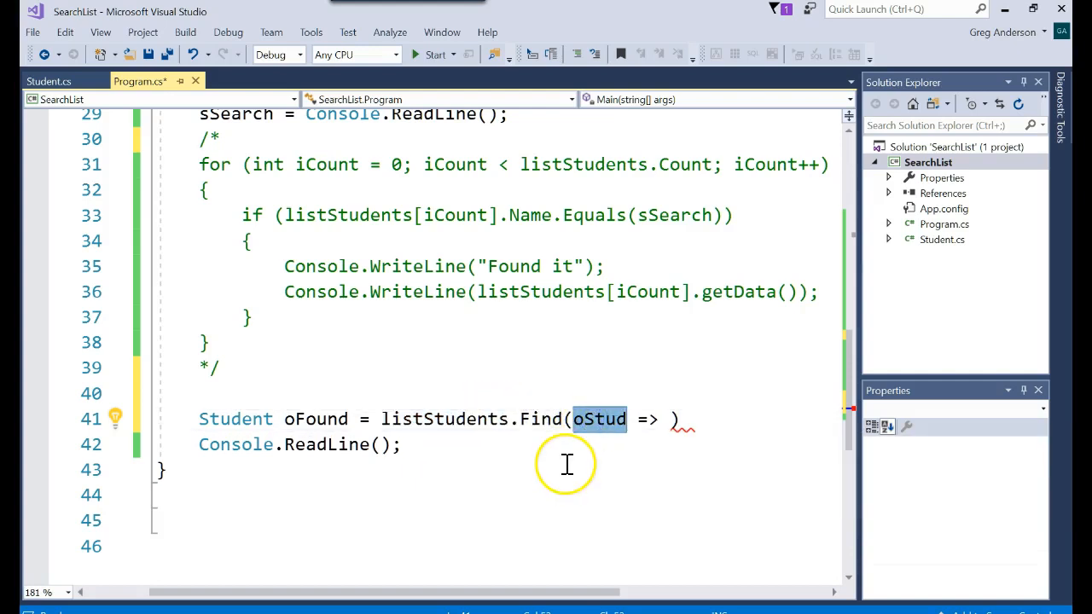
{"action": "mouse_move", "coordinate": [438, 393]}
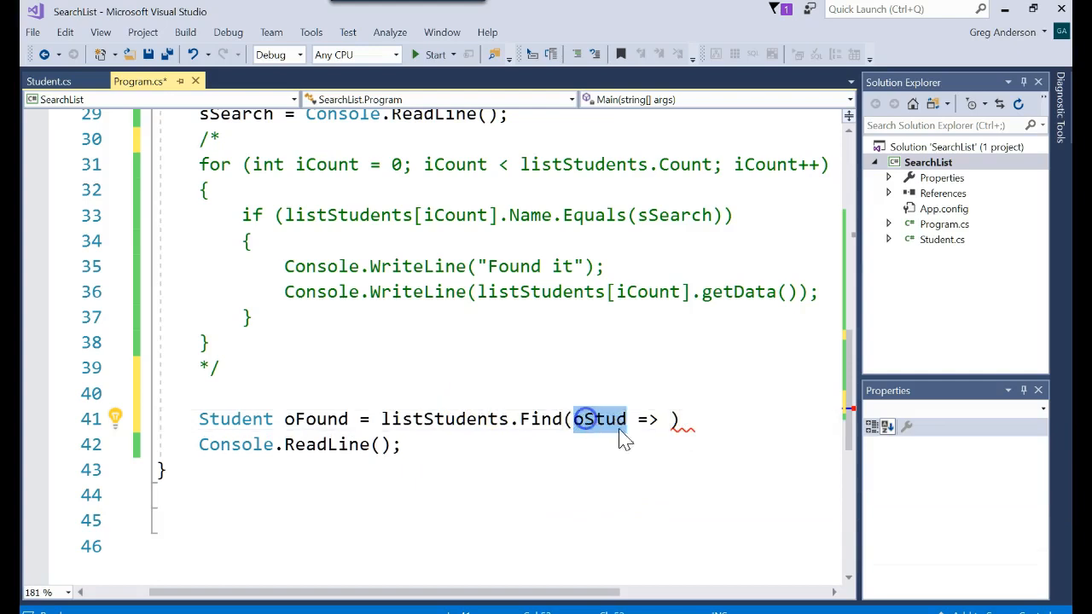
{"action": "type", "text": "oStud"}
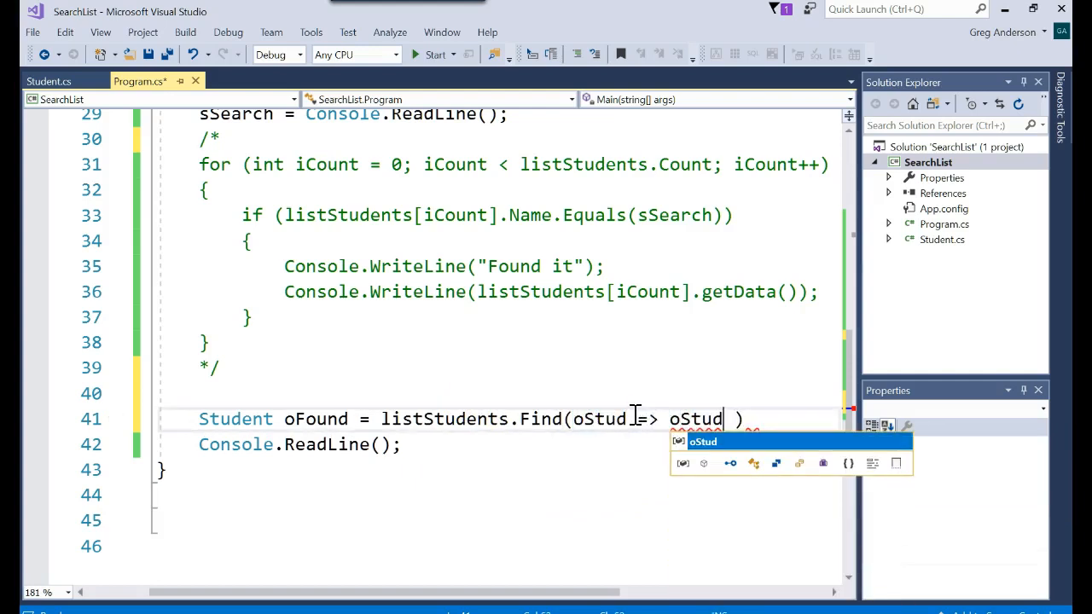
{"action": "type", "text": ".Name."}
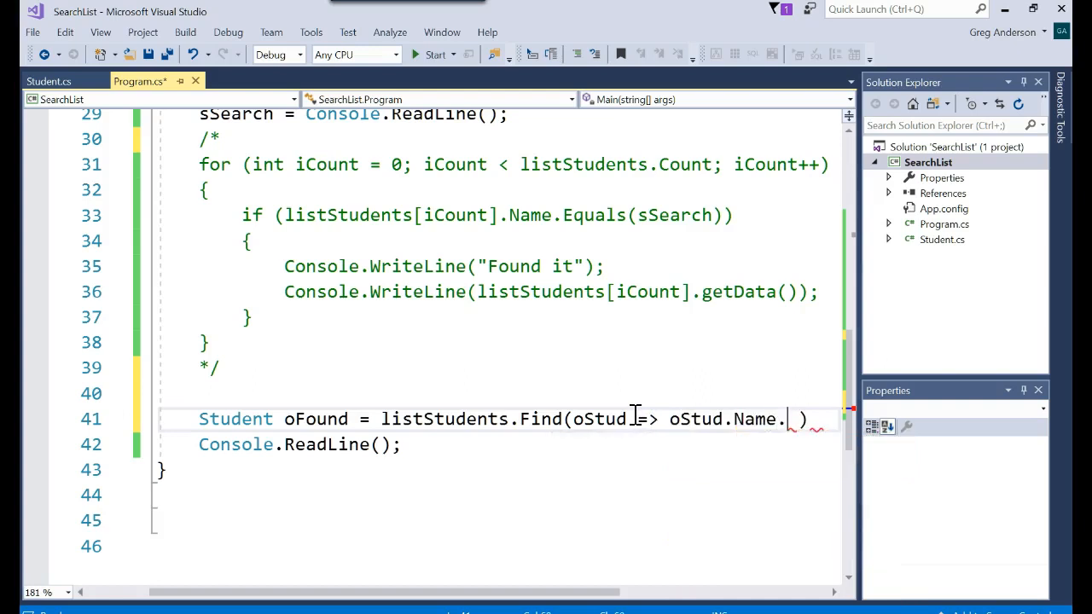
{"action": "type", "text": "Equals(s"}
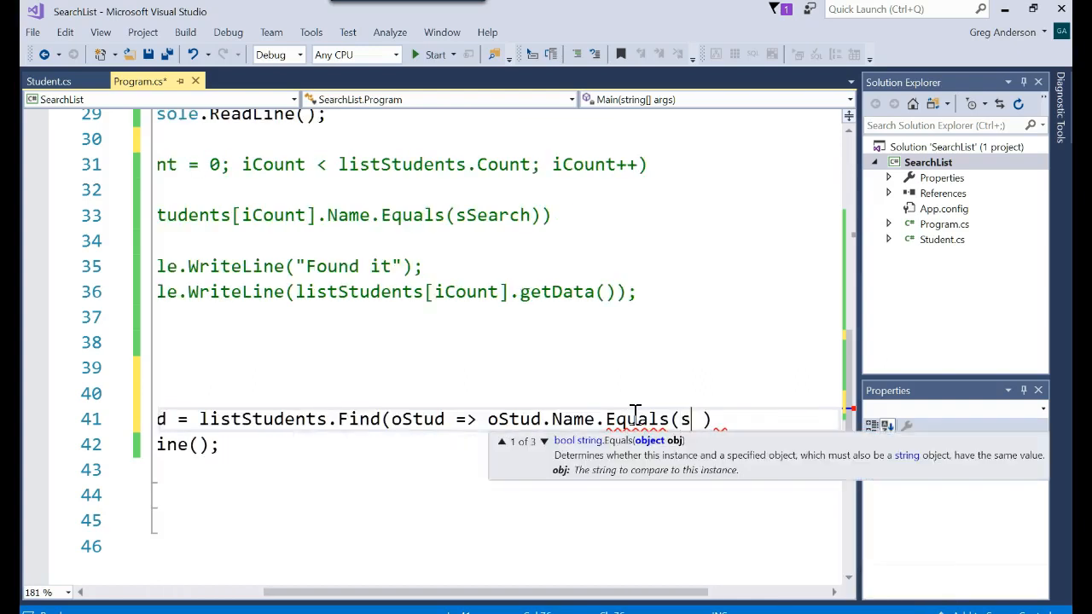
{"action": "type", "text": "Search"}
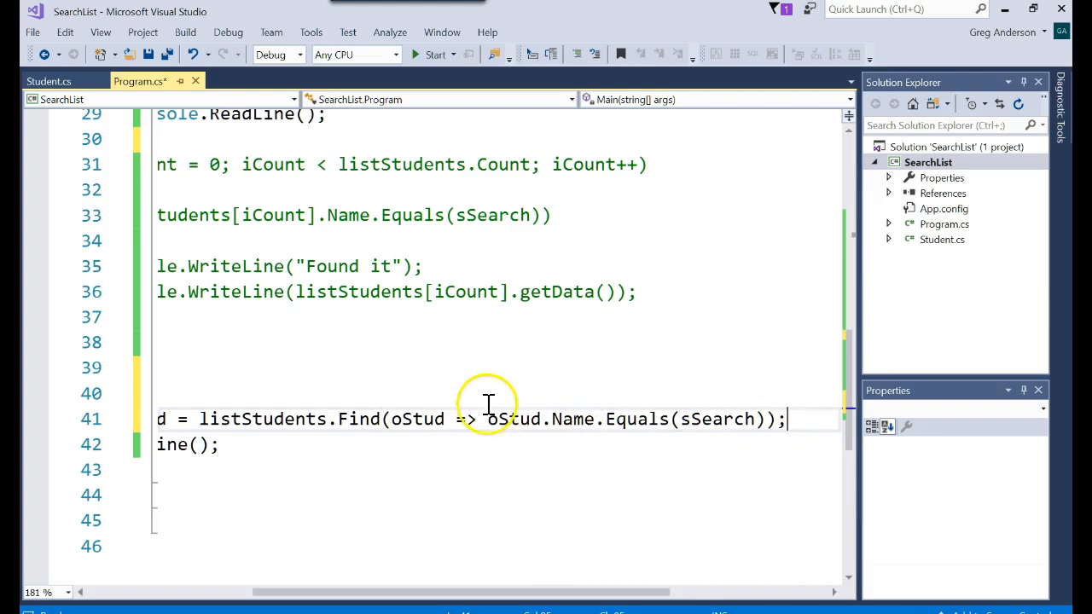
{"action": "double_click", "coordinate": [362, 418]}
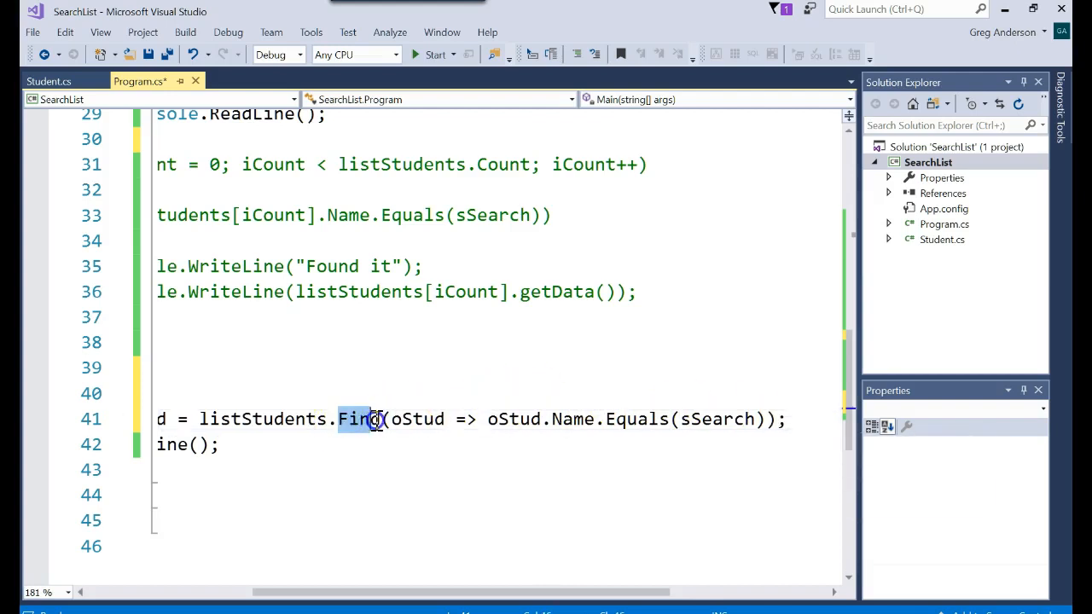
{"action": "double_click", "coordinate": [262, 418]}
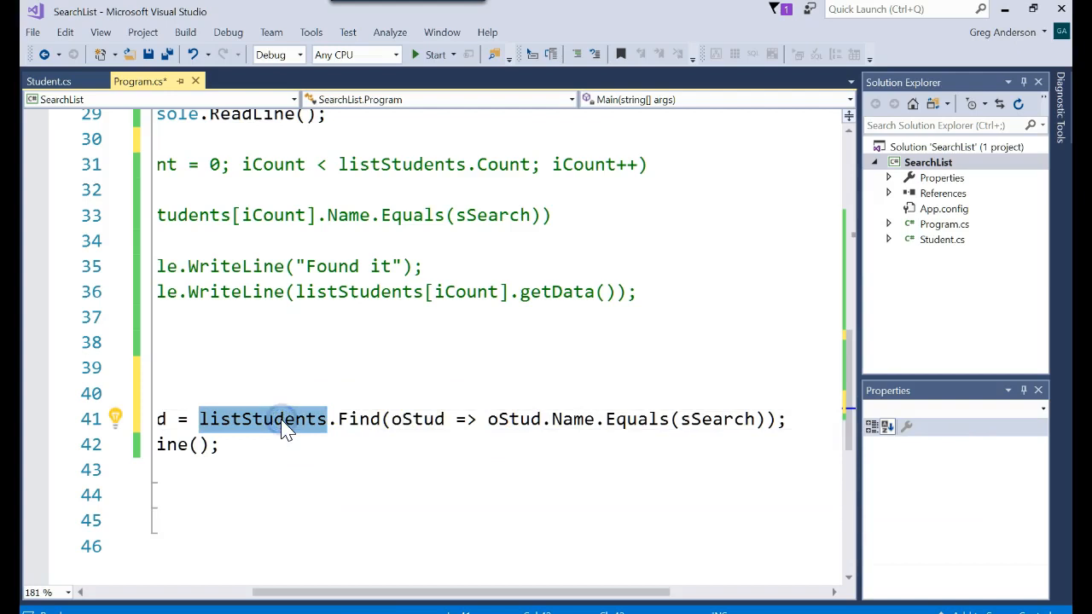
{"action": "mouse_move", "coordinate": [410, 418]}
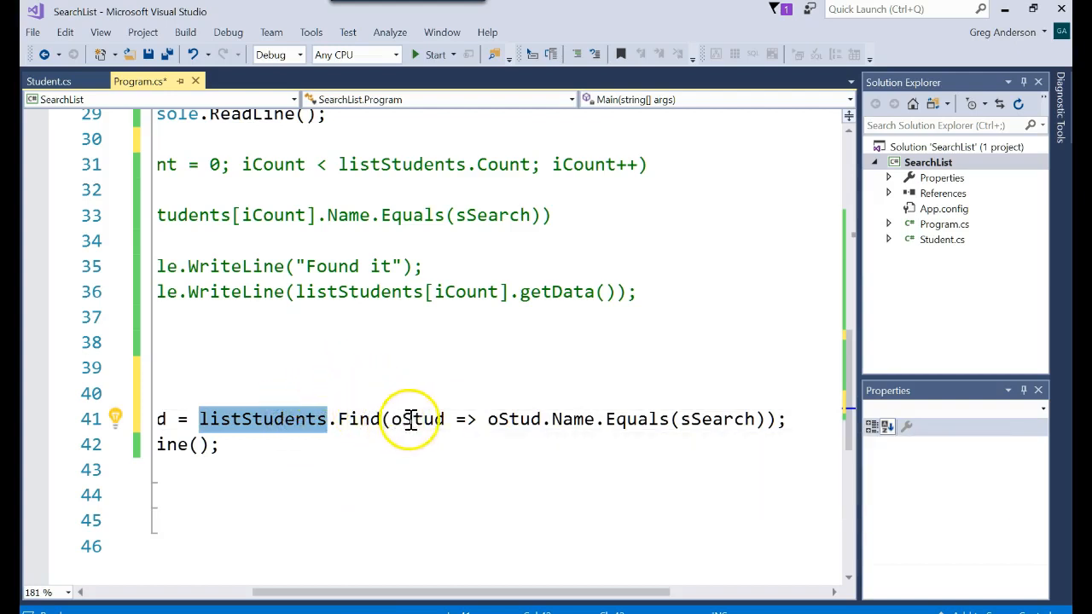
Highlight oStud, oFound and listStudents while explaining the Find statement
{"action": "double_click", "coordinate": [414, 419]}
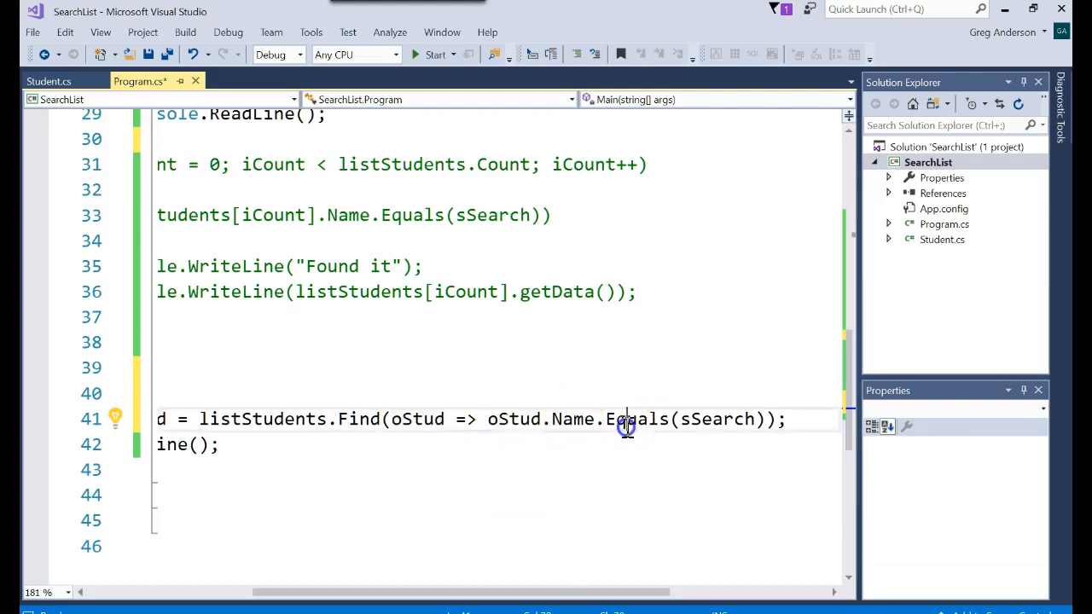
{"action": "mouse_move", "coordinate": [717, 419]}
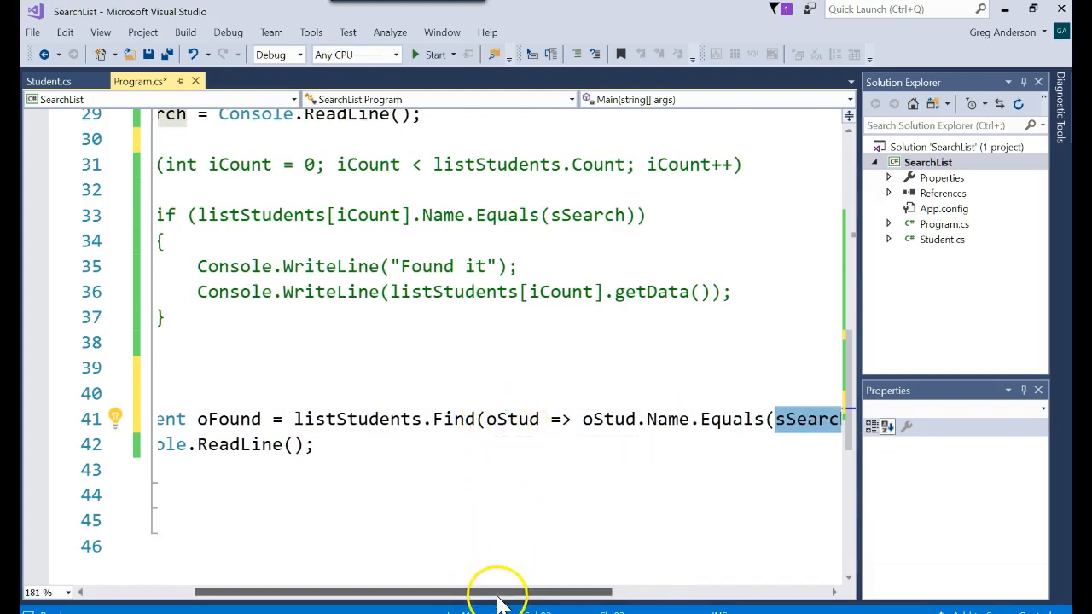
{"action": "scroll", "scroll_direction": "left", "scroll_amount": 3}
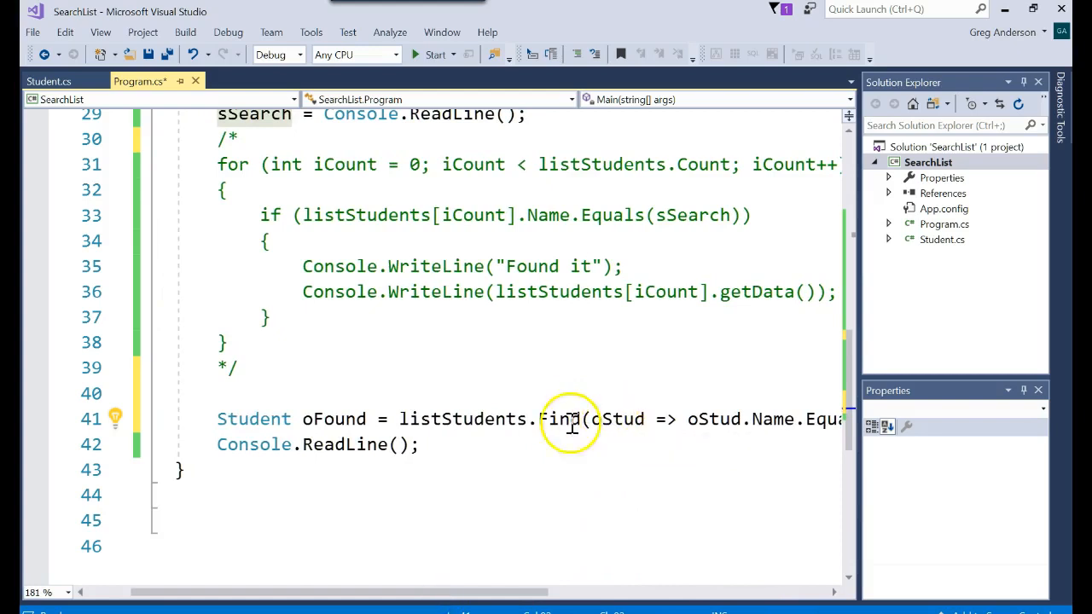
{"action": "double_click", "coordinate": [334, 418]}
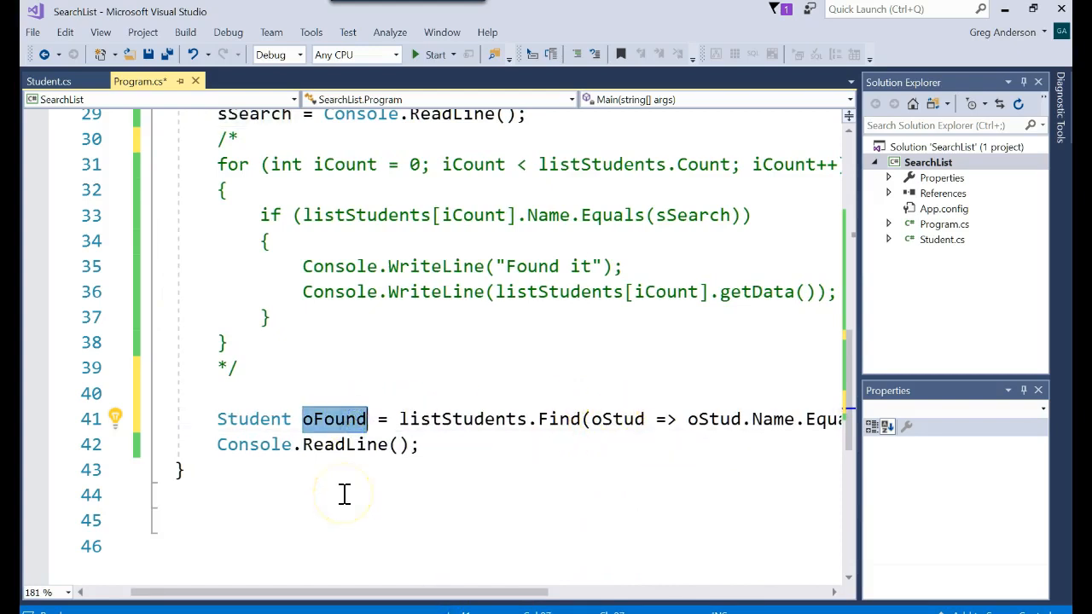
{"action": "double_click", "coordinate": [254, 419]}
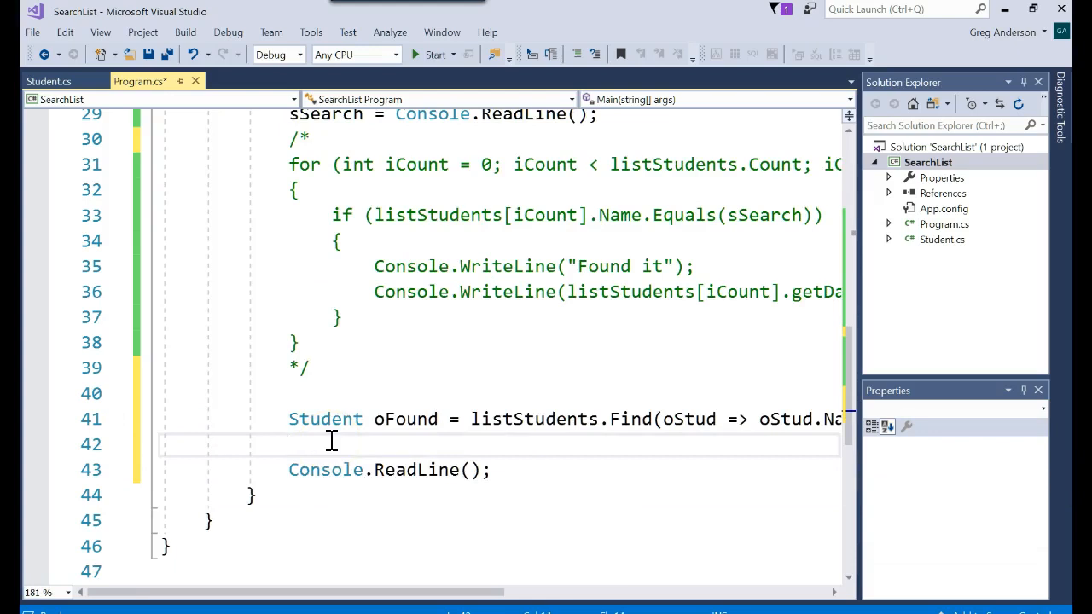
Print oFound.getData() inside if (oFound != null), otherwise print "Not Found"
{"action": "type", "text": "Console.WriteLine();"}
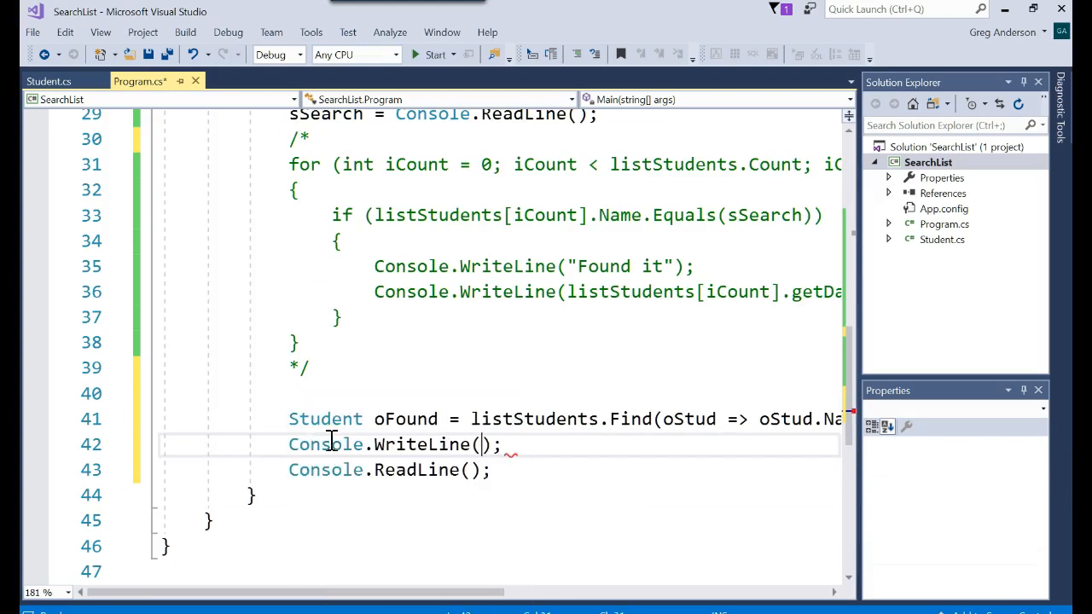
{"action": "type", "text": "oFound.getData"}
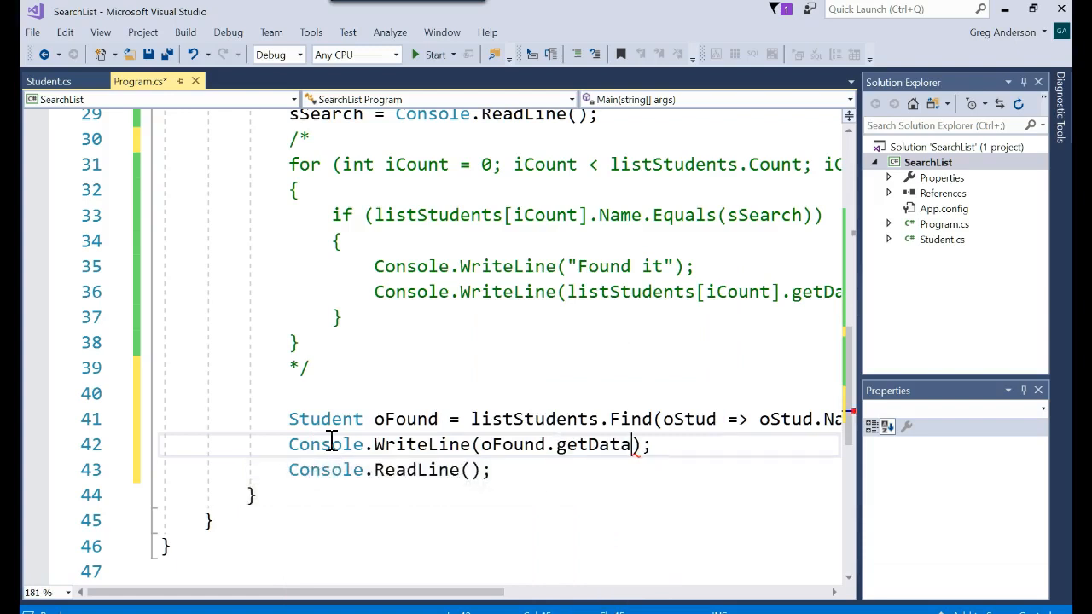
{"action": "key", "text": "Enter"}
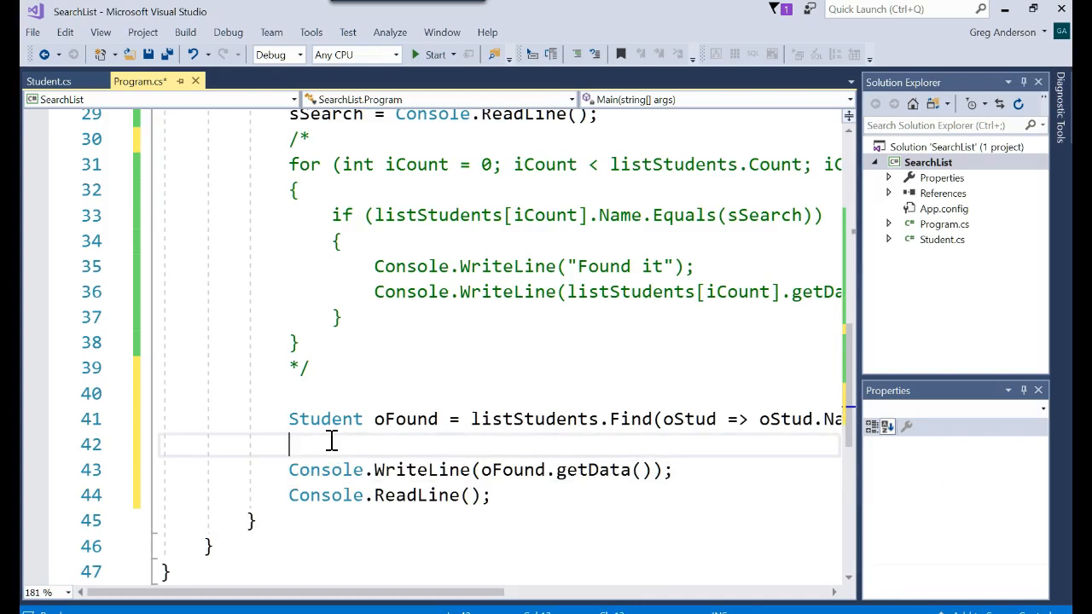
{"action": "type", "text": "if (o"}
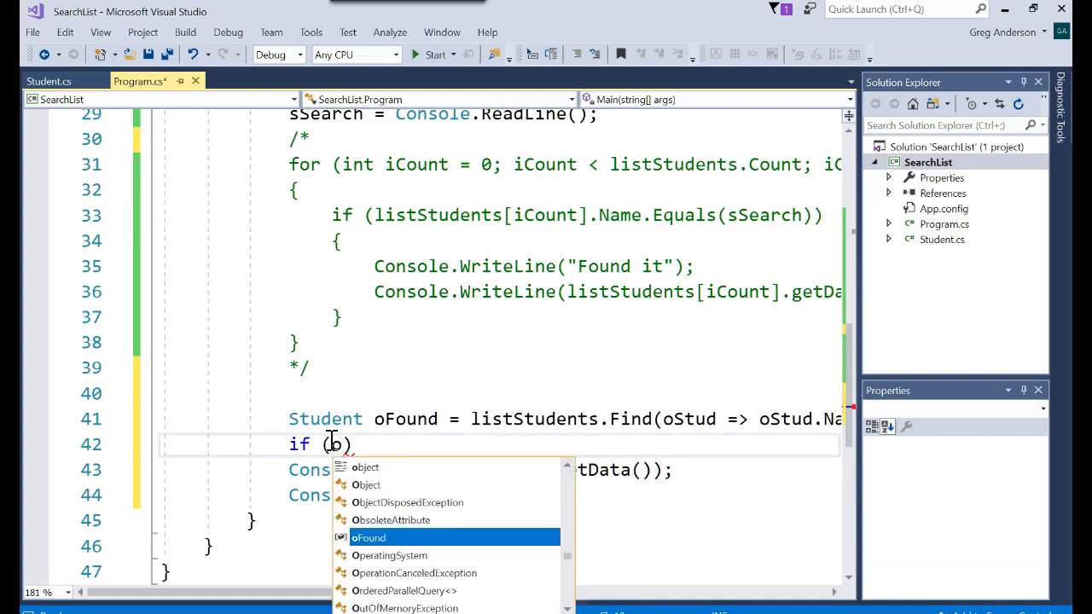
{"action": "type", "text": "Found != null"}
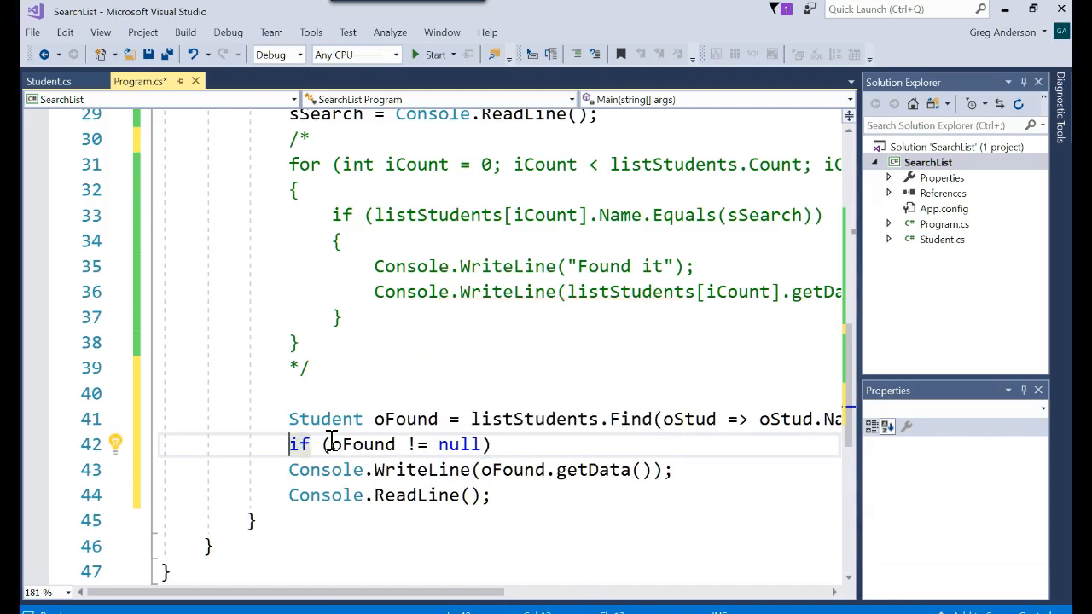
{"action": "key", "text": "enter"}
{"action": "type", "text": "{"}
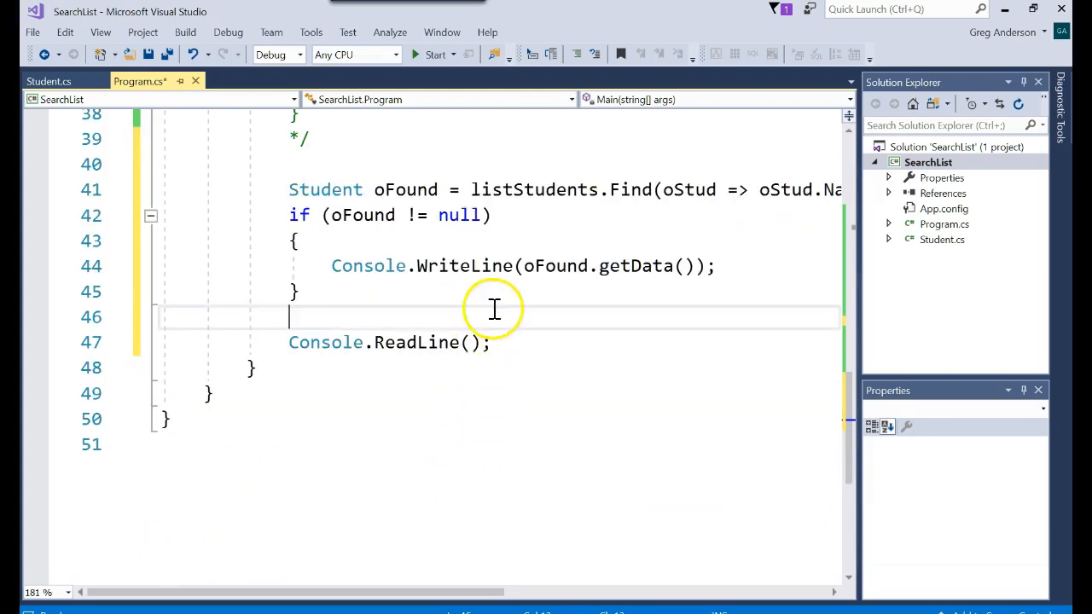
{"action": "type", "text": "else"}
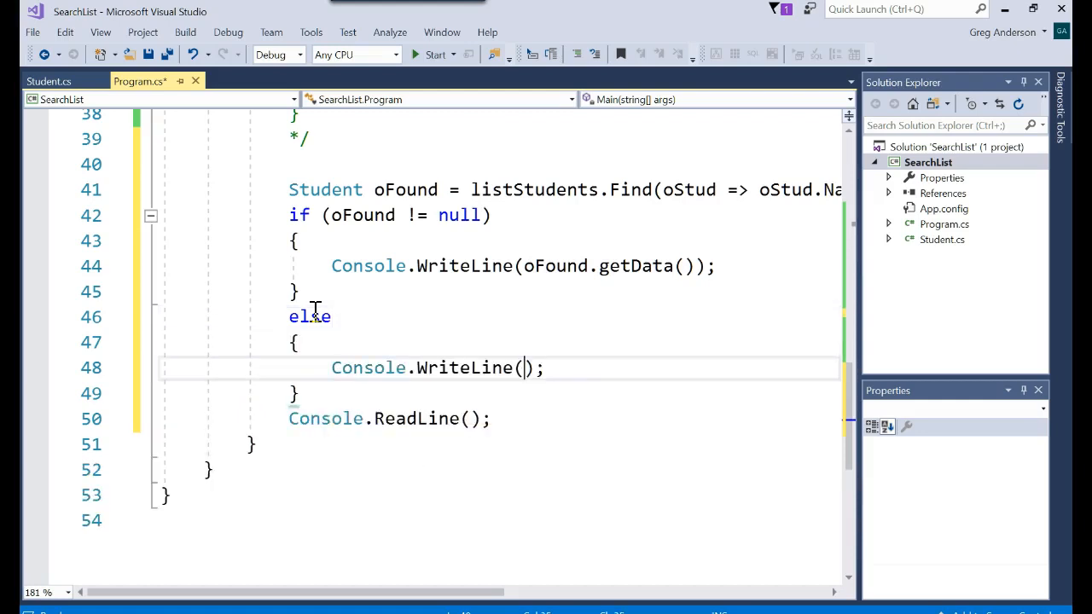
{"action": "type", "text": "\"Not Found"}
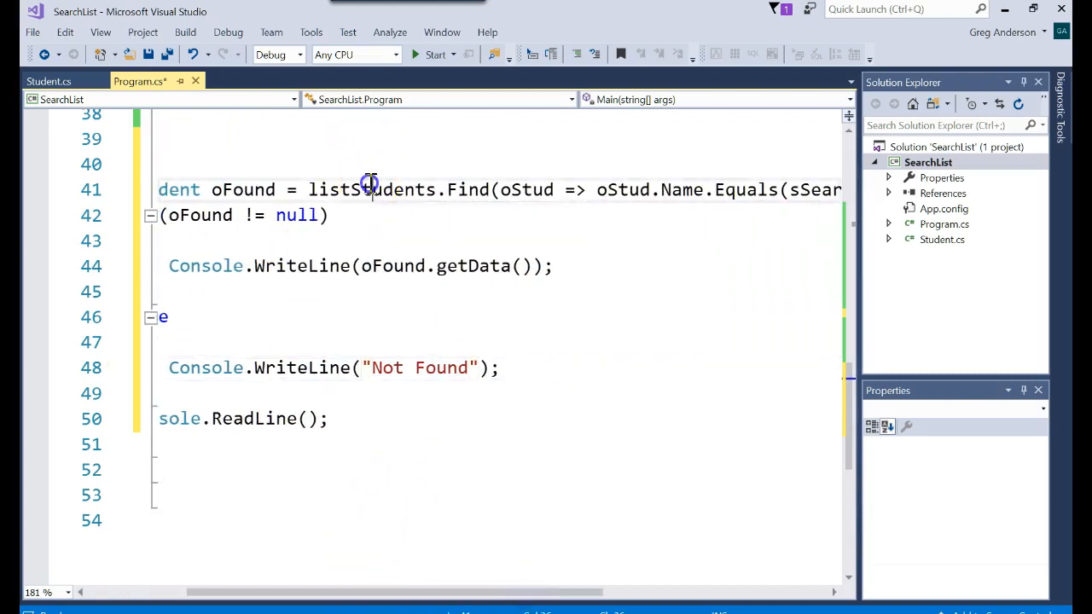
{"action": "double_click", "coordinate": [467, 189]}
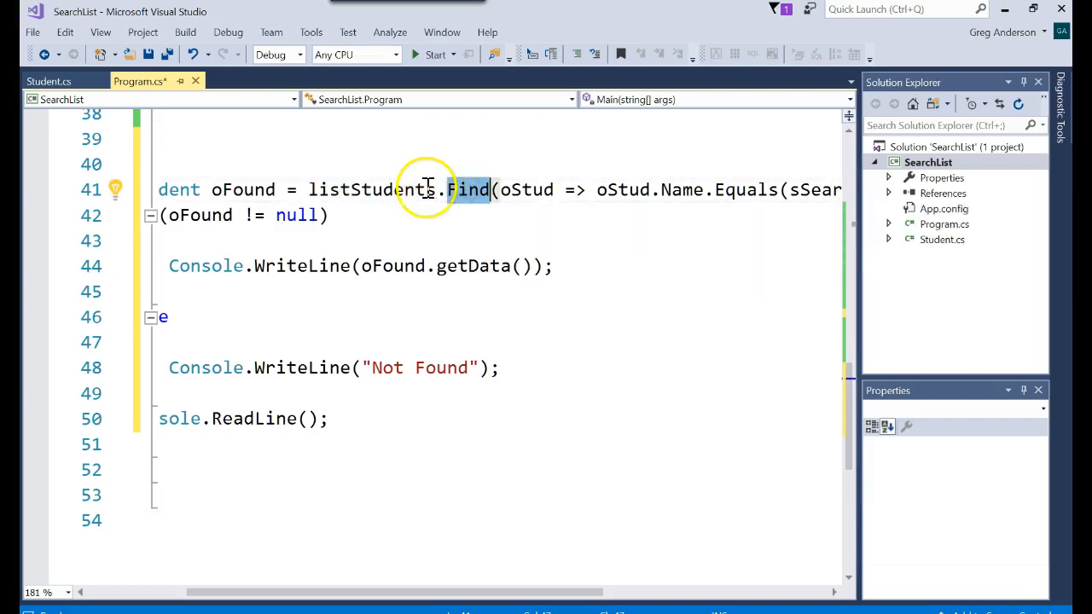
{"action": "mouse_move", "coordinate": [410, 189]}
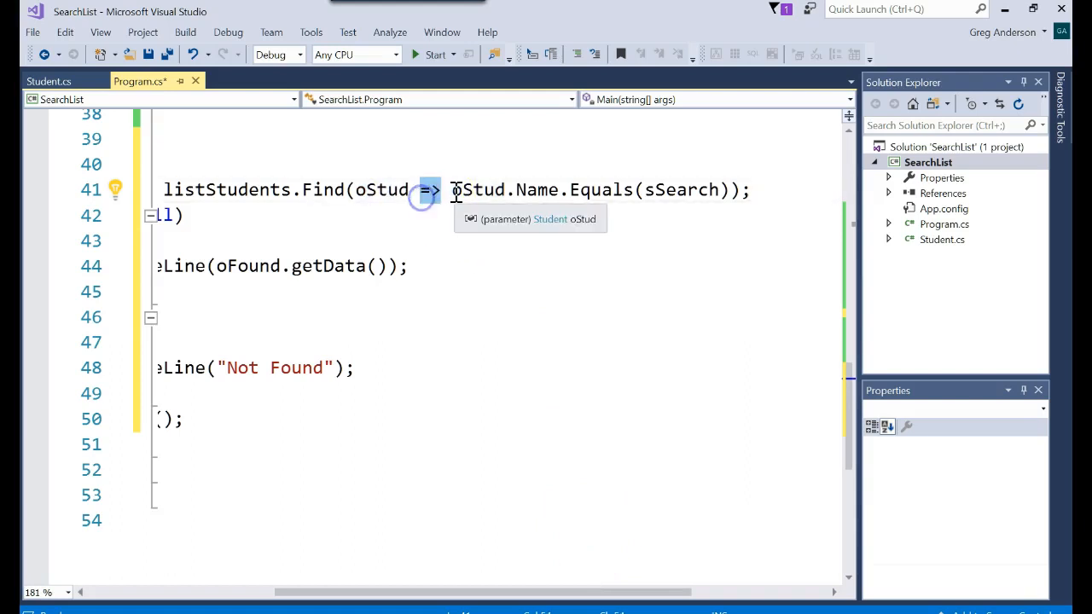
{"action": "double_click", "coordinate": [478, 190]}
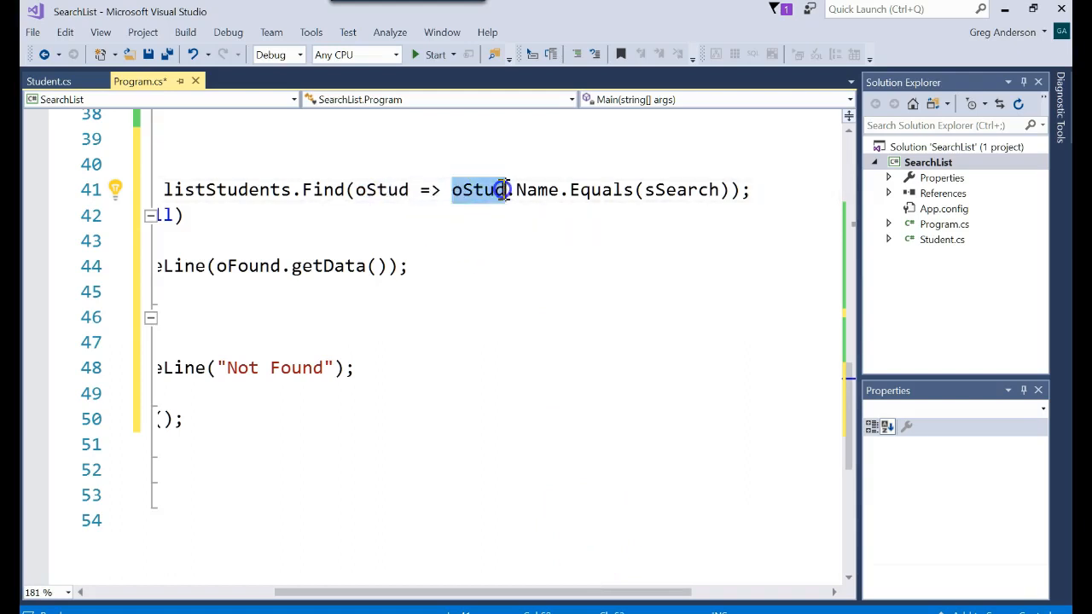
{"action": "double_click", "coordinate": [536, 189]}
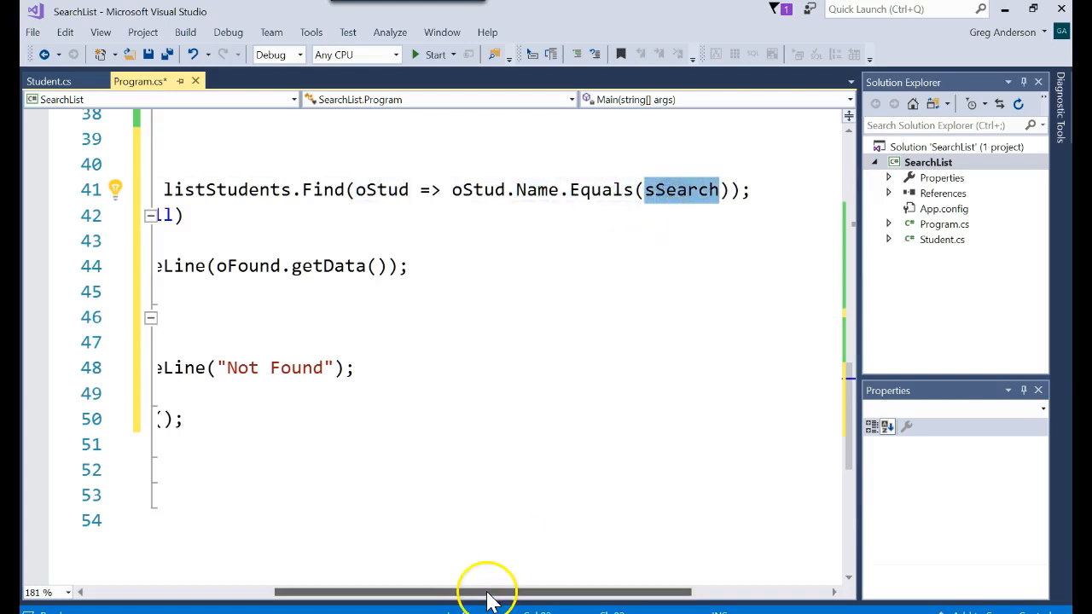
{"action": "scroll", "scroll_direction": "up", "scroll_amount": 3}
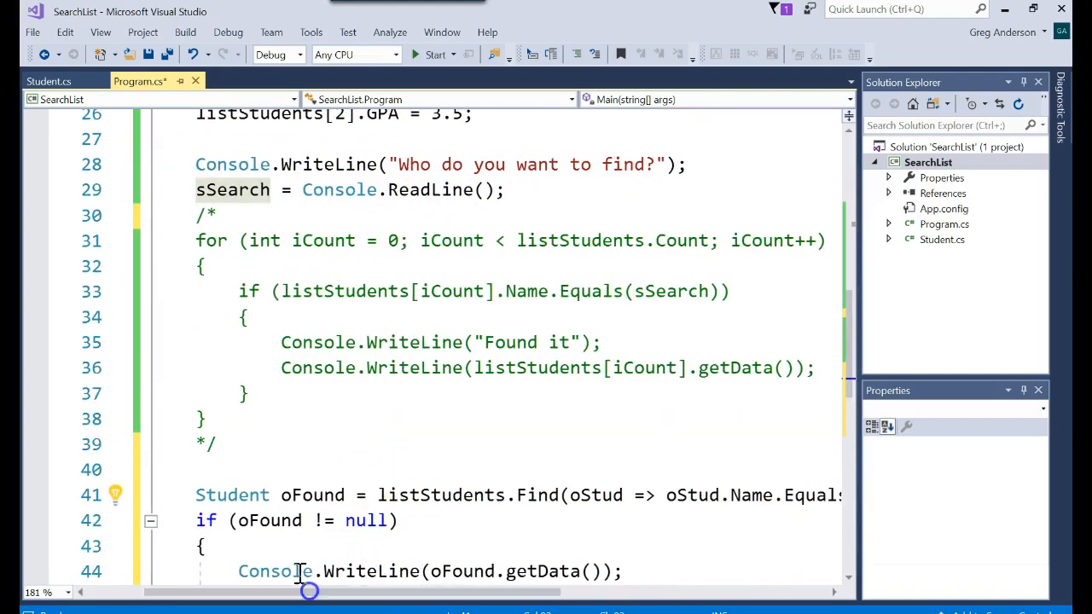
{"action": "scroll", "scroll_direction": "down", "scroll_amount": 3}
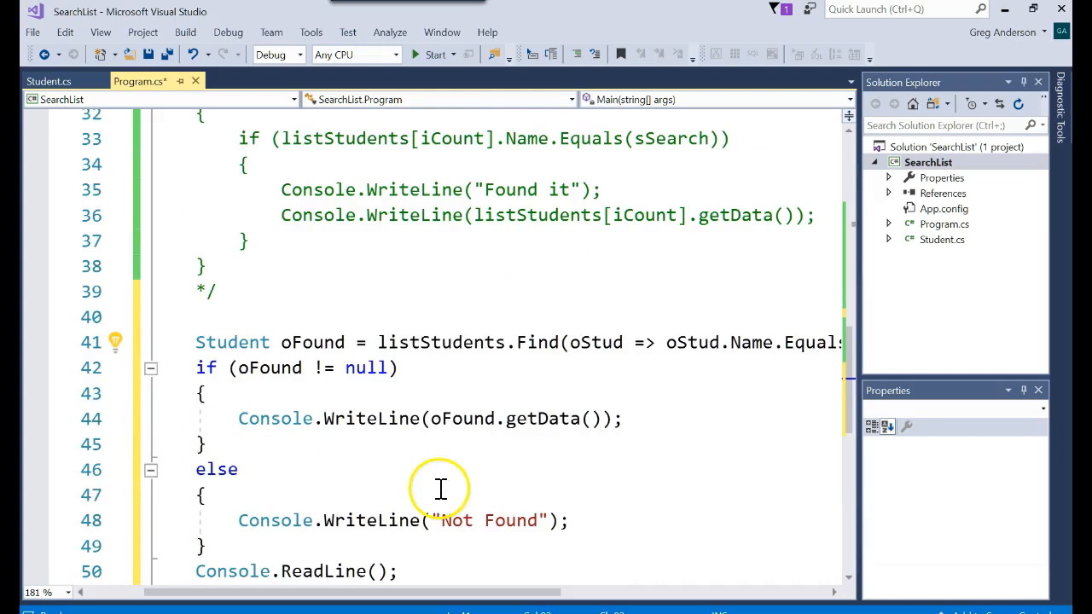
{"action": "mouse_move", "coordinate": [350, 342]}
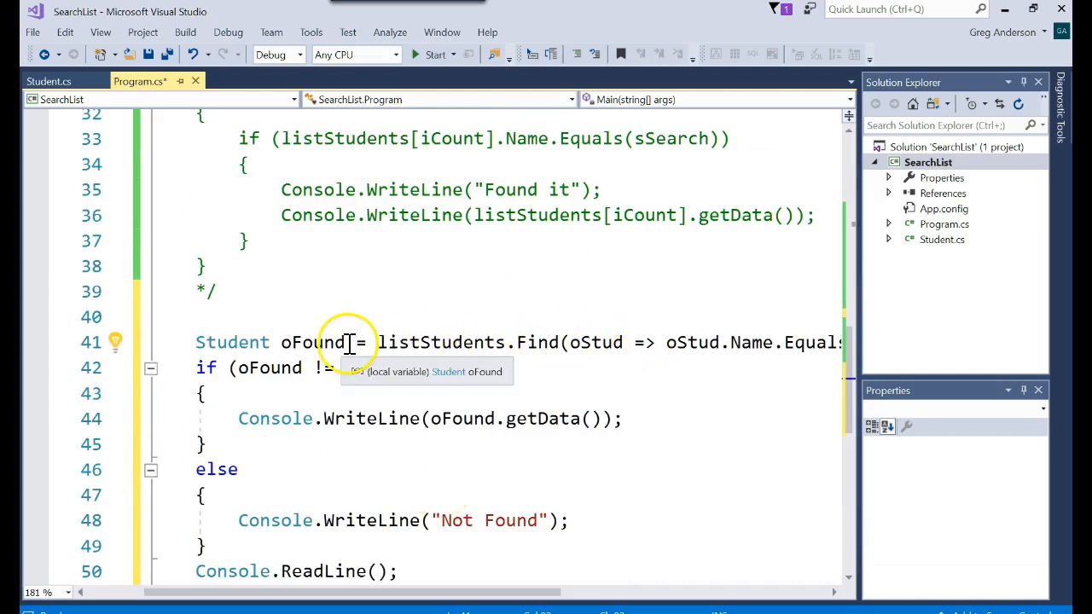
{"action": "double_click", "coordinate": [309, 342]}
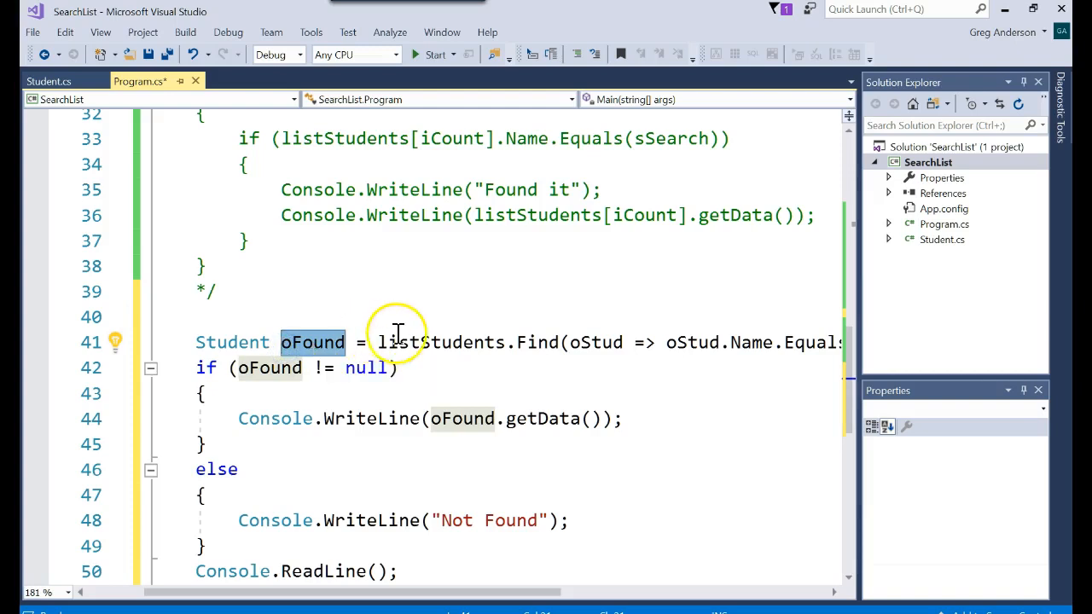
{"action": "mouse_move", "coordinate": [269, 367]}
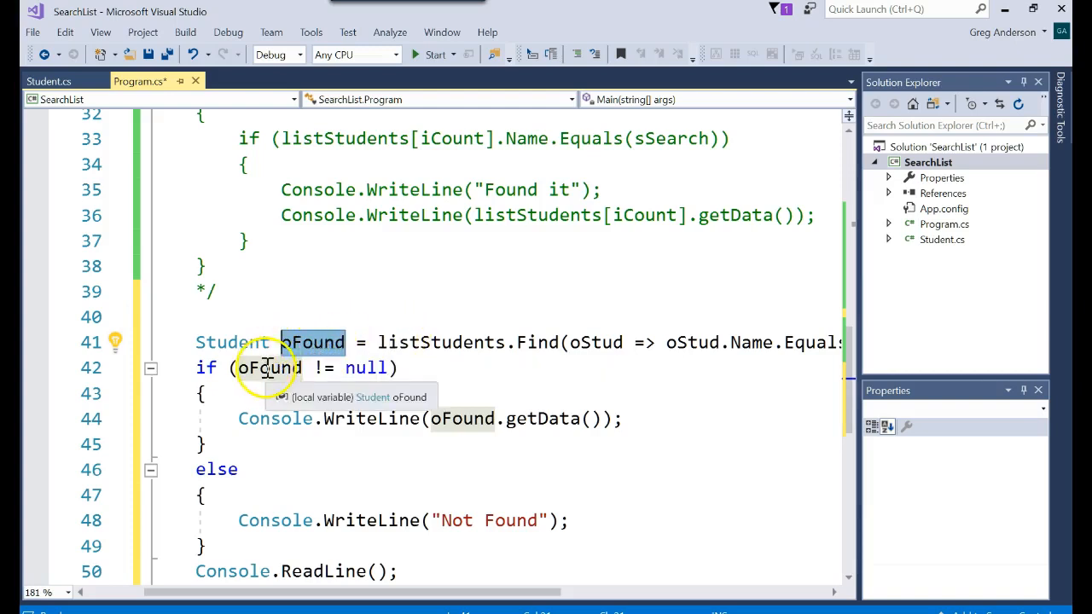
{"action": "mouse_move", "coordinate": [350, 368]}
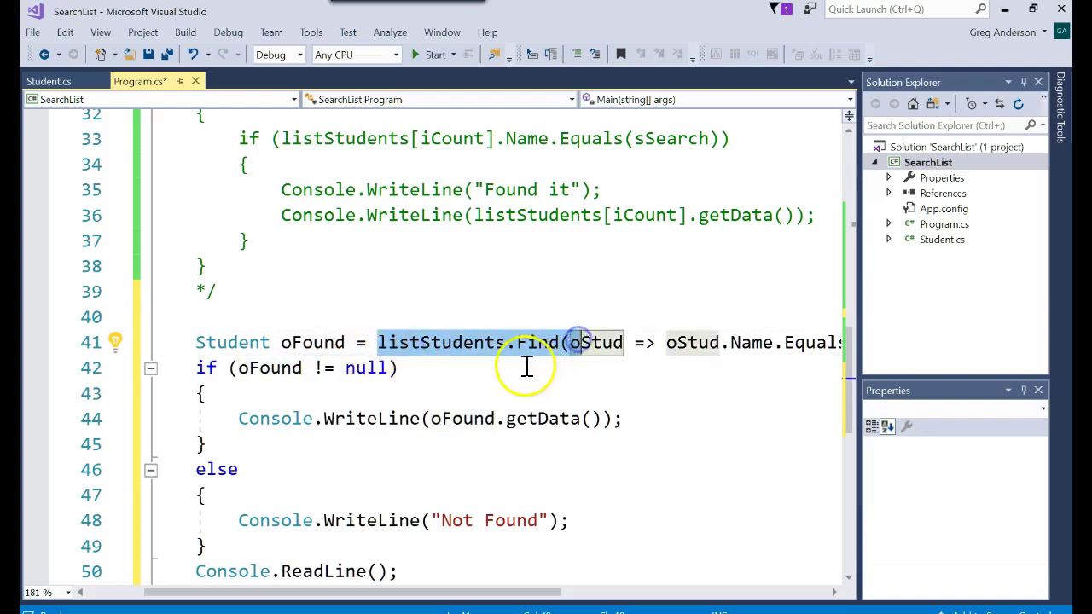
{"action": "double_click", "coordinate": [312, 342]}
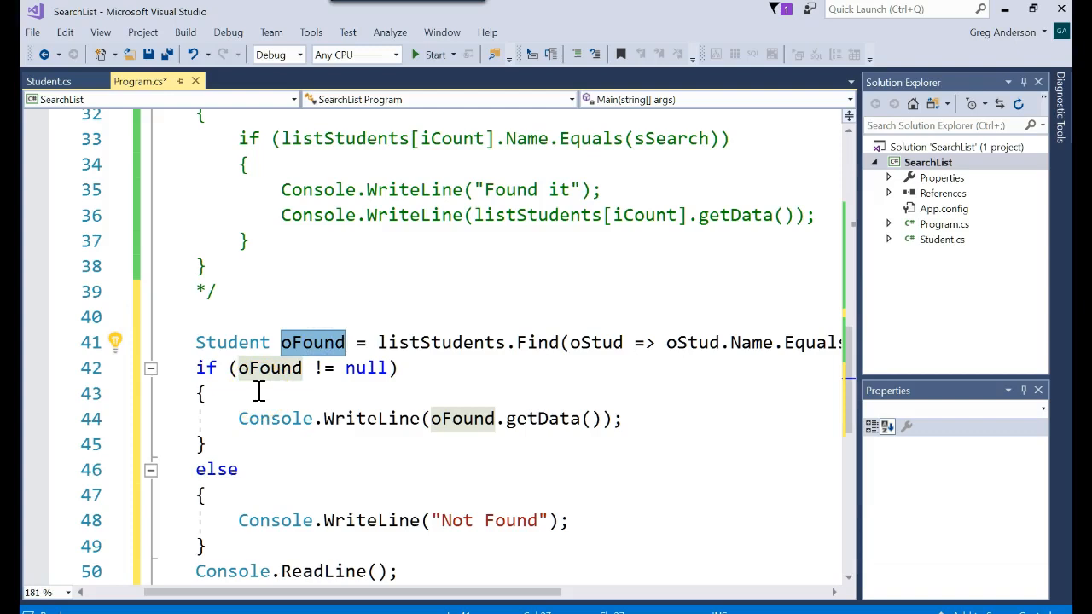
{"action": "left_click", "coordinate": [435, 53]}
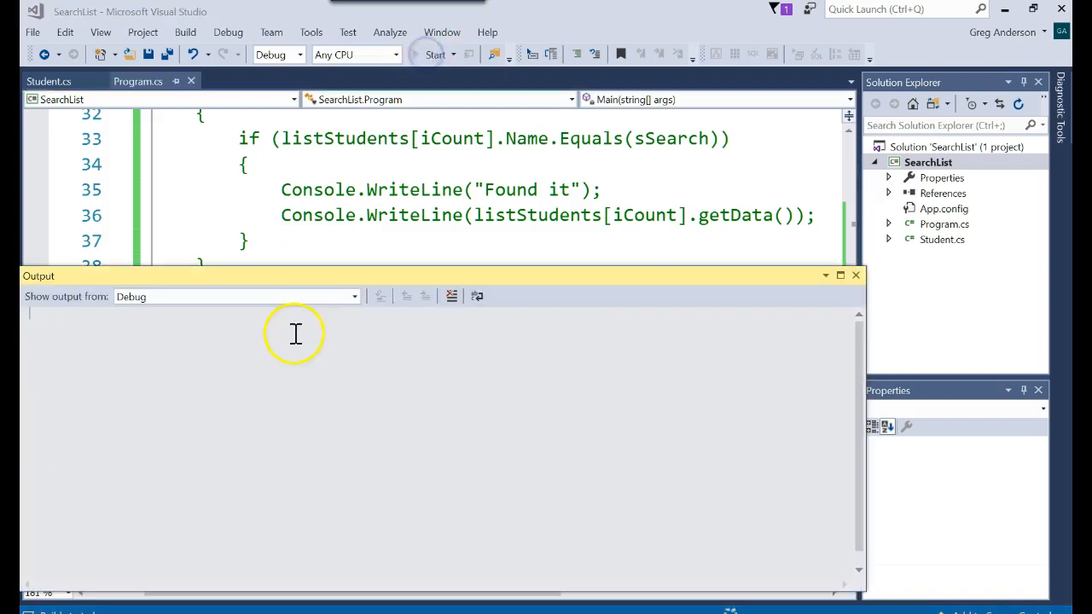
{"action": "left_click", "coordinate": [435, 54]}
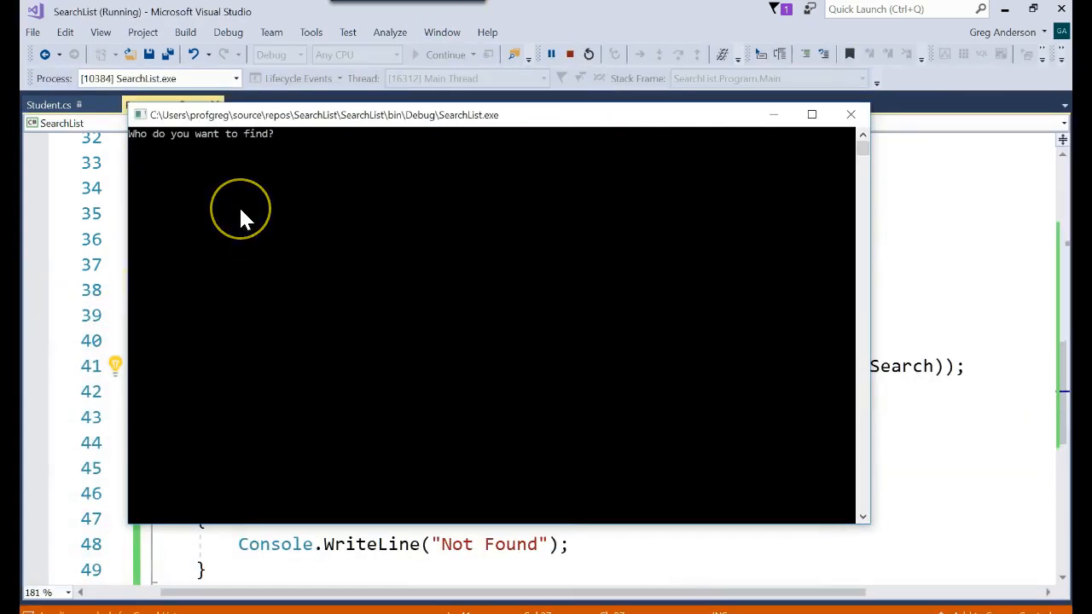
{"action": "type", "text": "Minnie"}
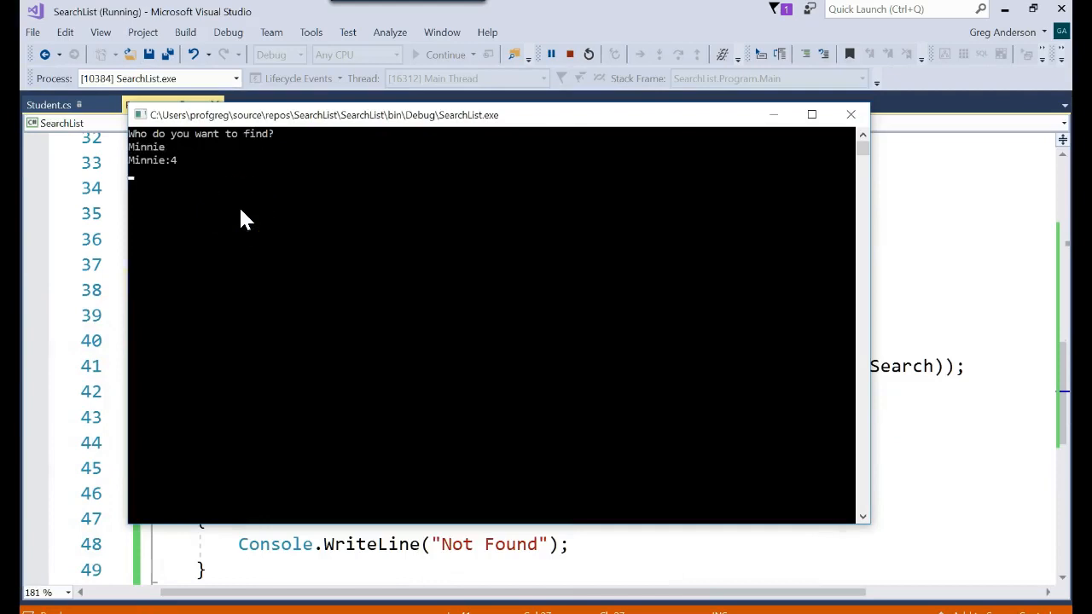
{"action": "left_click", "coordinate": [849, 114]}
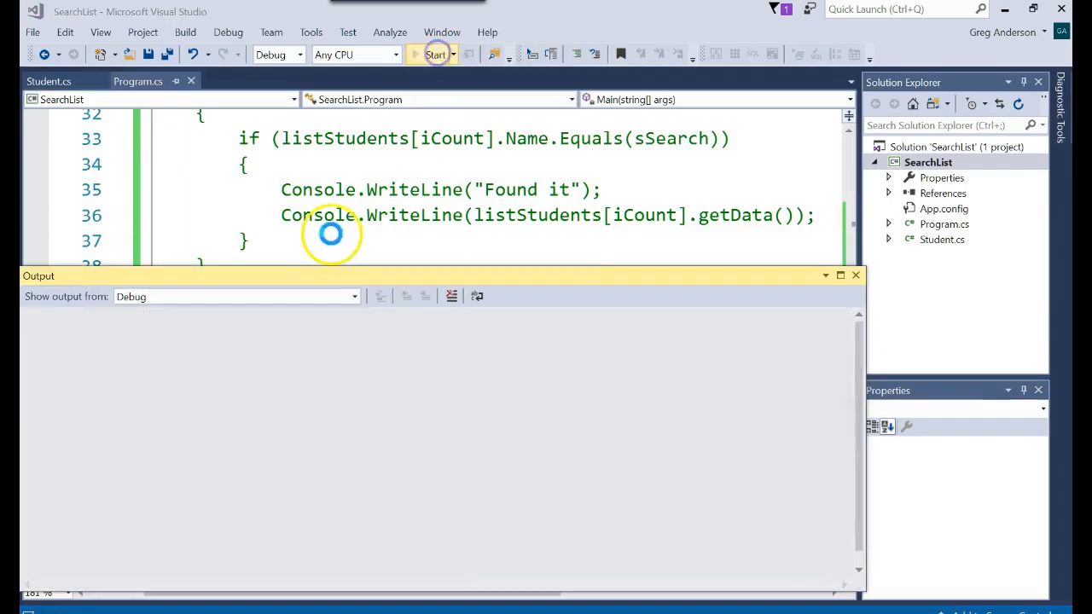
{"action": "left_click", "coordinate": [436, 53]}
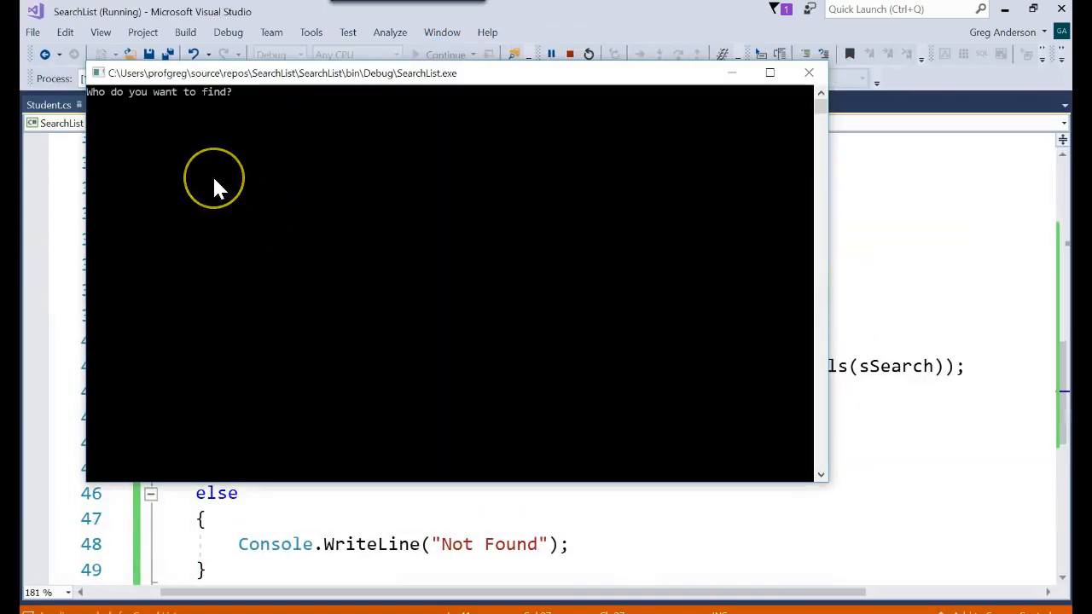
{"action": "type", "text": "Goofy"}
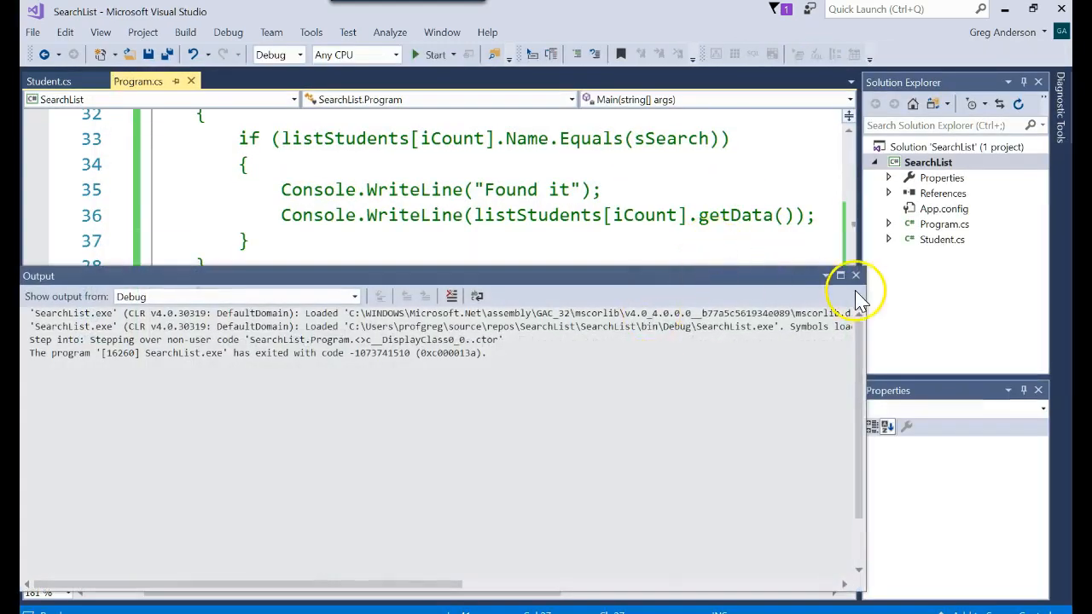
{"action": "left_click", "coordinate": [856, 274]}
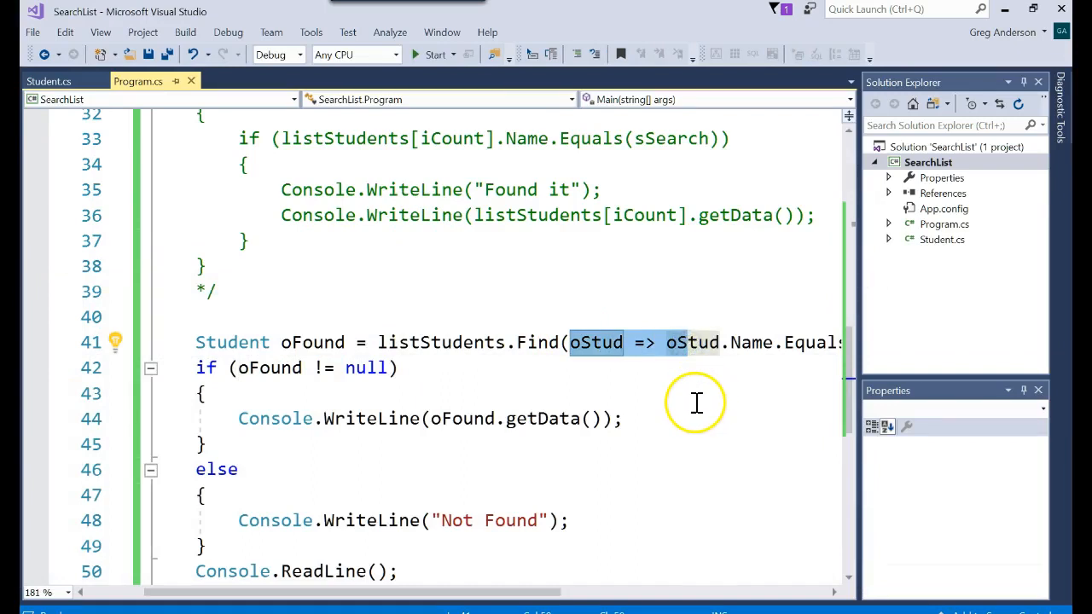
Change the lambda comparison to oStud.Name == sSearch and run the program
{"action": "scroll", "scroll_direction": "down", "scroll_amount": 3}
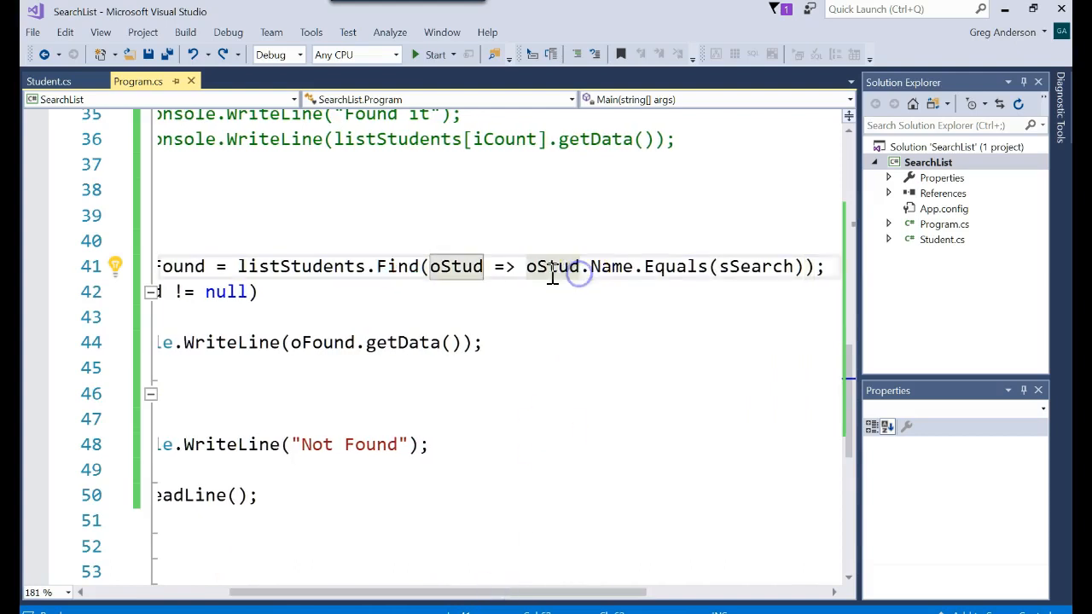
{"action": "mouse_move", "coordinate": [615, 267]}
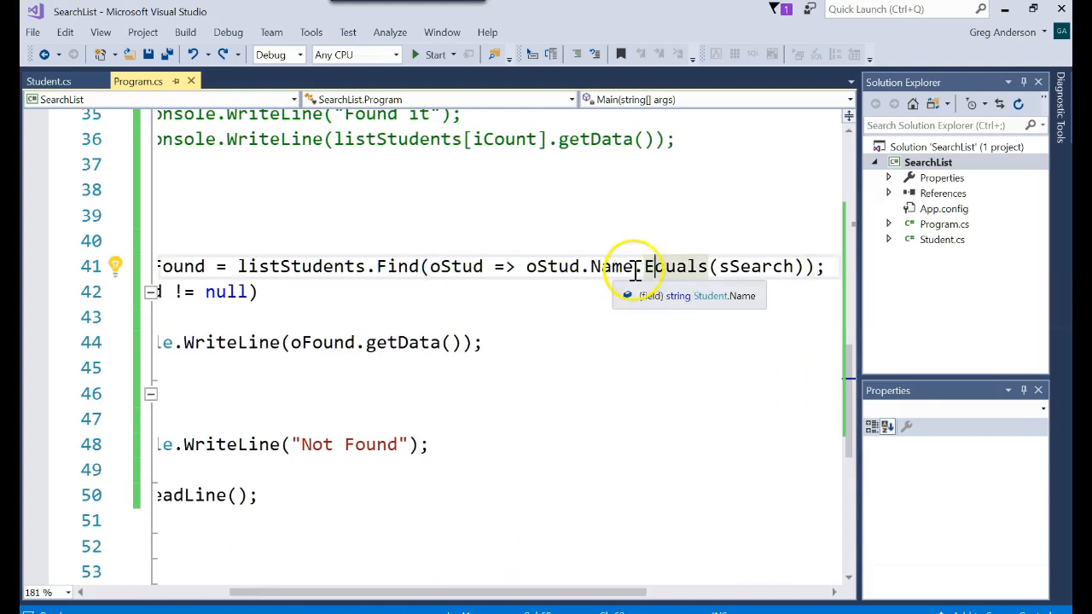
{"action": "type", "text": "=="}
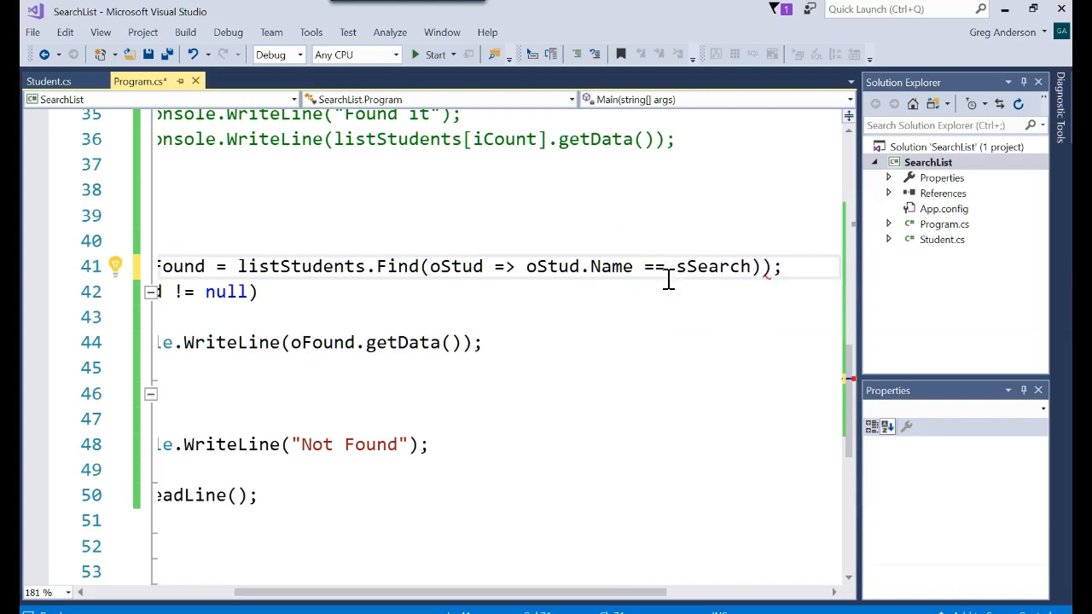
{"action": "mouse_move", "coordinate": [813, 283]}
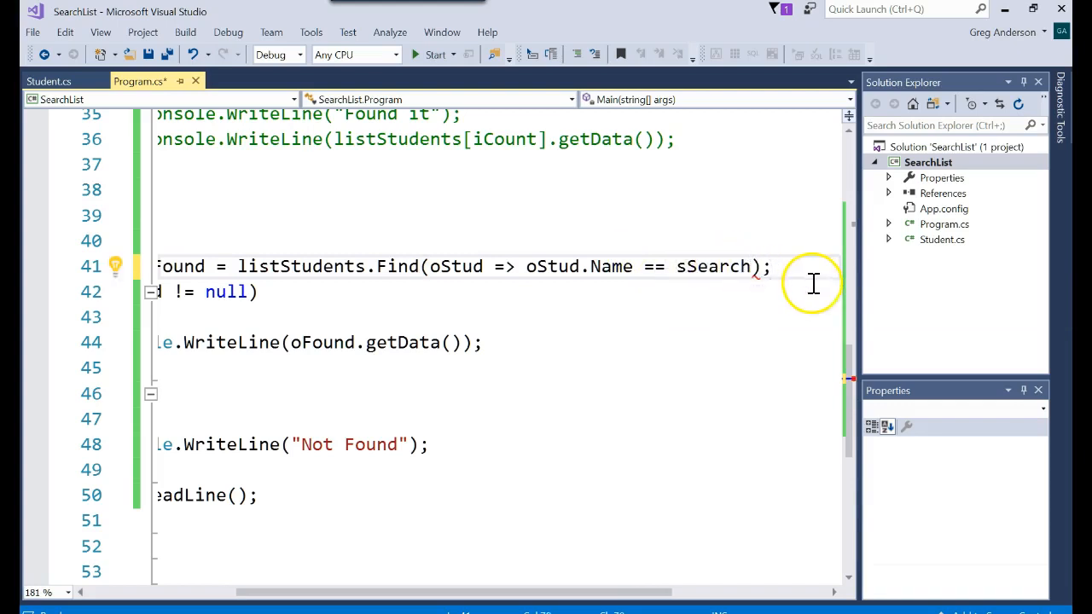
{"action": "left_click", "coordinate": [435, 55]}
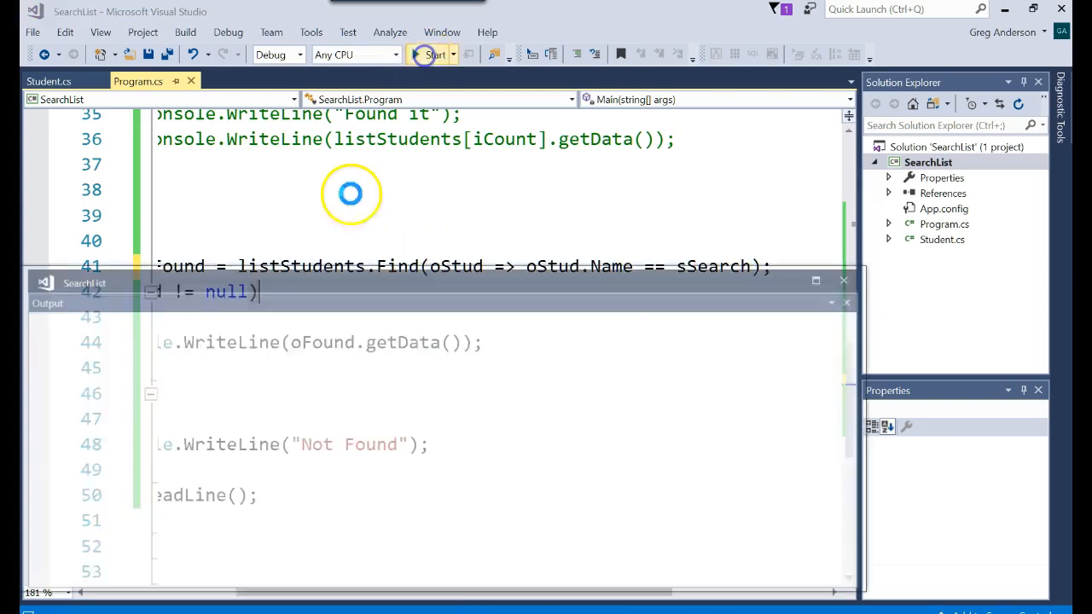
{"action": "left_click", "coordinate": [434, 53]}
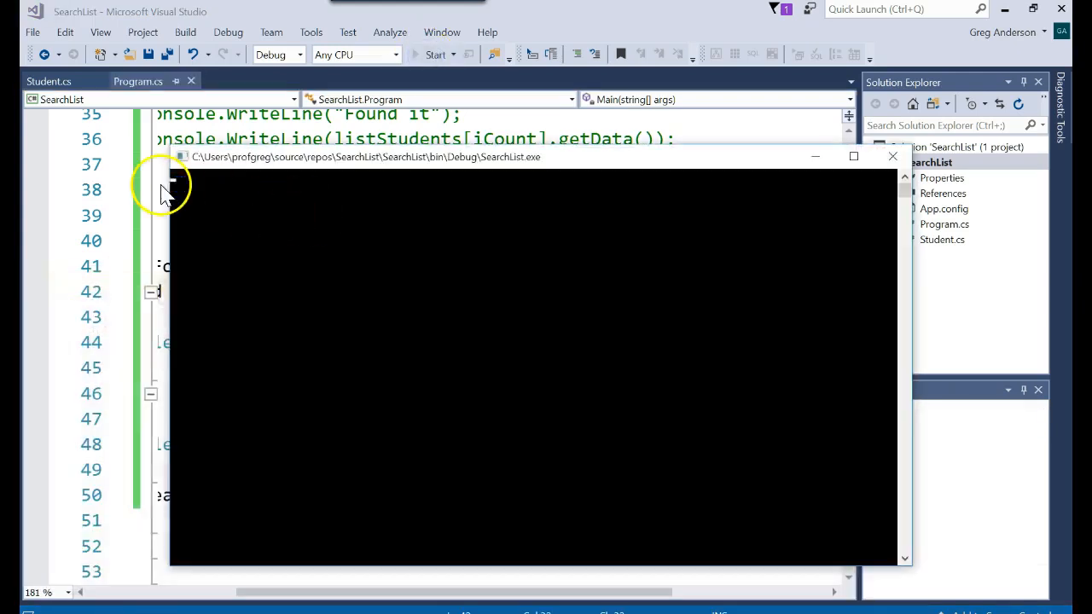
{"action": "left_click", "coordinate": [435, 54]}
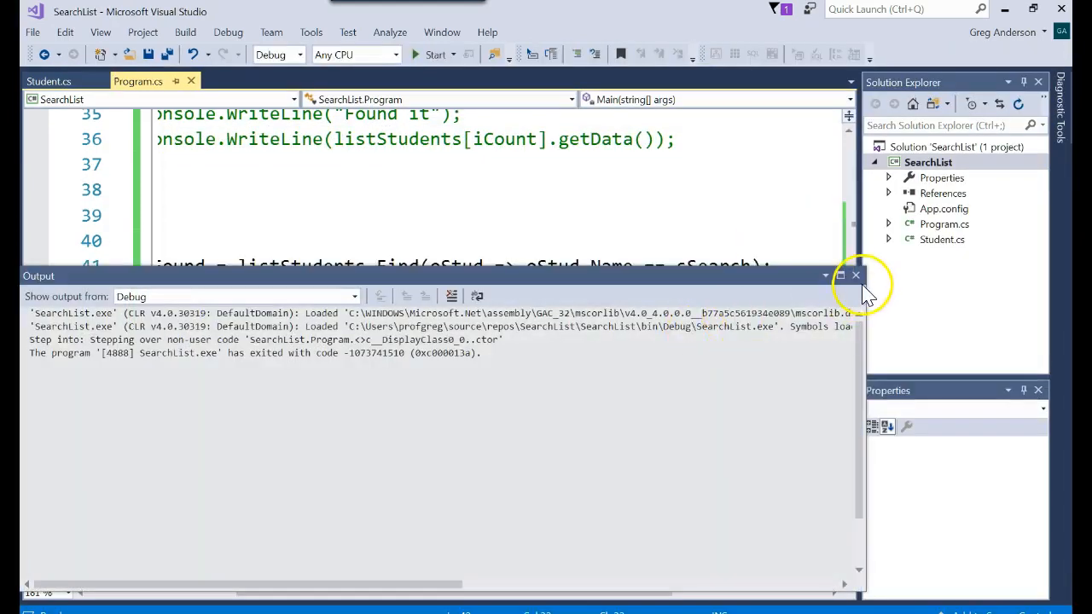
{"action": "left_click", "coordinate": [855, 275]}
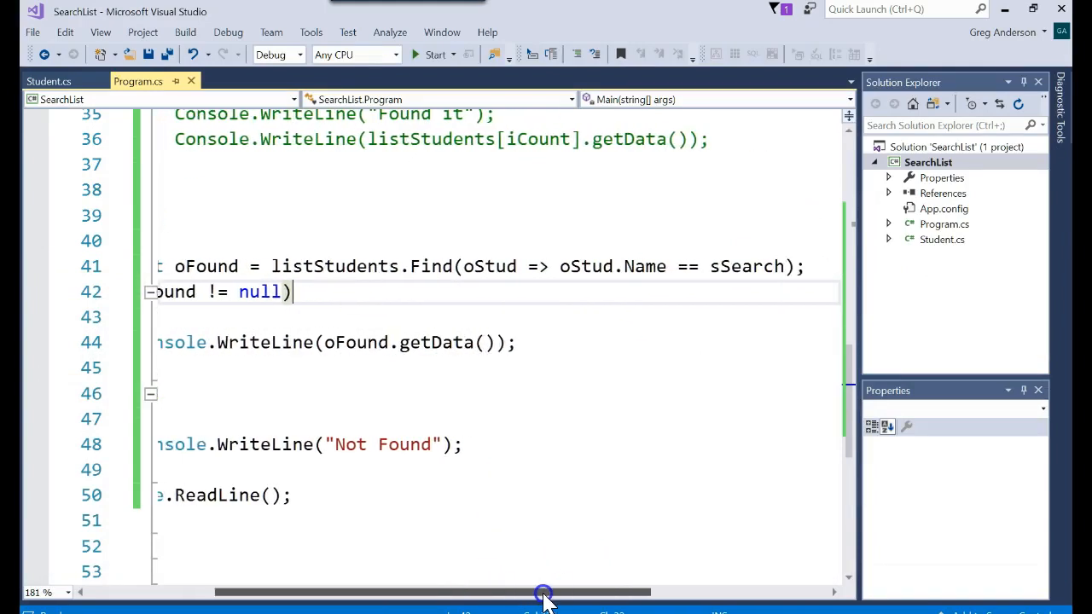
{"action": "left_click_drag", "start_coordinate": [543, 592], "coordinate": [458, 592]}
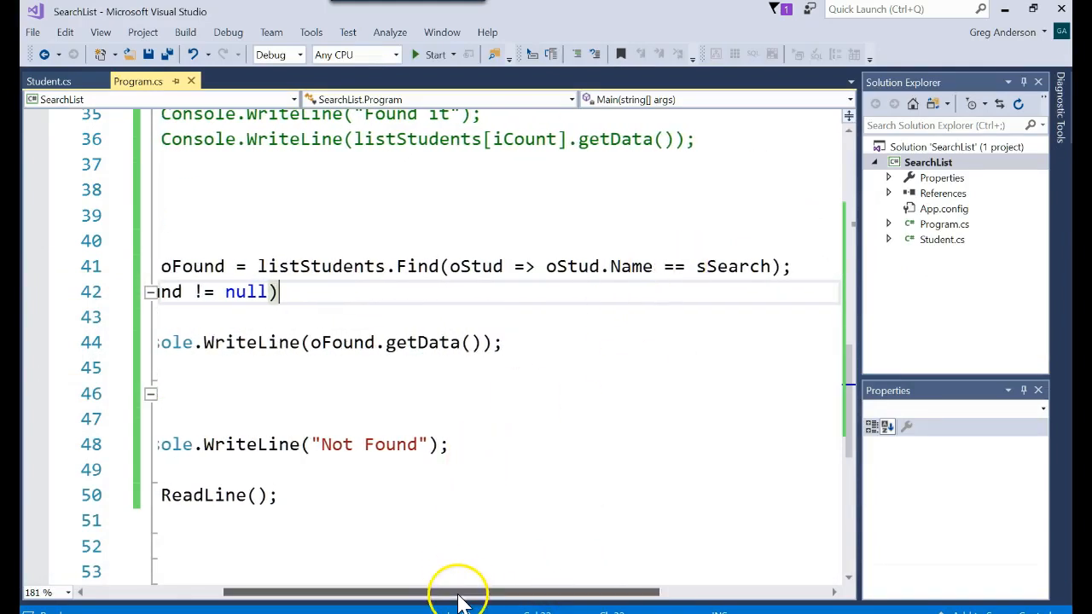
{"action": "left_click_drag", "start_coordinate": [461, 592], "coordinate": [394, 592]}
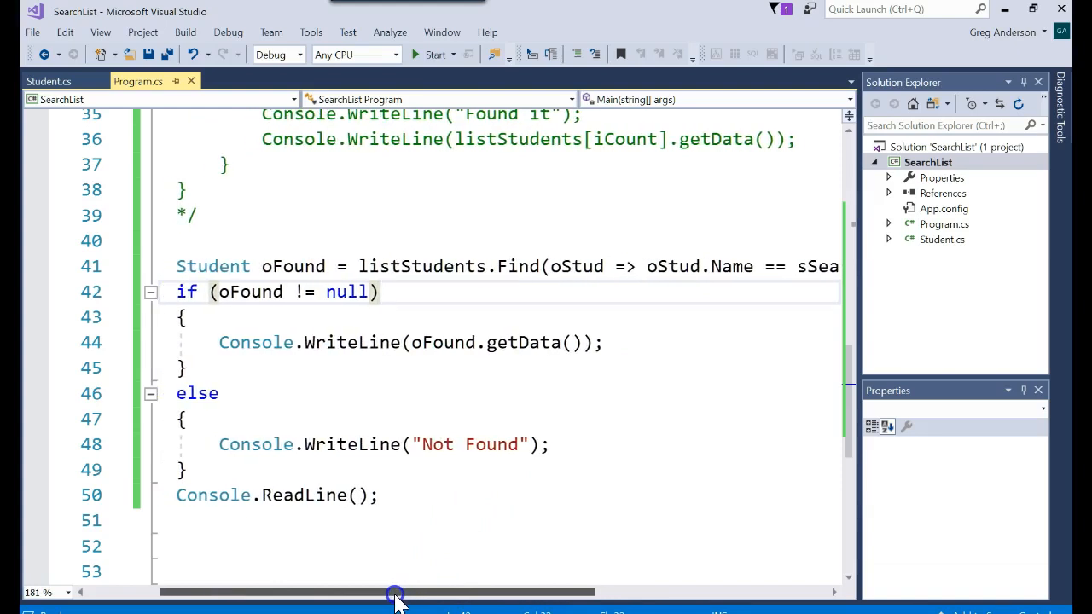